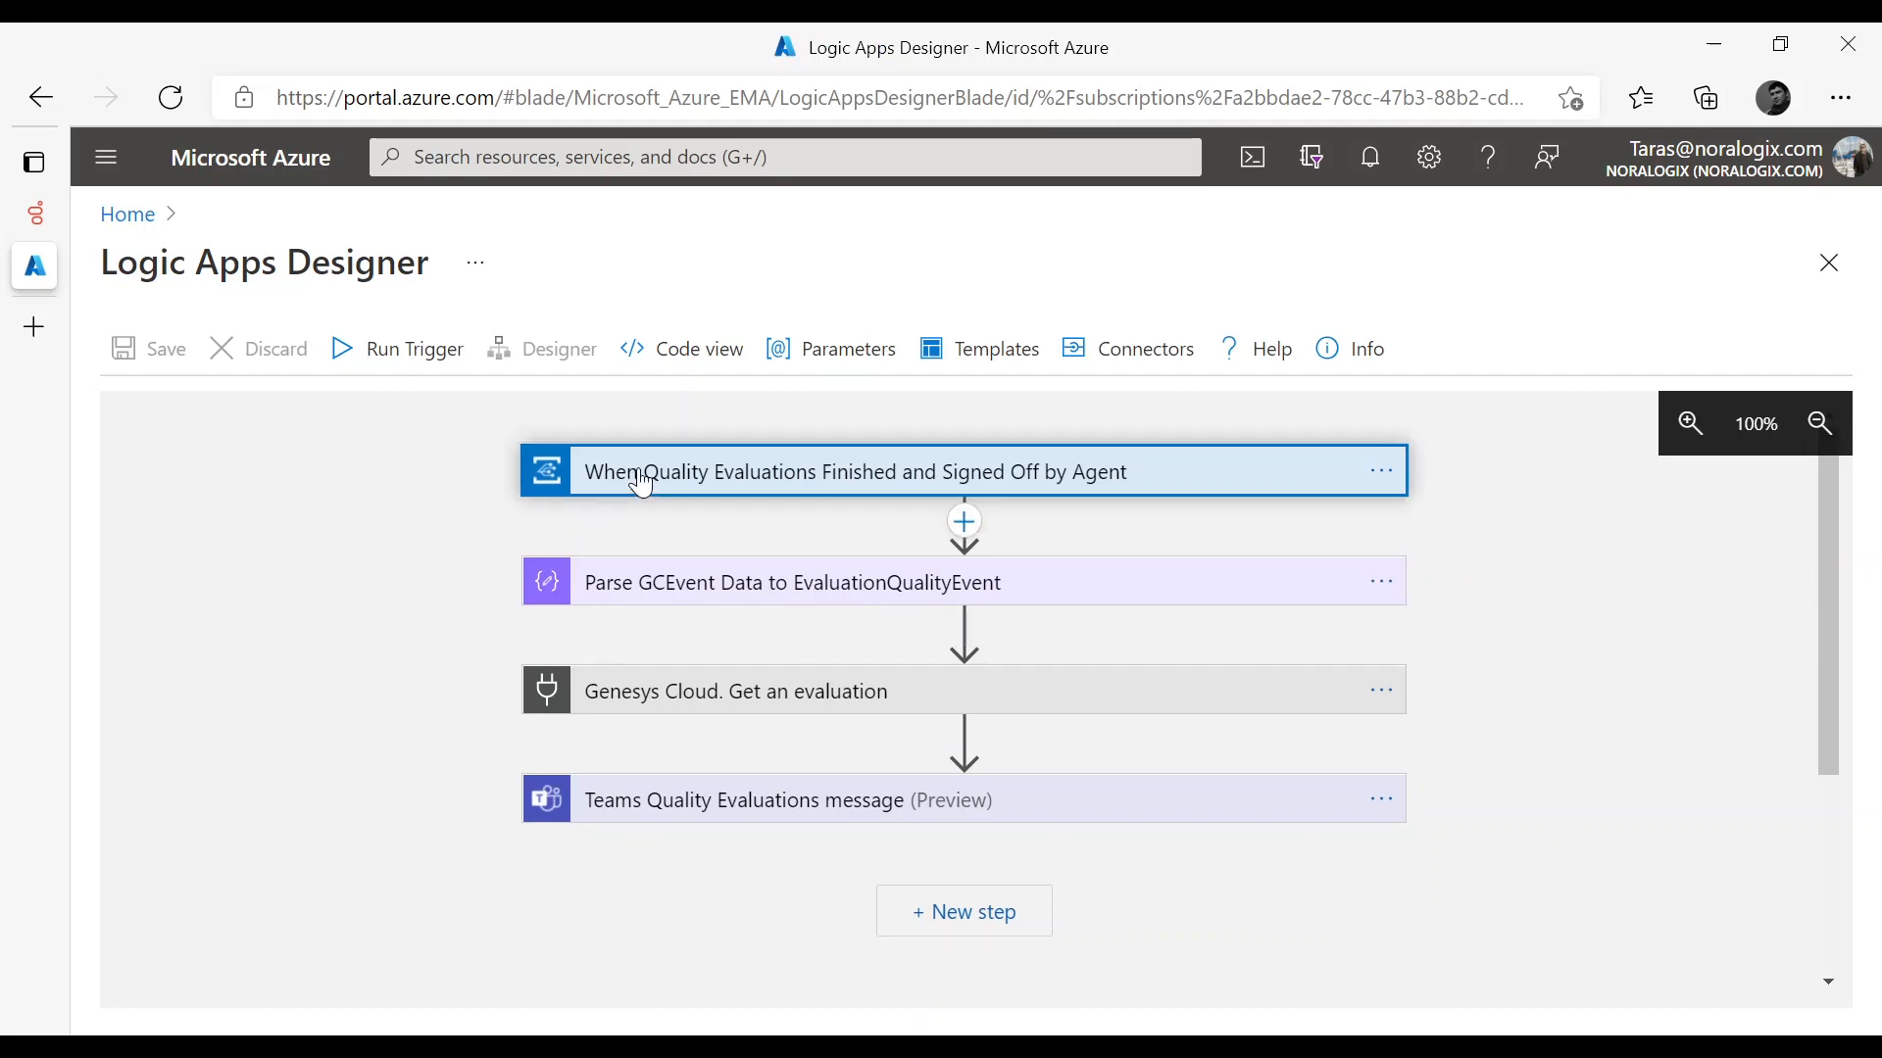
# Review the trigger's event settings and the parse step's schema, then collapse both
pyautogui.click(853, 472)
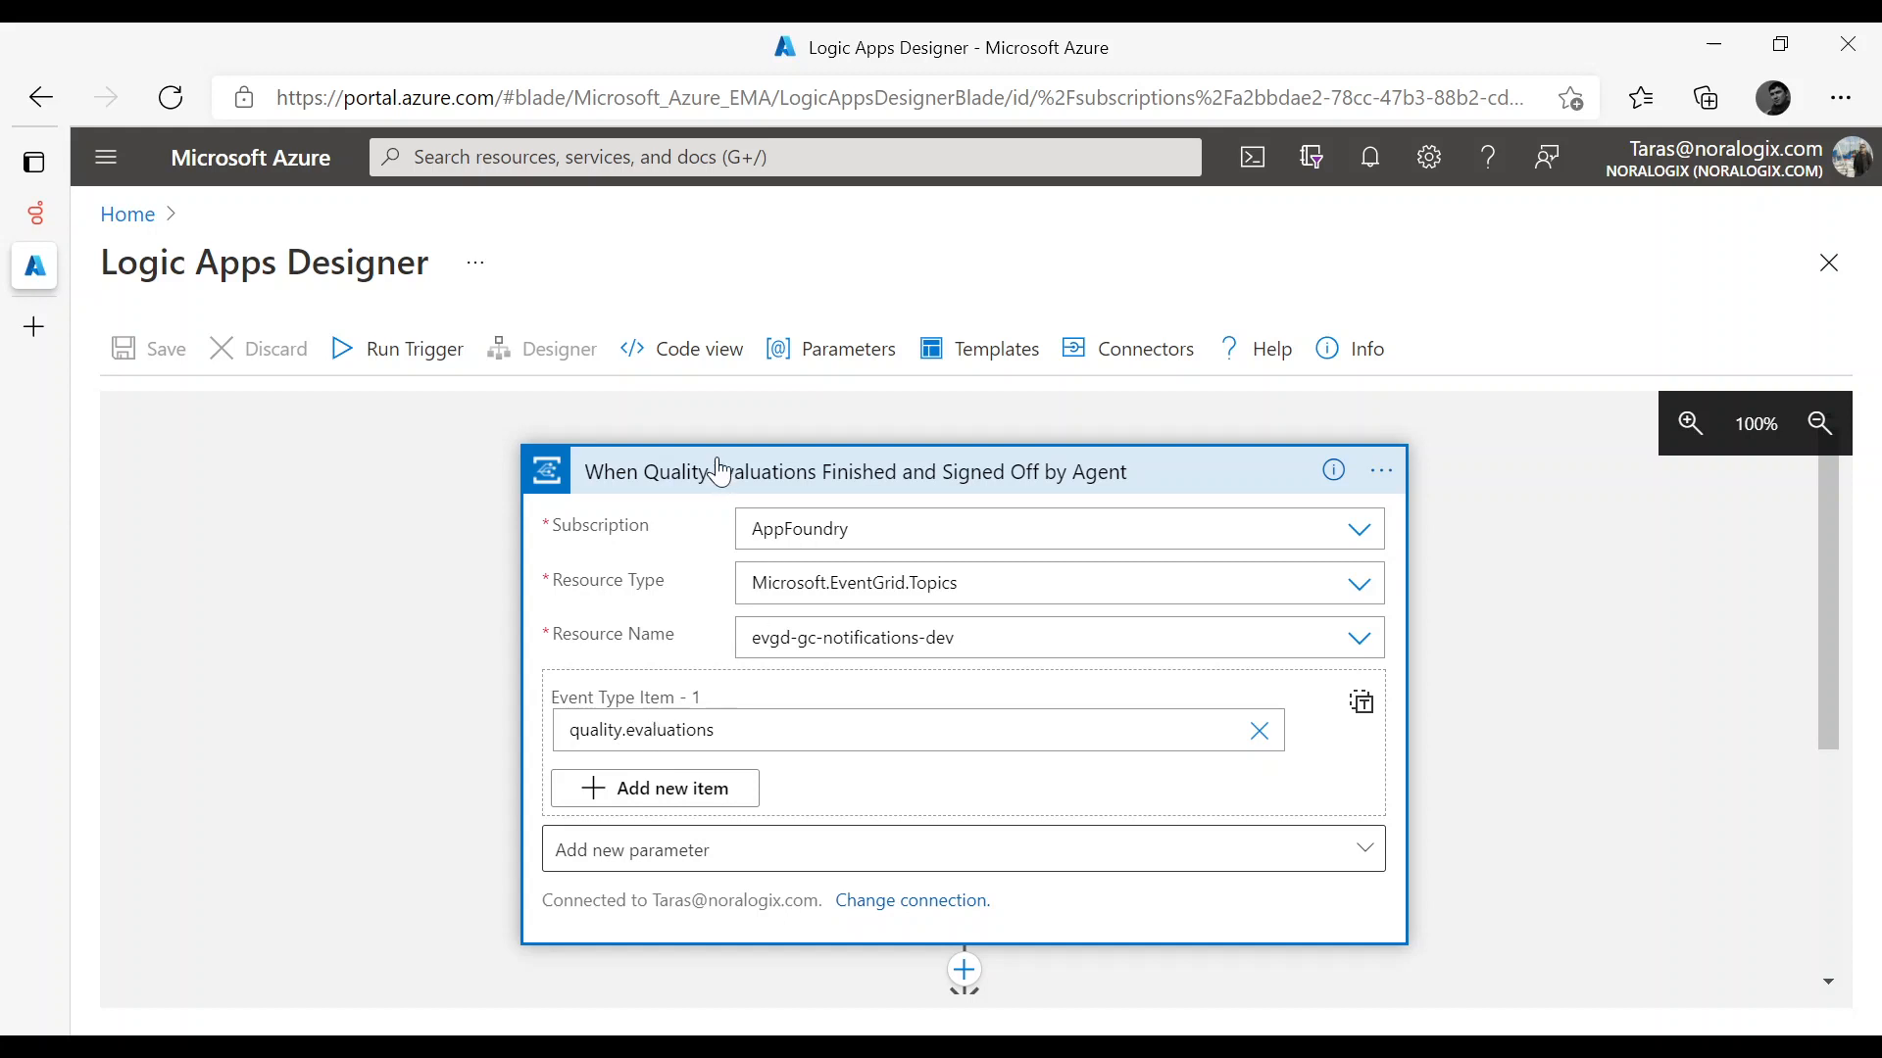
pyautogui.click(852, 470)
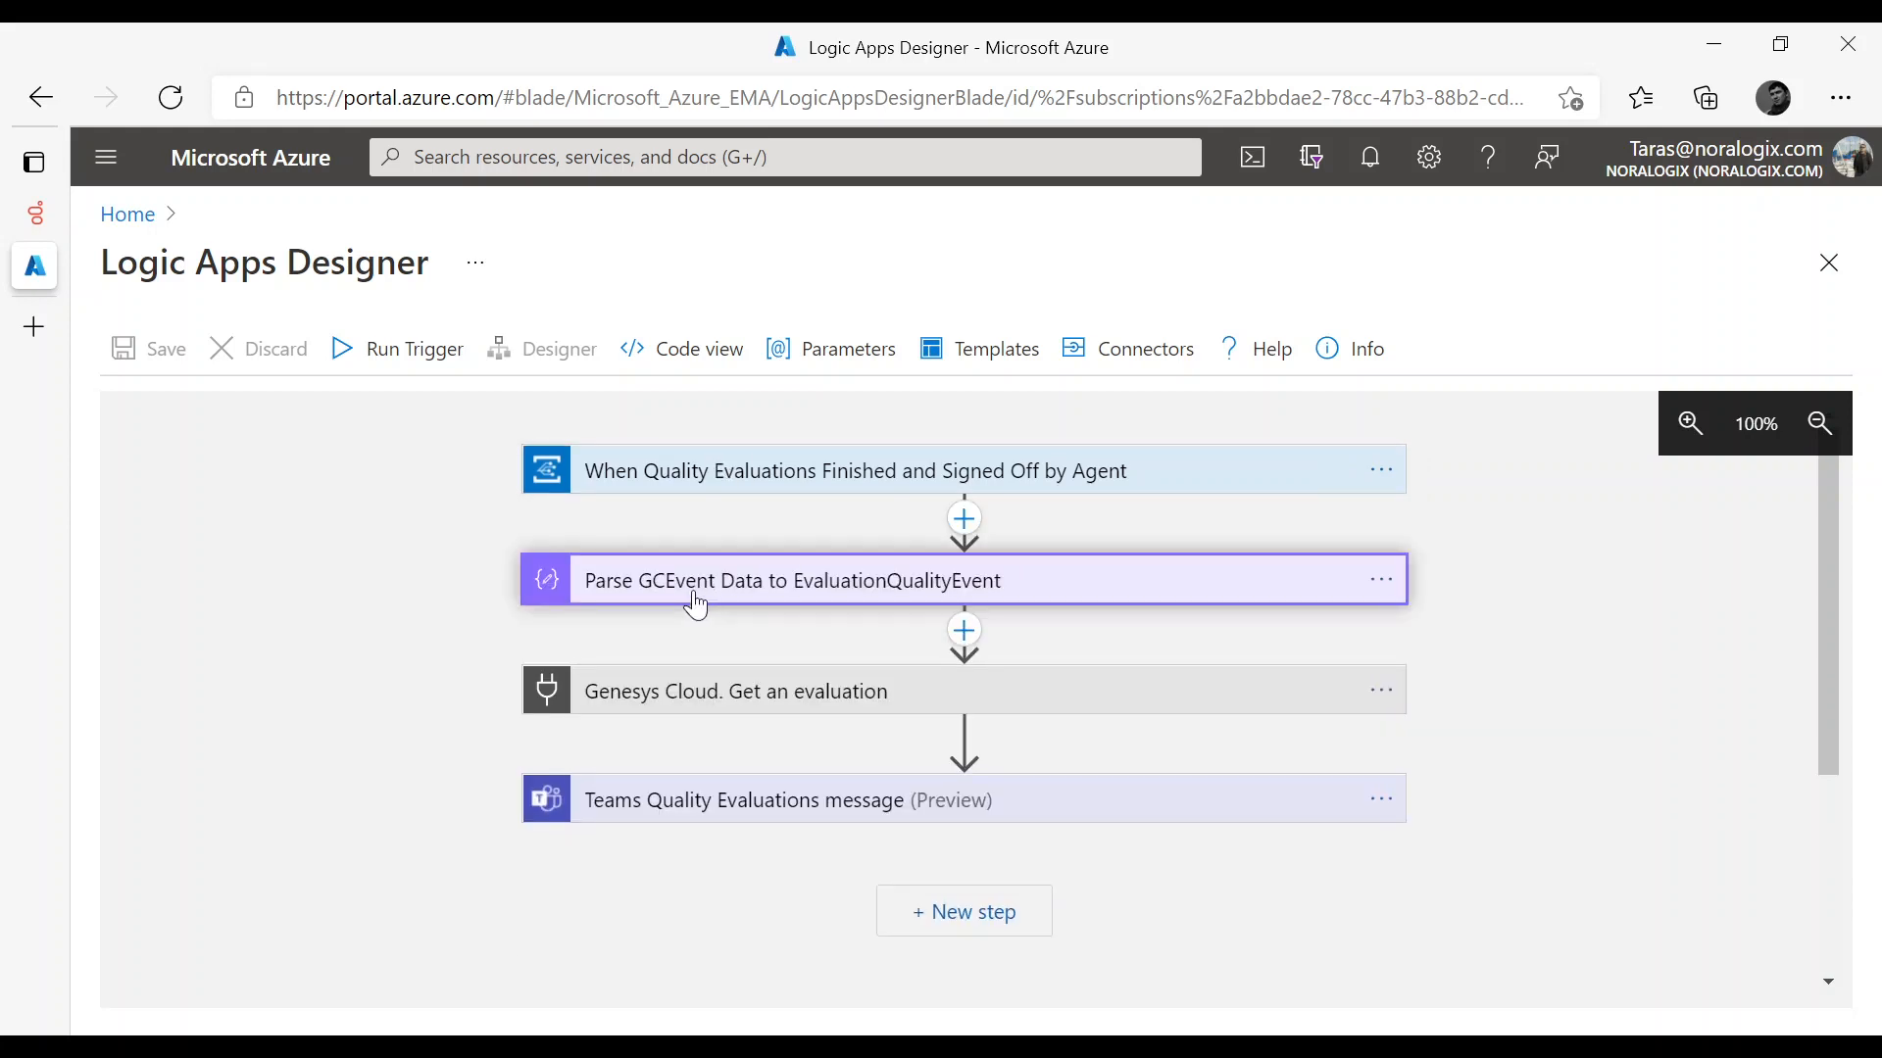
pyautogui.click(792, 580)
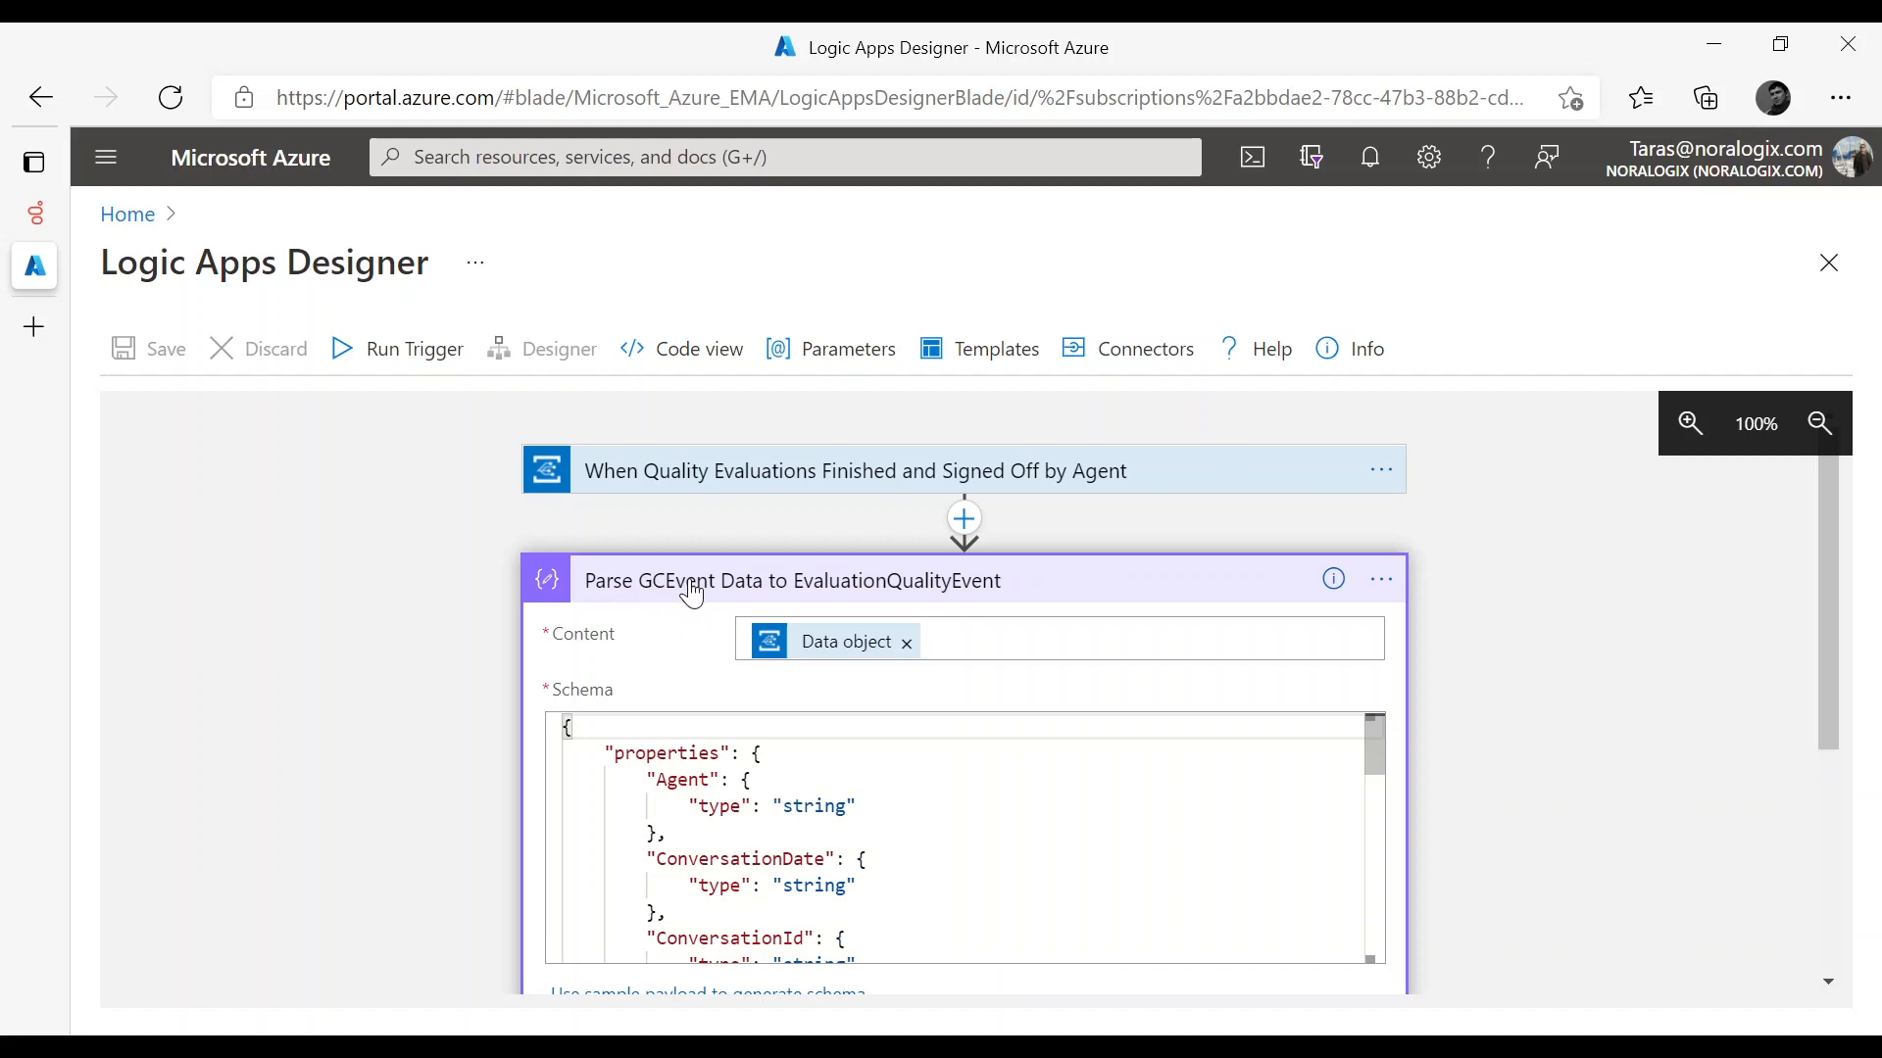
pyautogui.moveTo(916, 590)
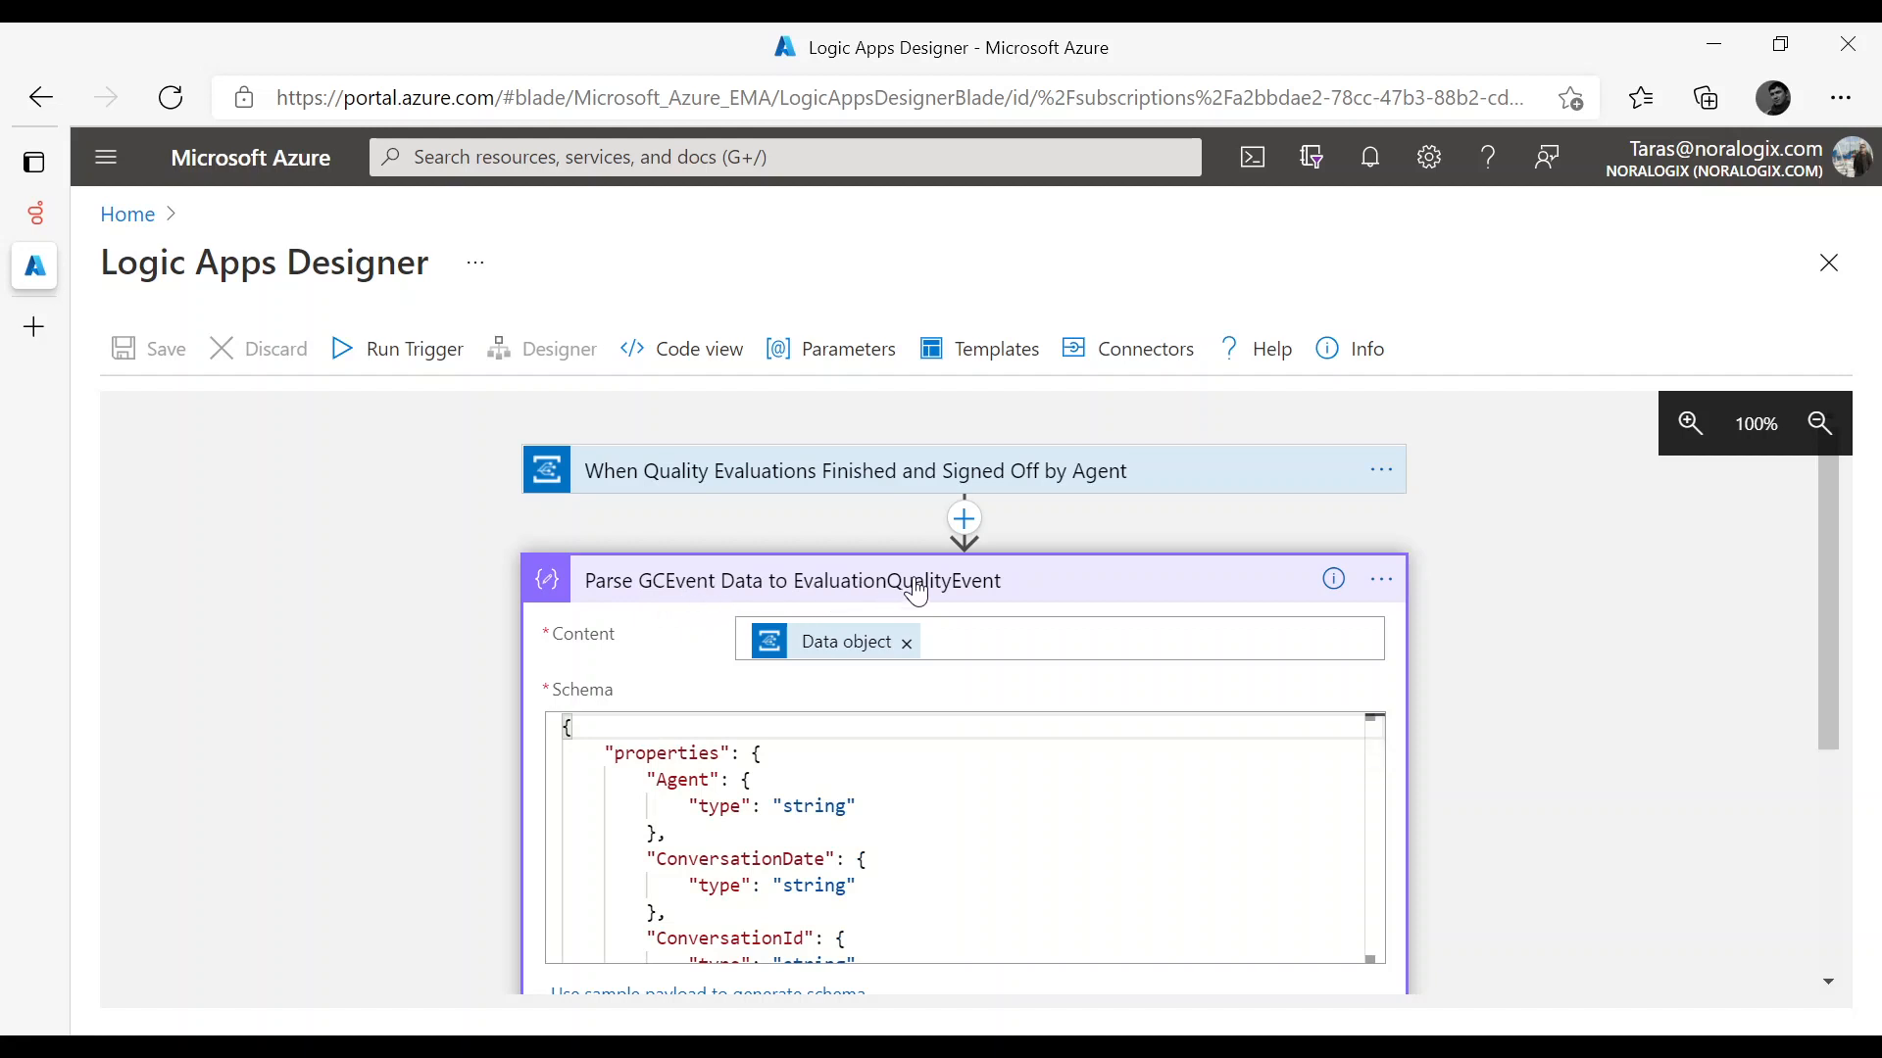
pyautogui.moveTo(896, 805)
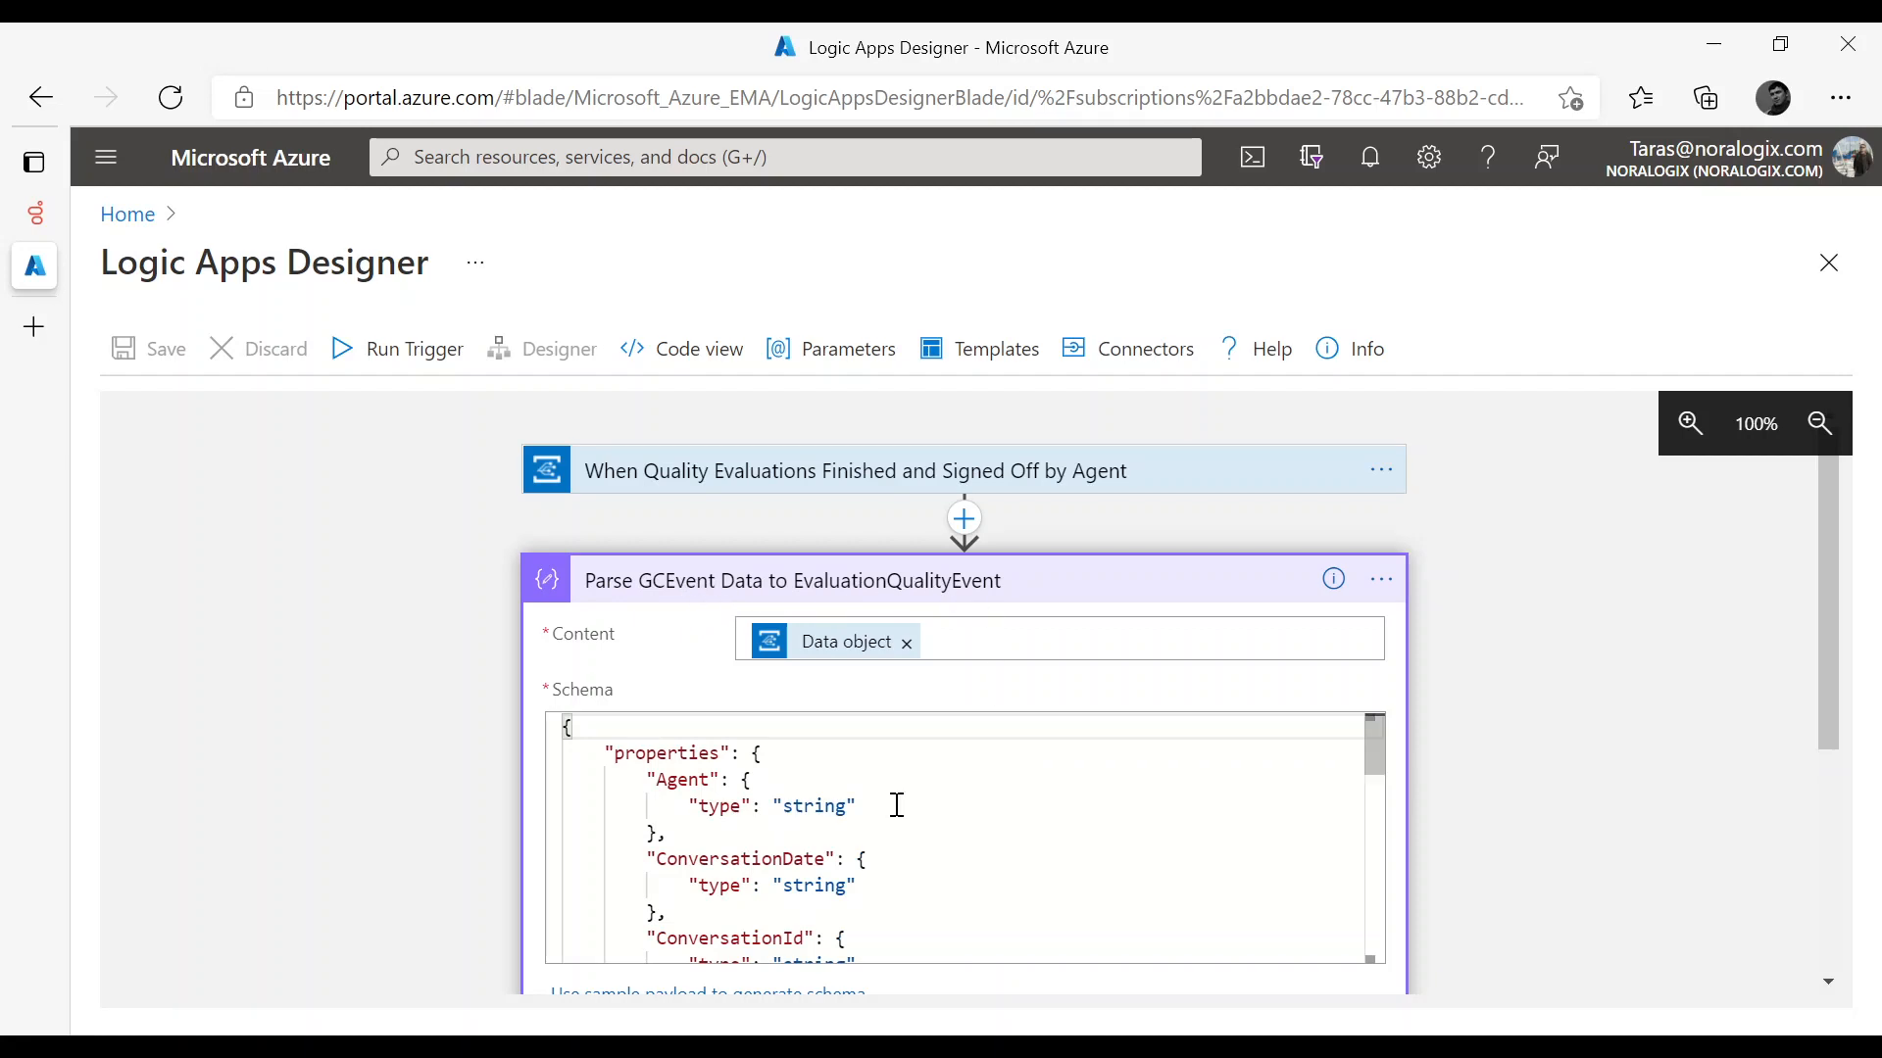
pyautogui.scroll(-3)
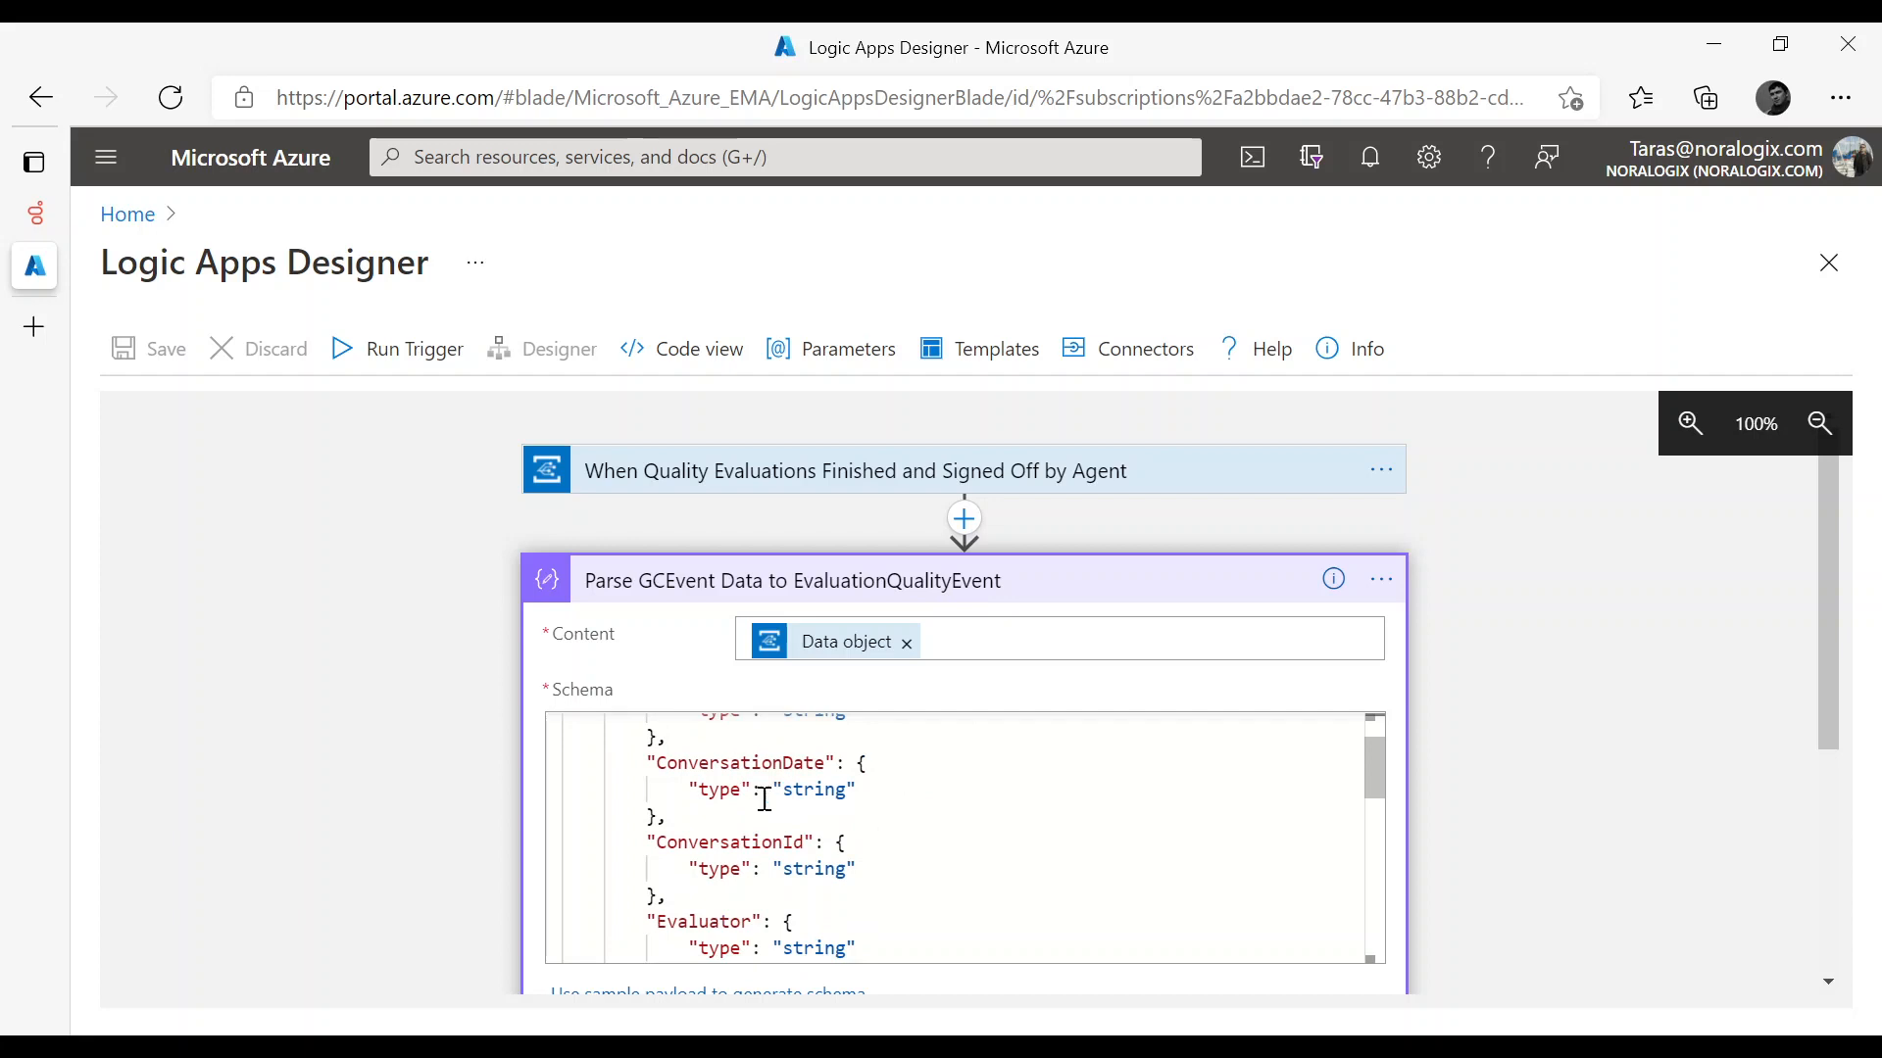
pyautogui.scroll(-3)
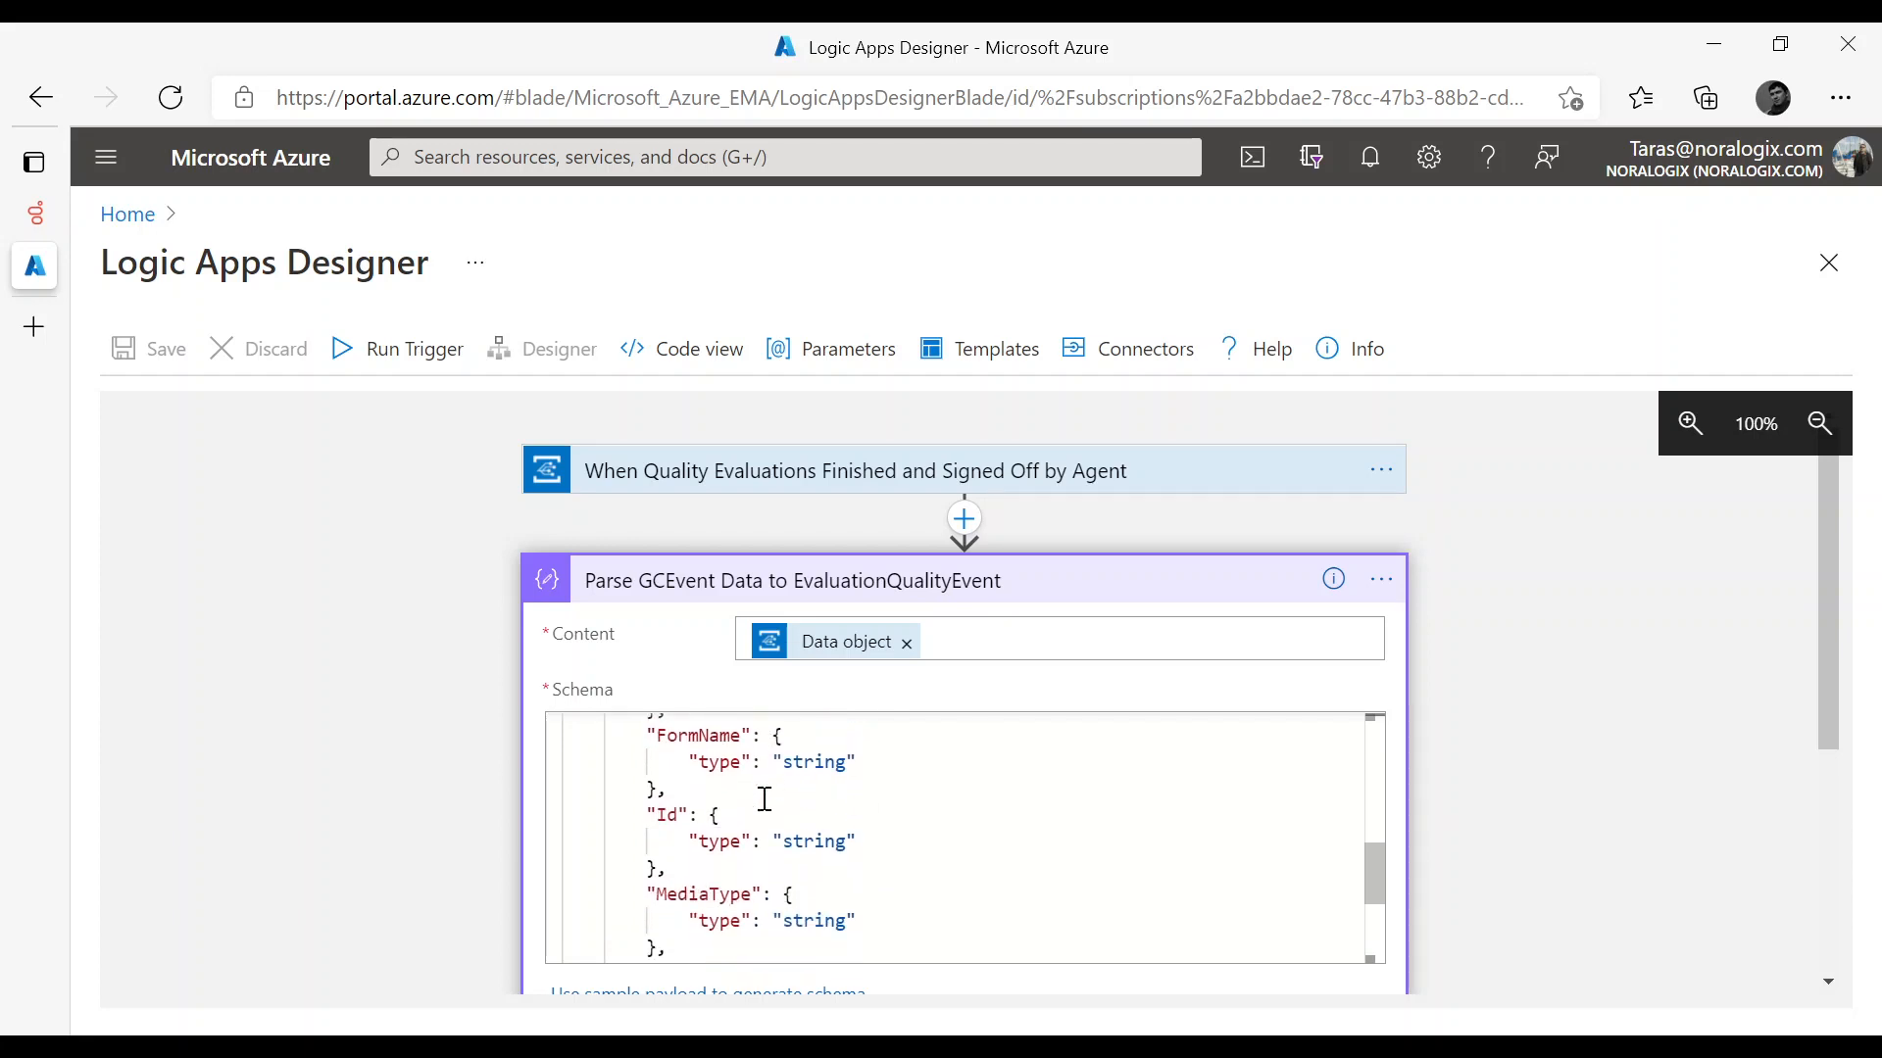
pyautogui.scroll(-3)
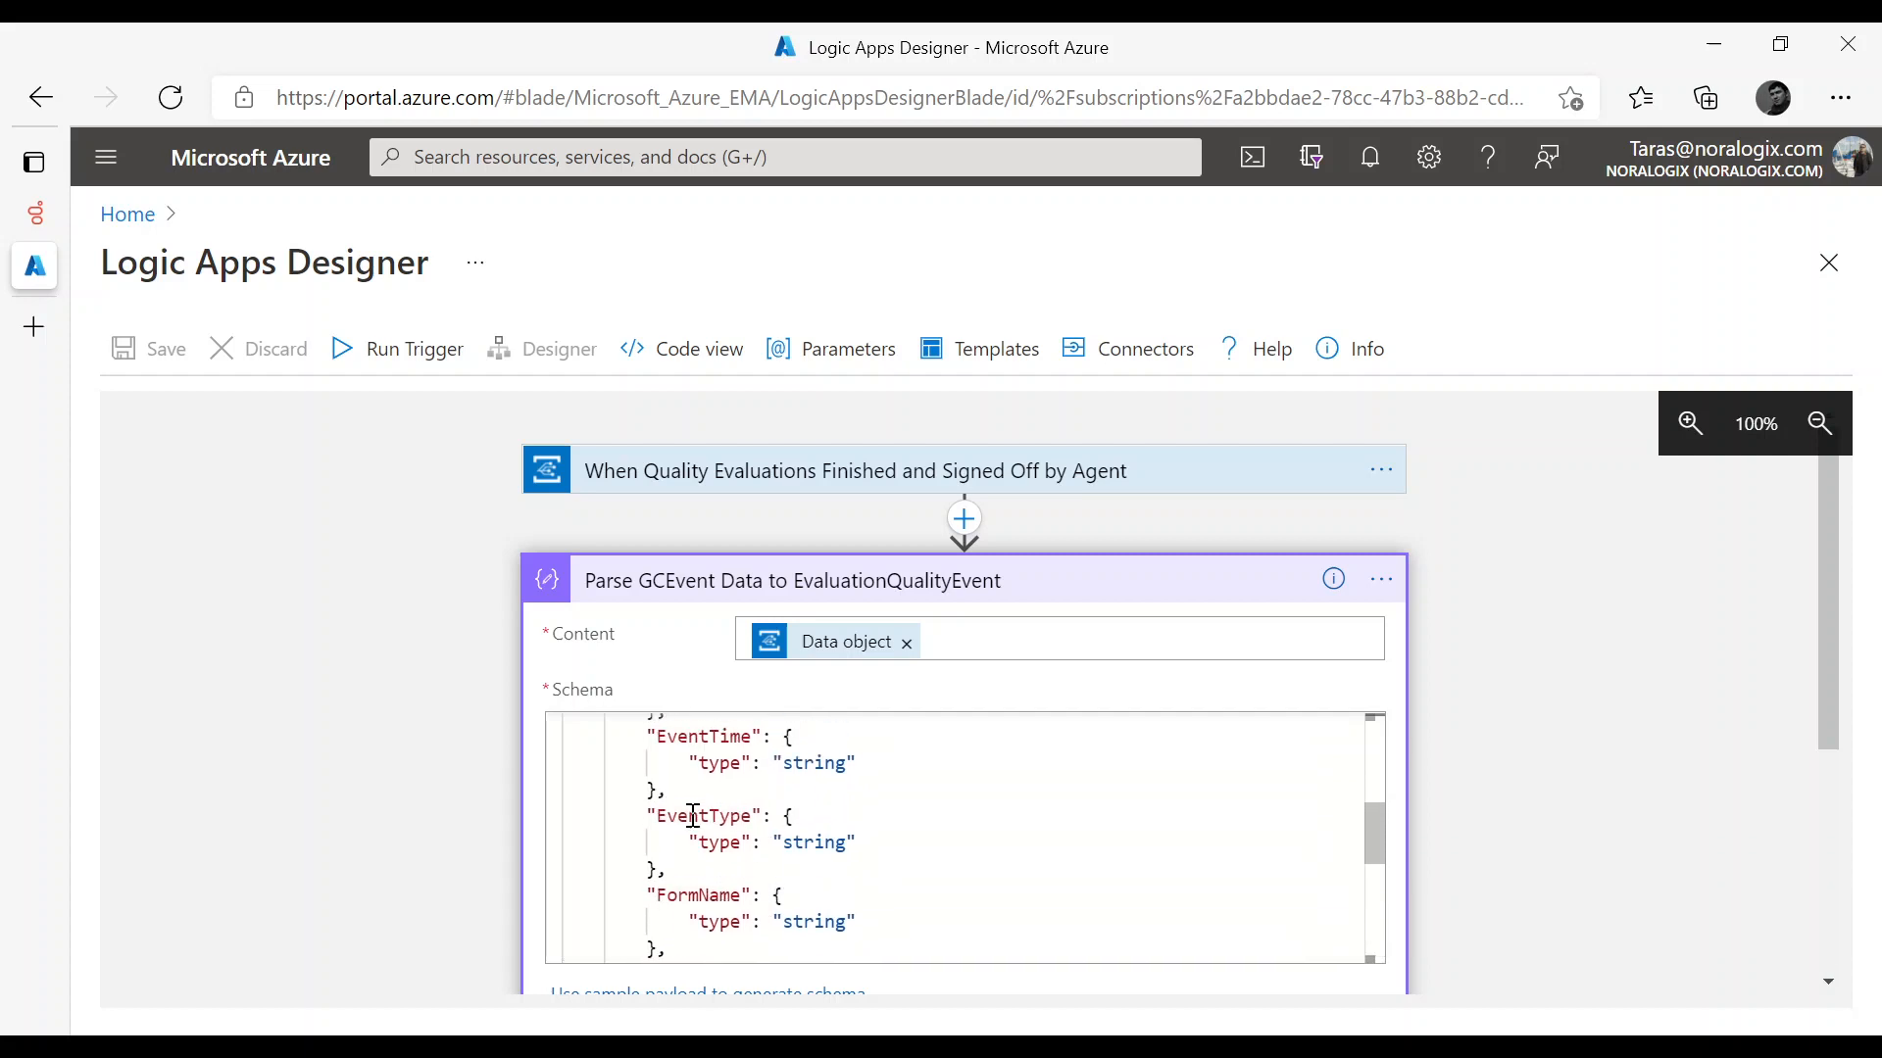
pyautogui.click(790, 580)
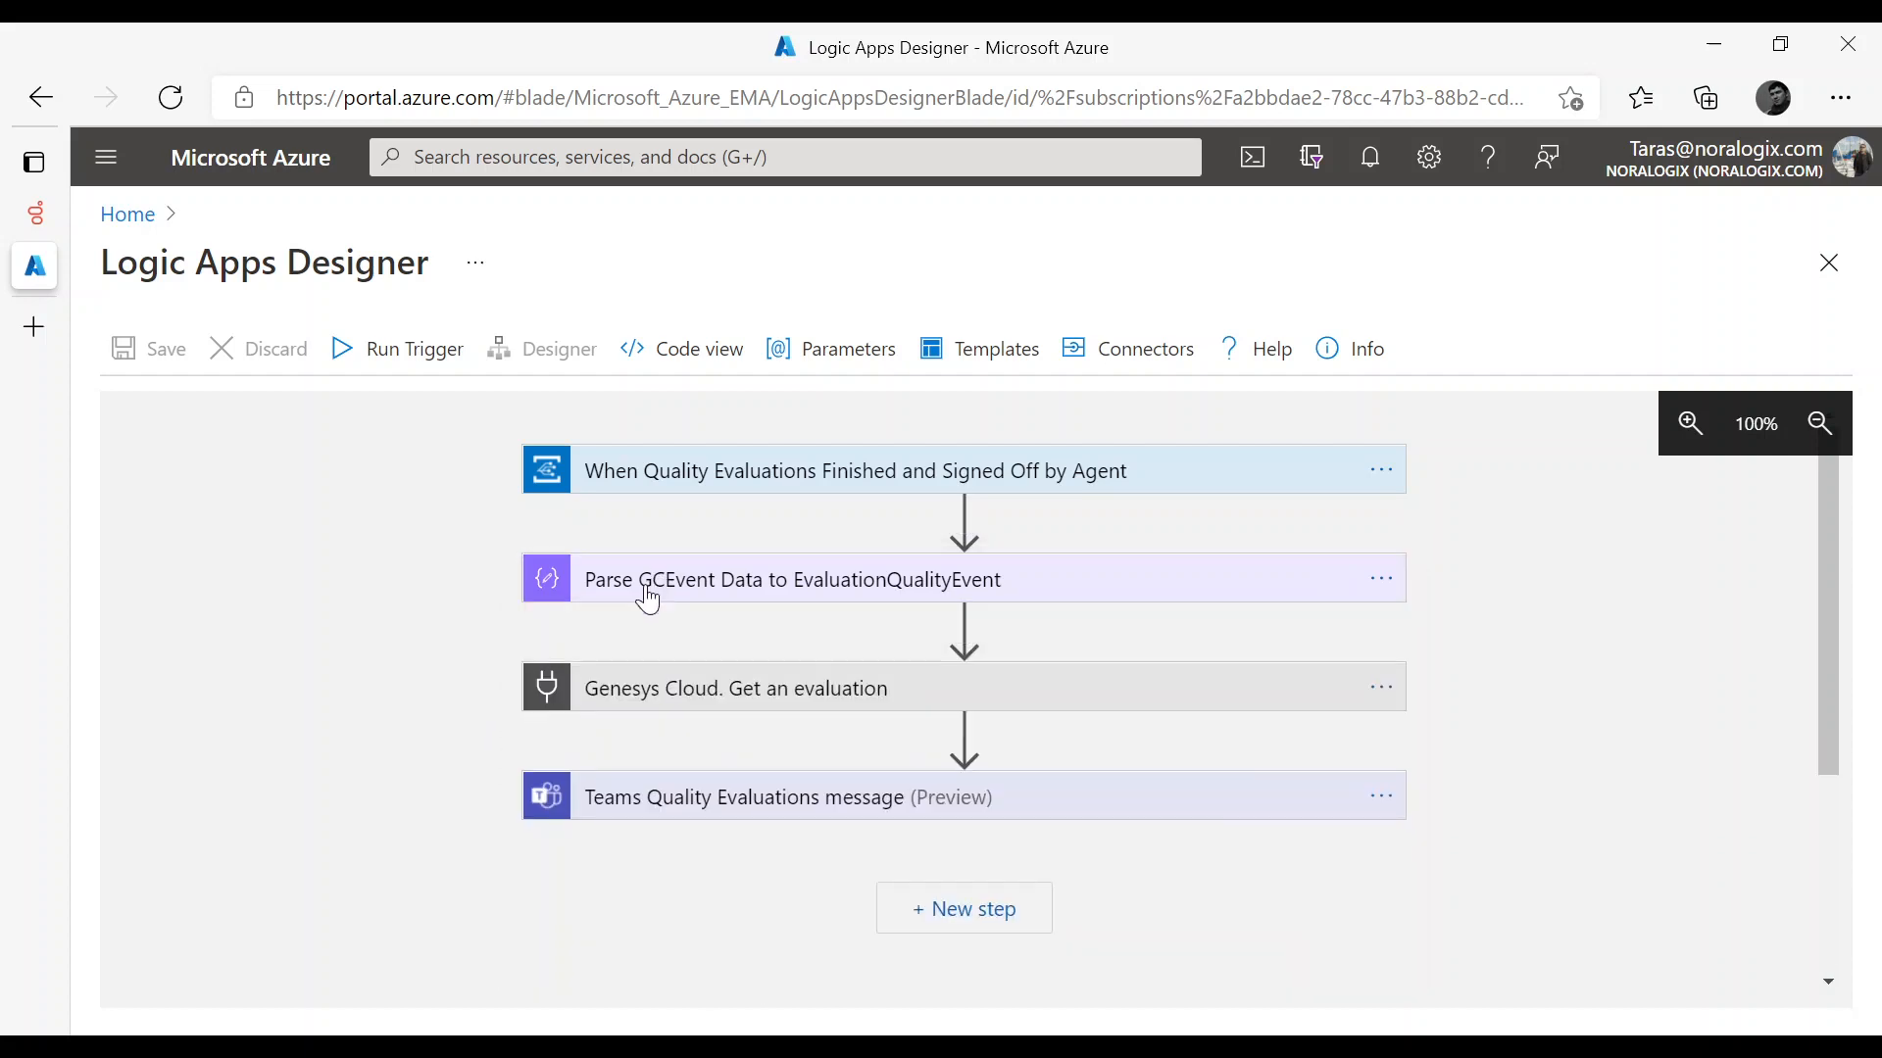
# Expand the Genesys Cloud get-an-evaluation step to show its ConversationId and Id inputs
pyautogui.scroll(-3)
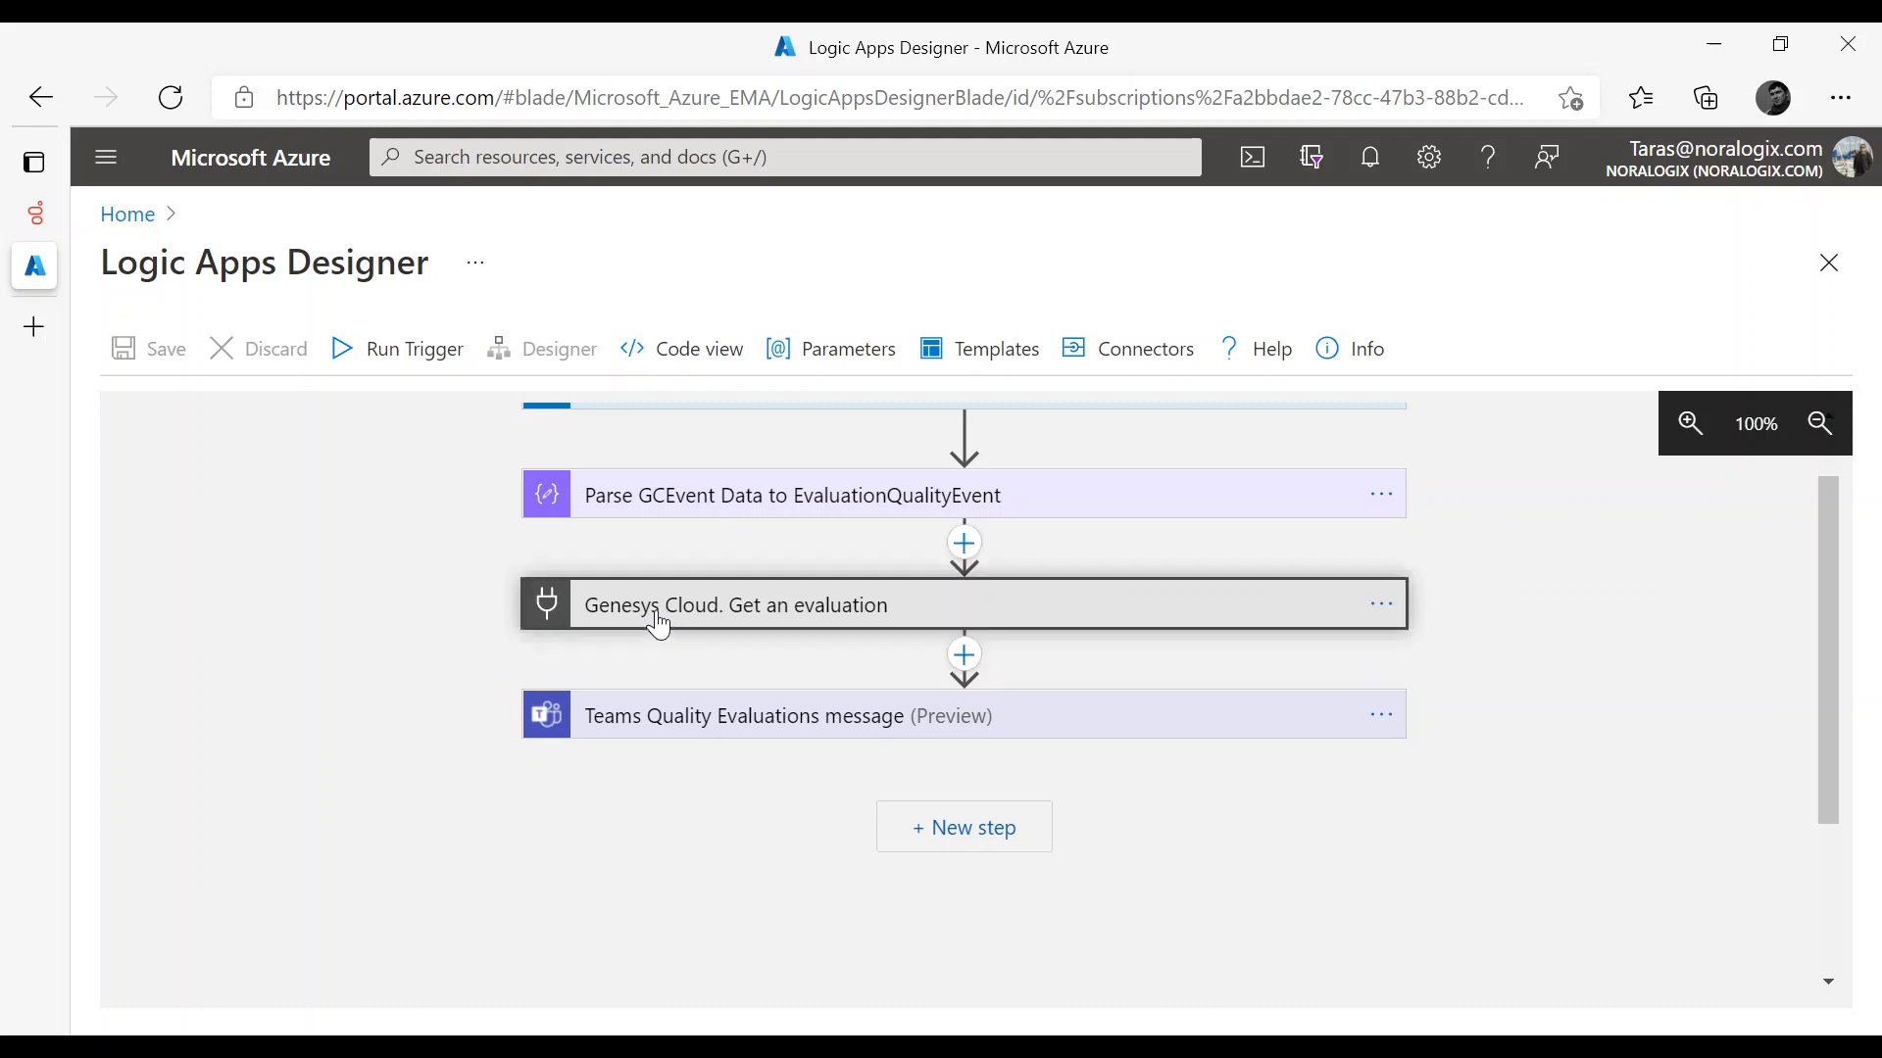
pyautogui.click(735, 605)
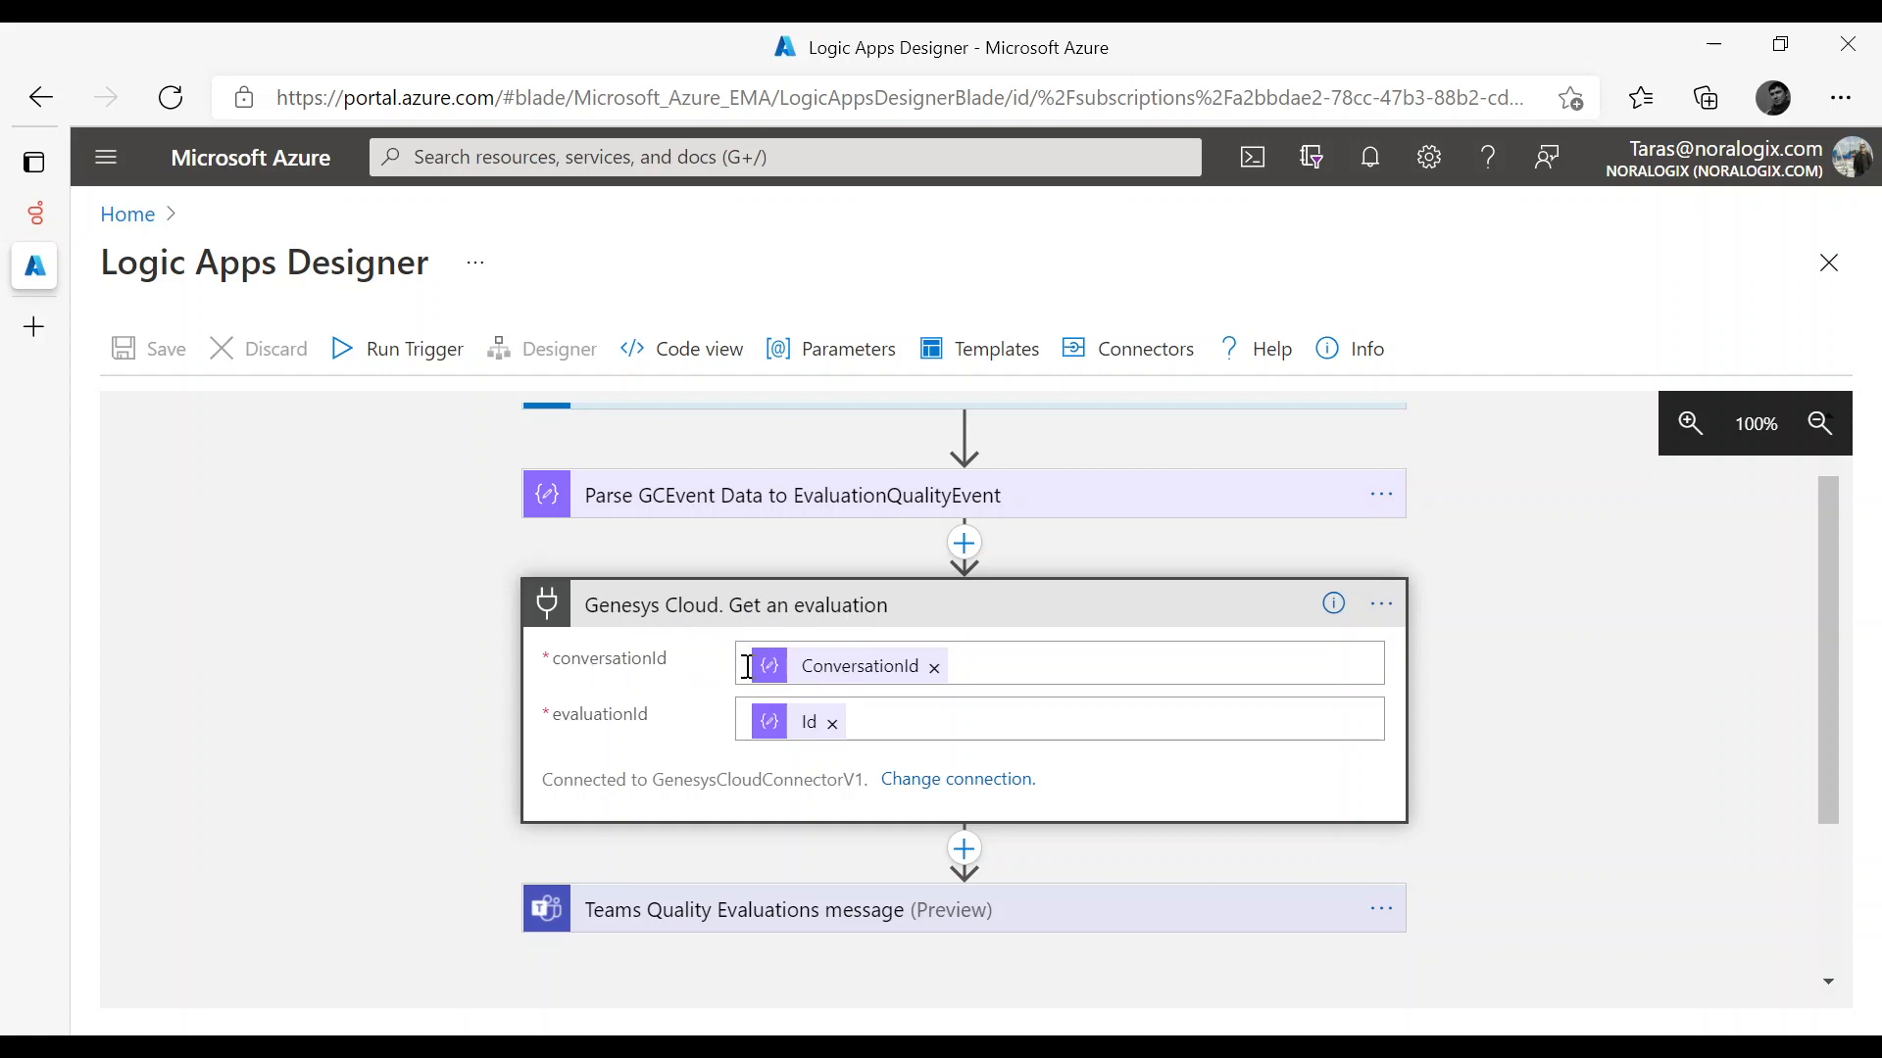
pyautogui.moveTo(816, 721)
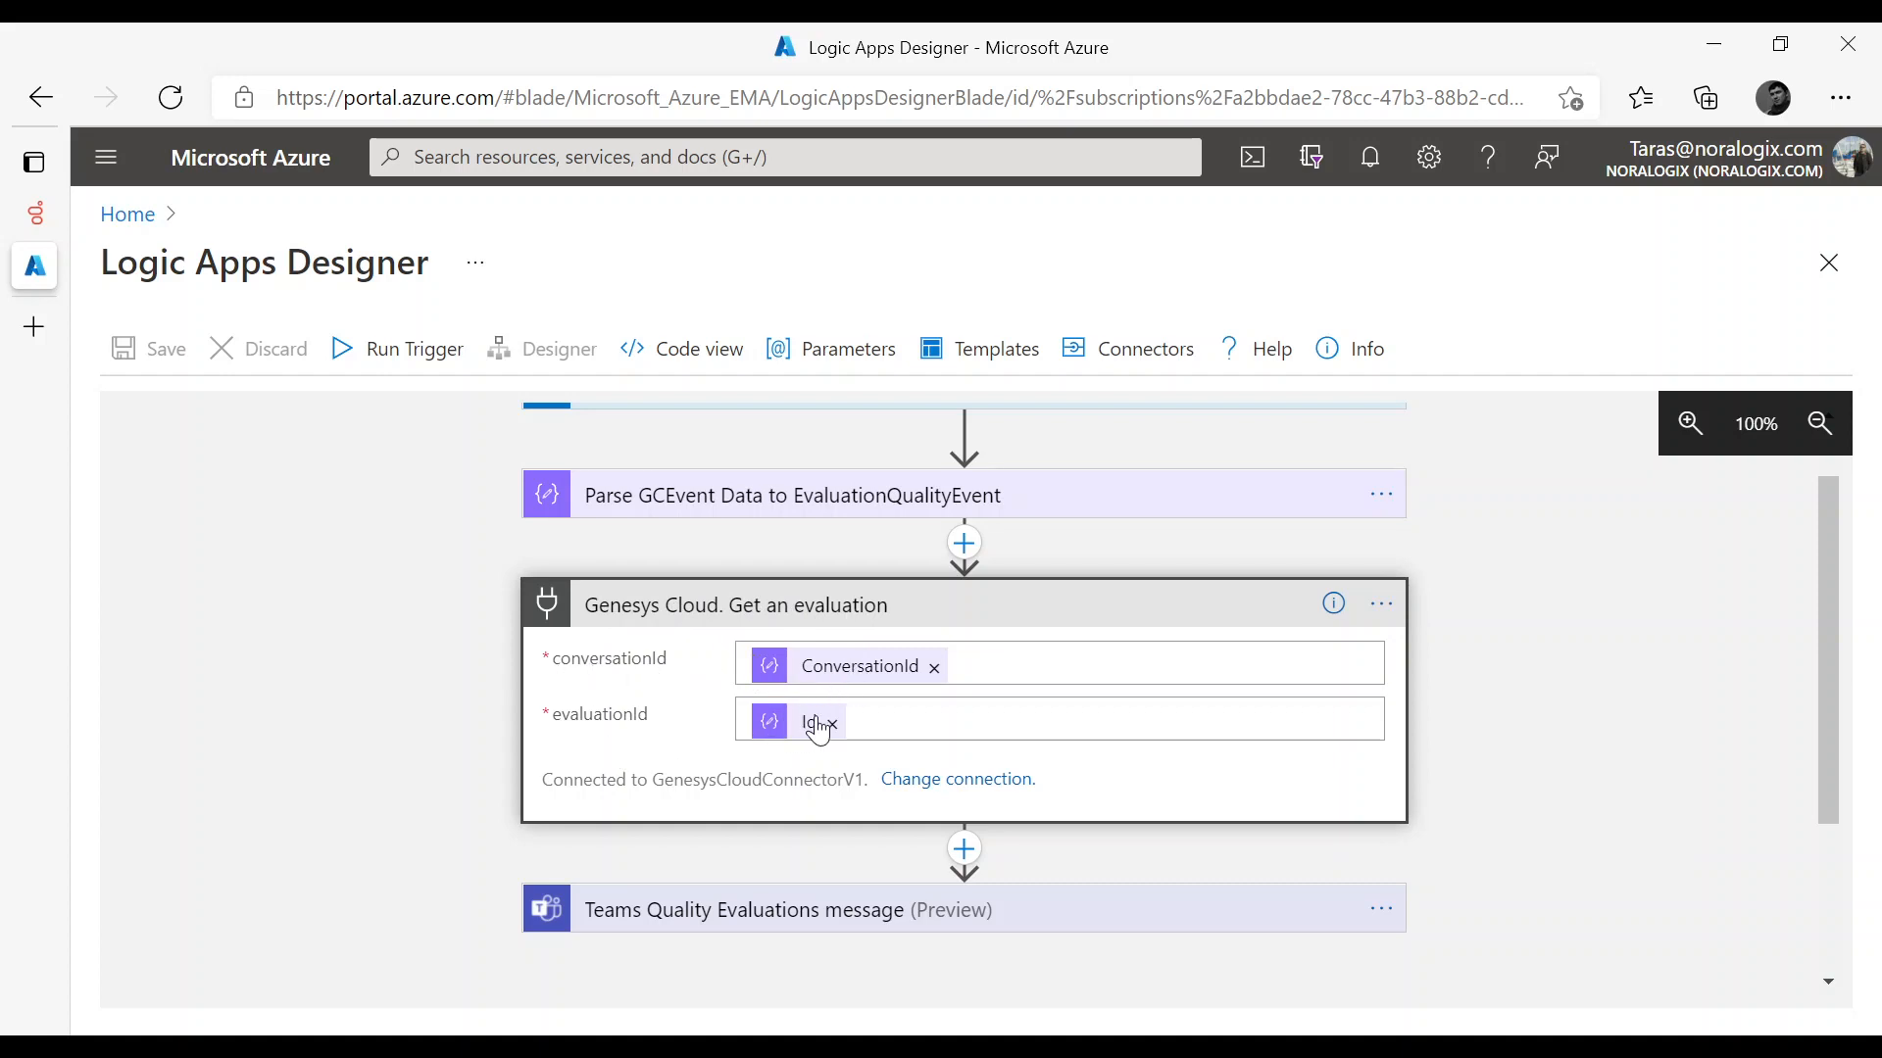
pyautogui.scroll(-3)
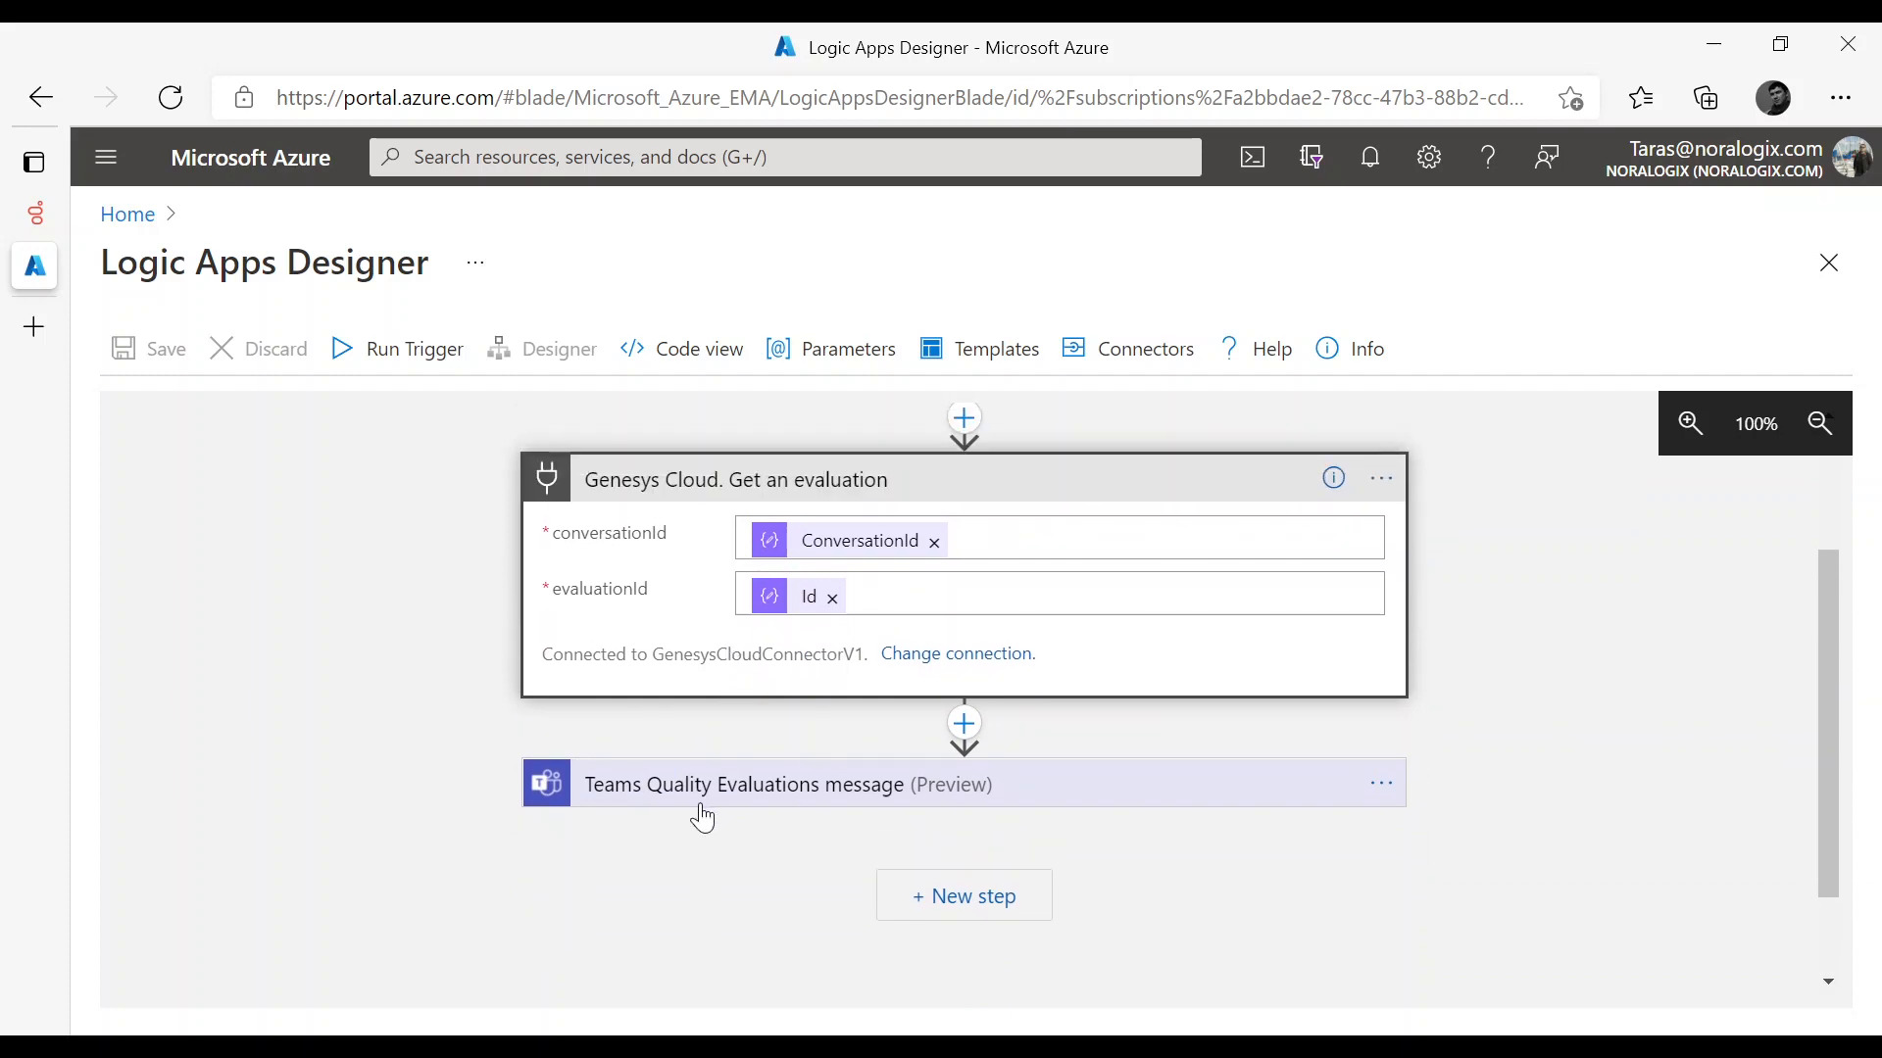
# Expand the Teams Quality Evaluations message step and review its Team, Channel and Message fields
pyautogui.click(745, 784)
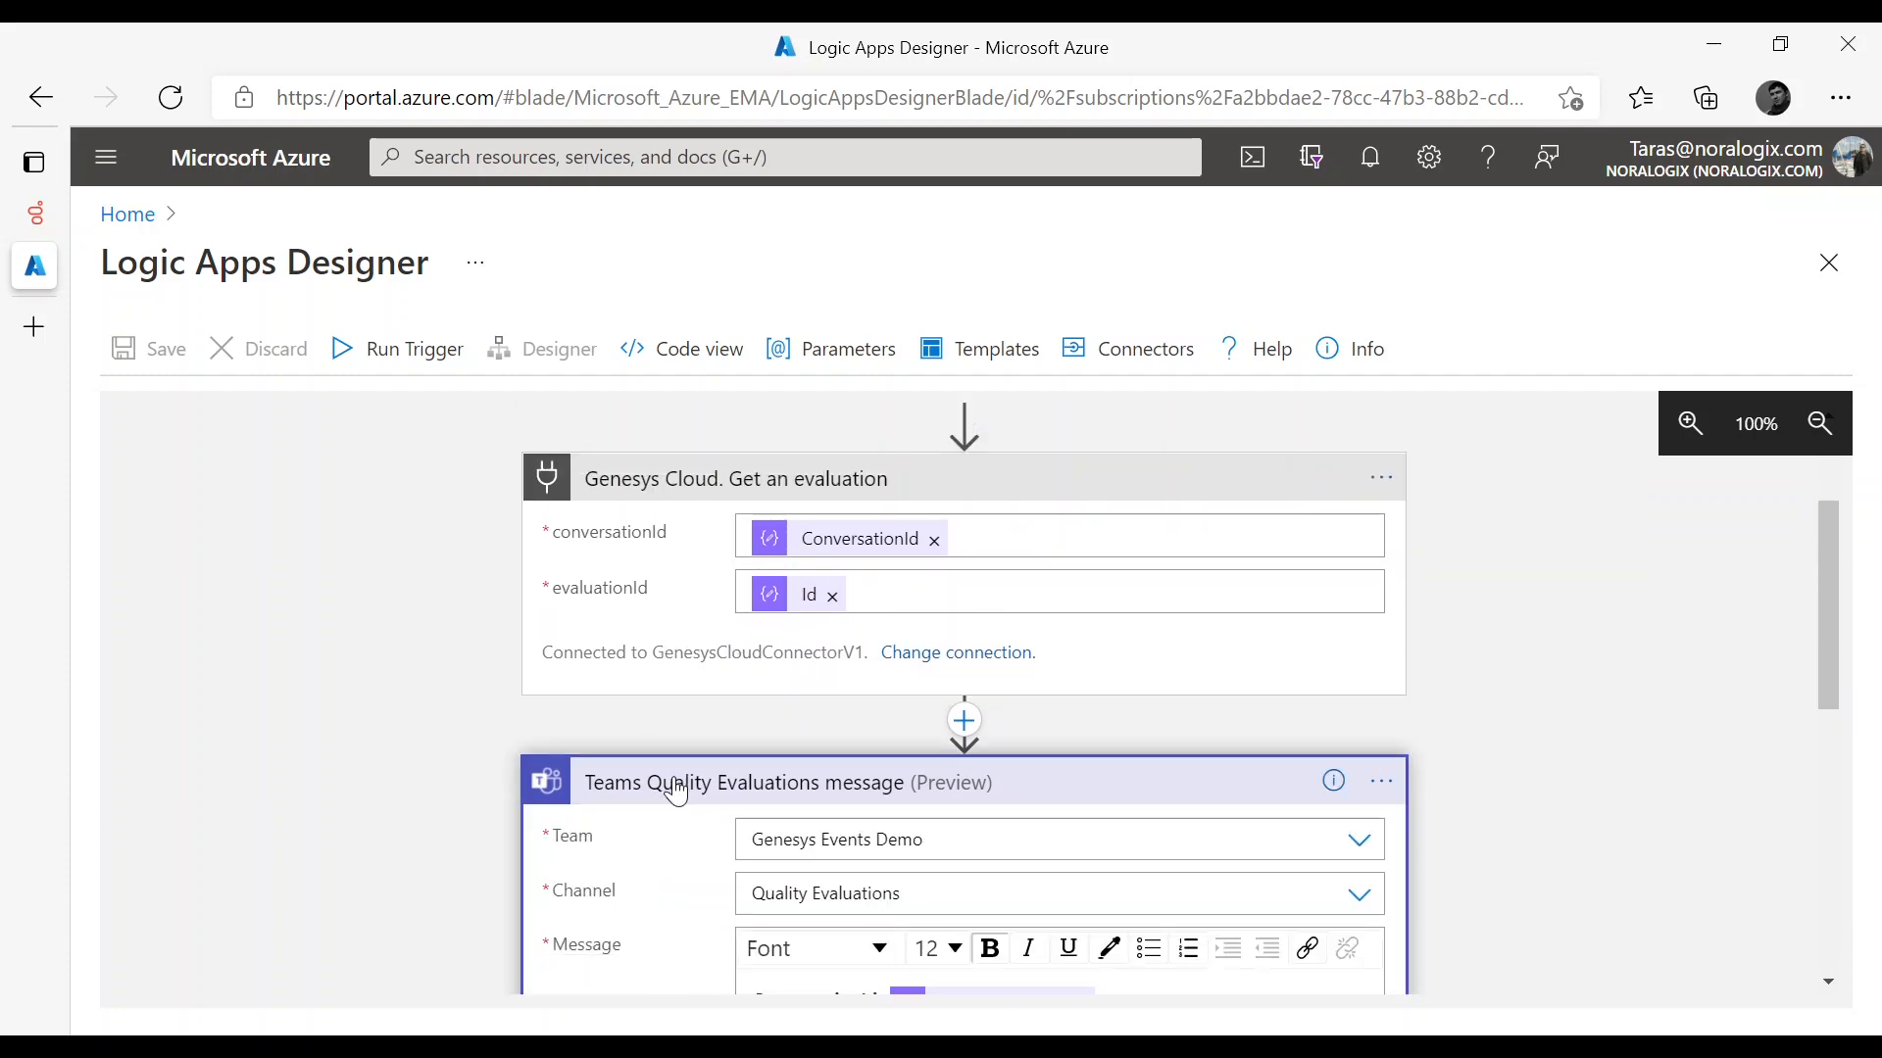
pyautogui.scroll(-3)
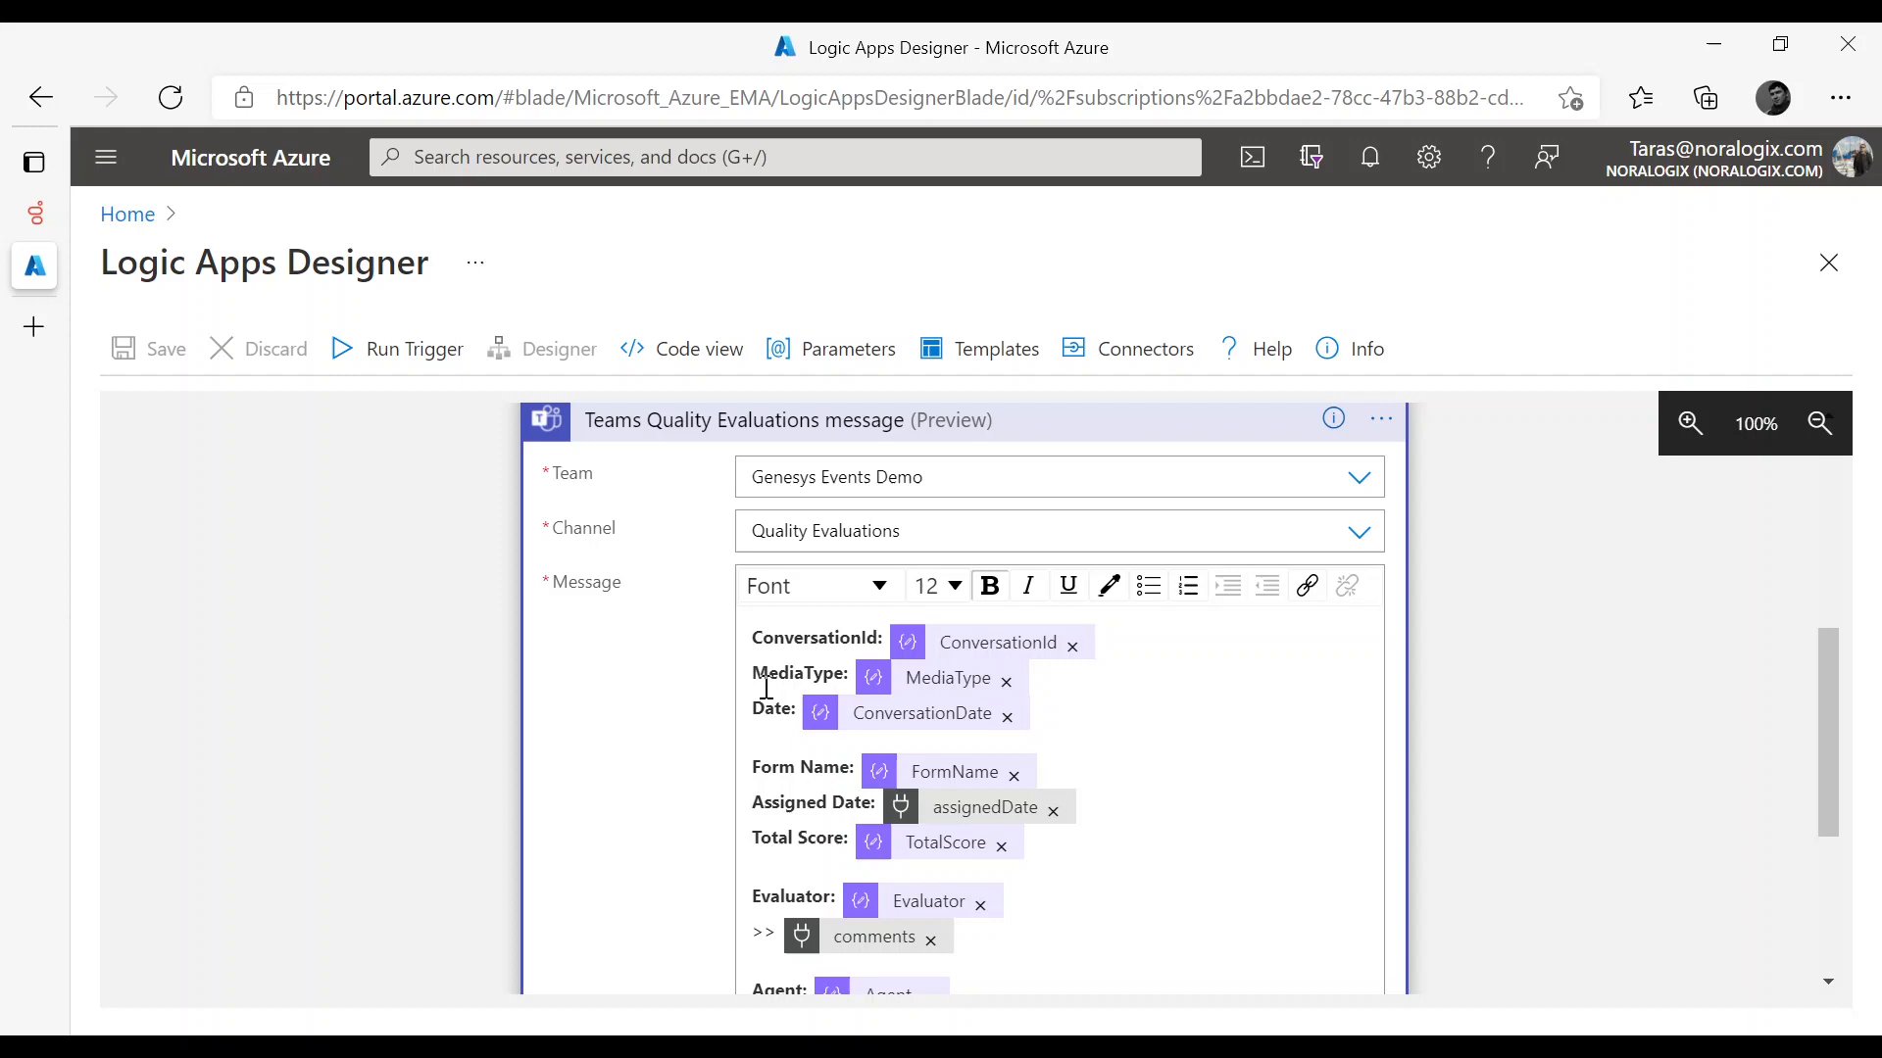
pyautogui.moveTo(942, 679)
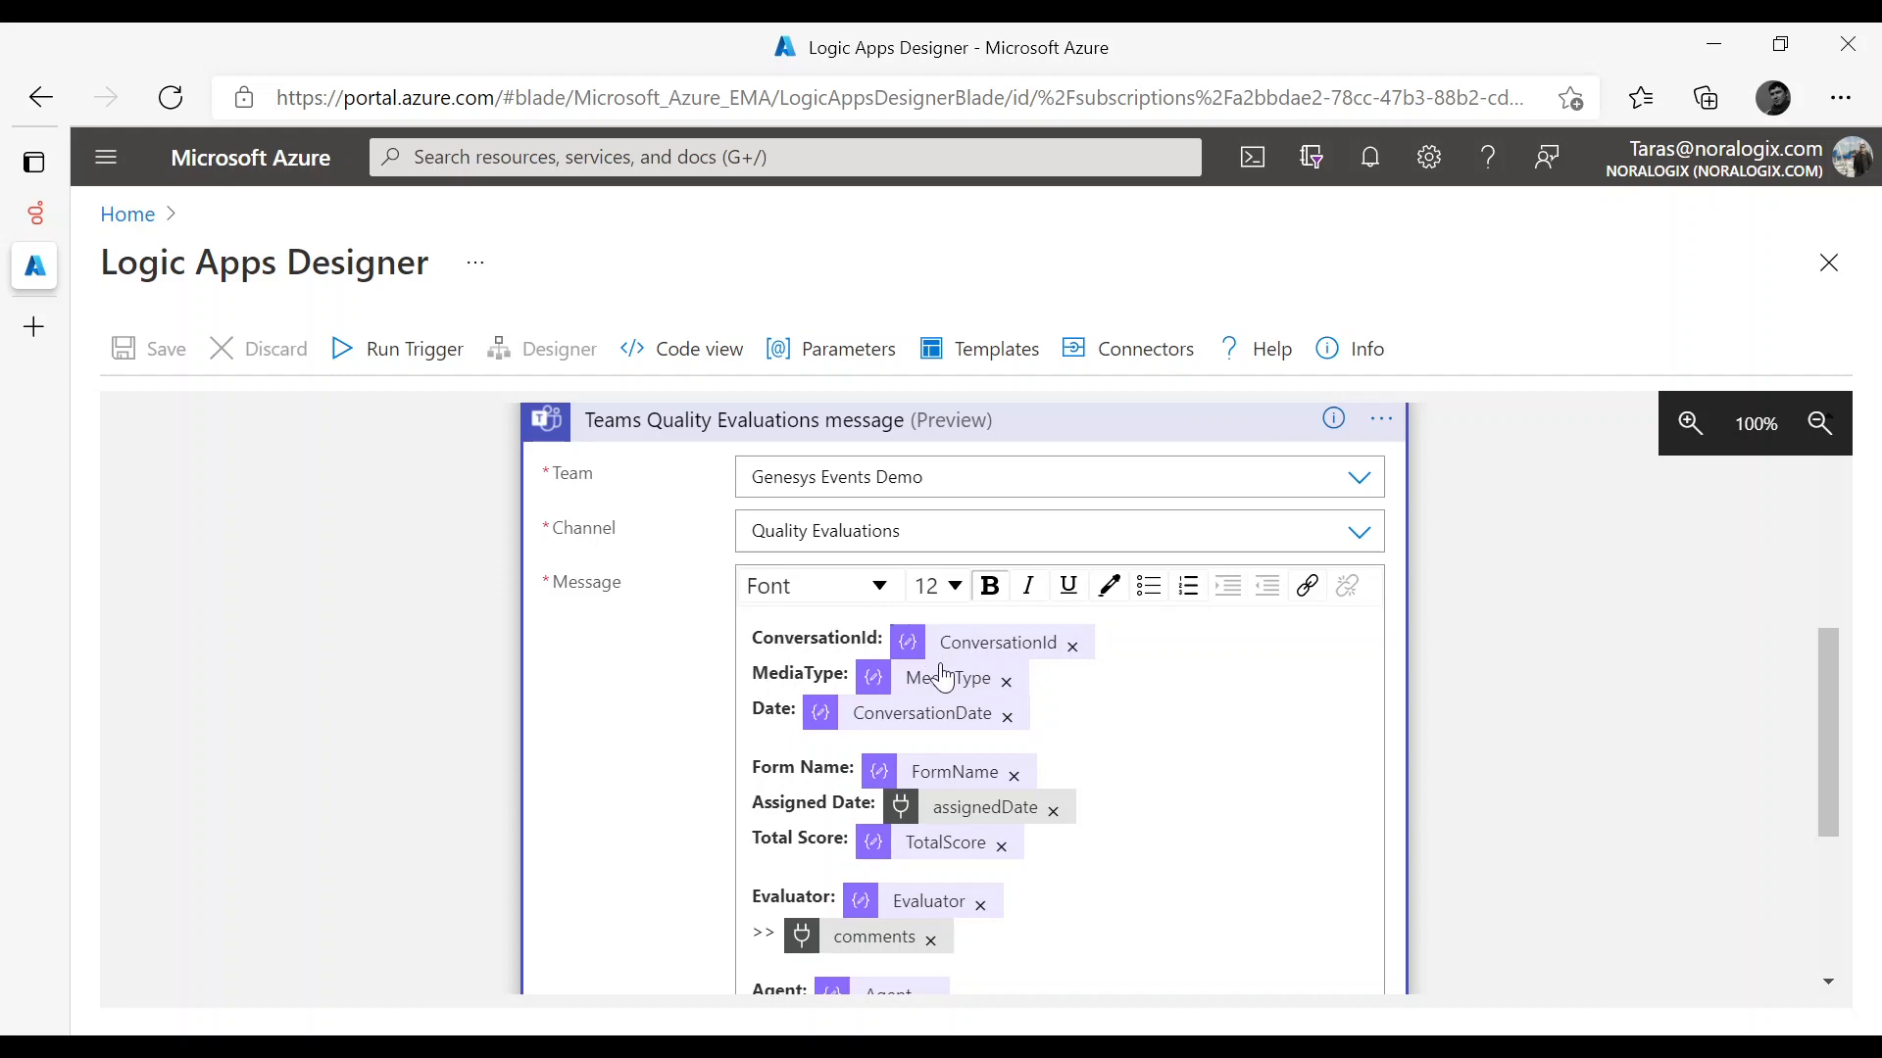
pyautogui.scroll(-3)
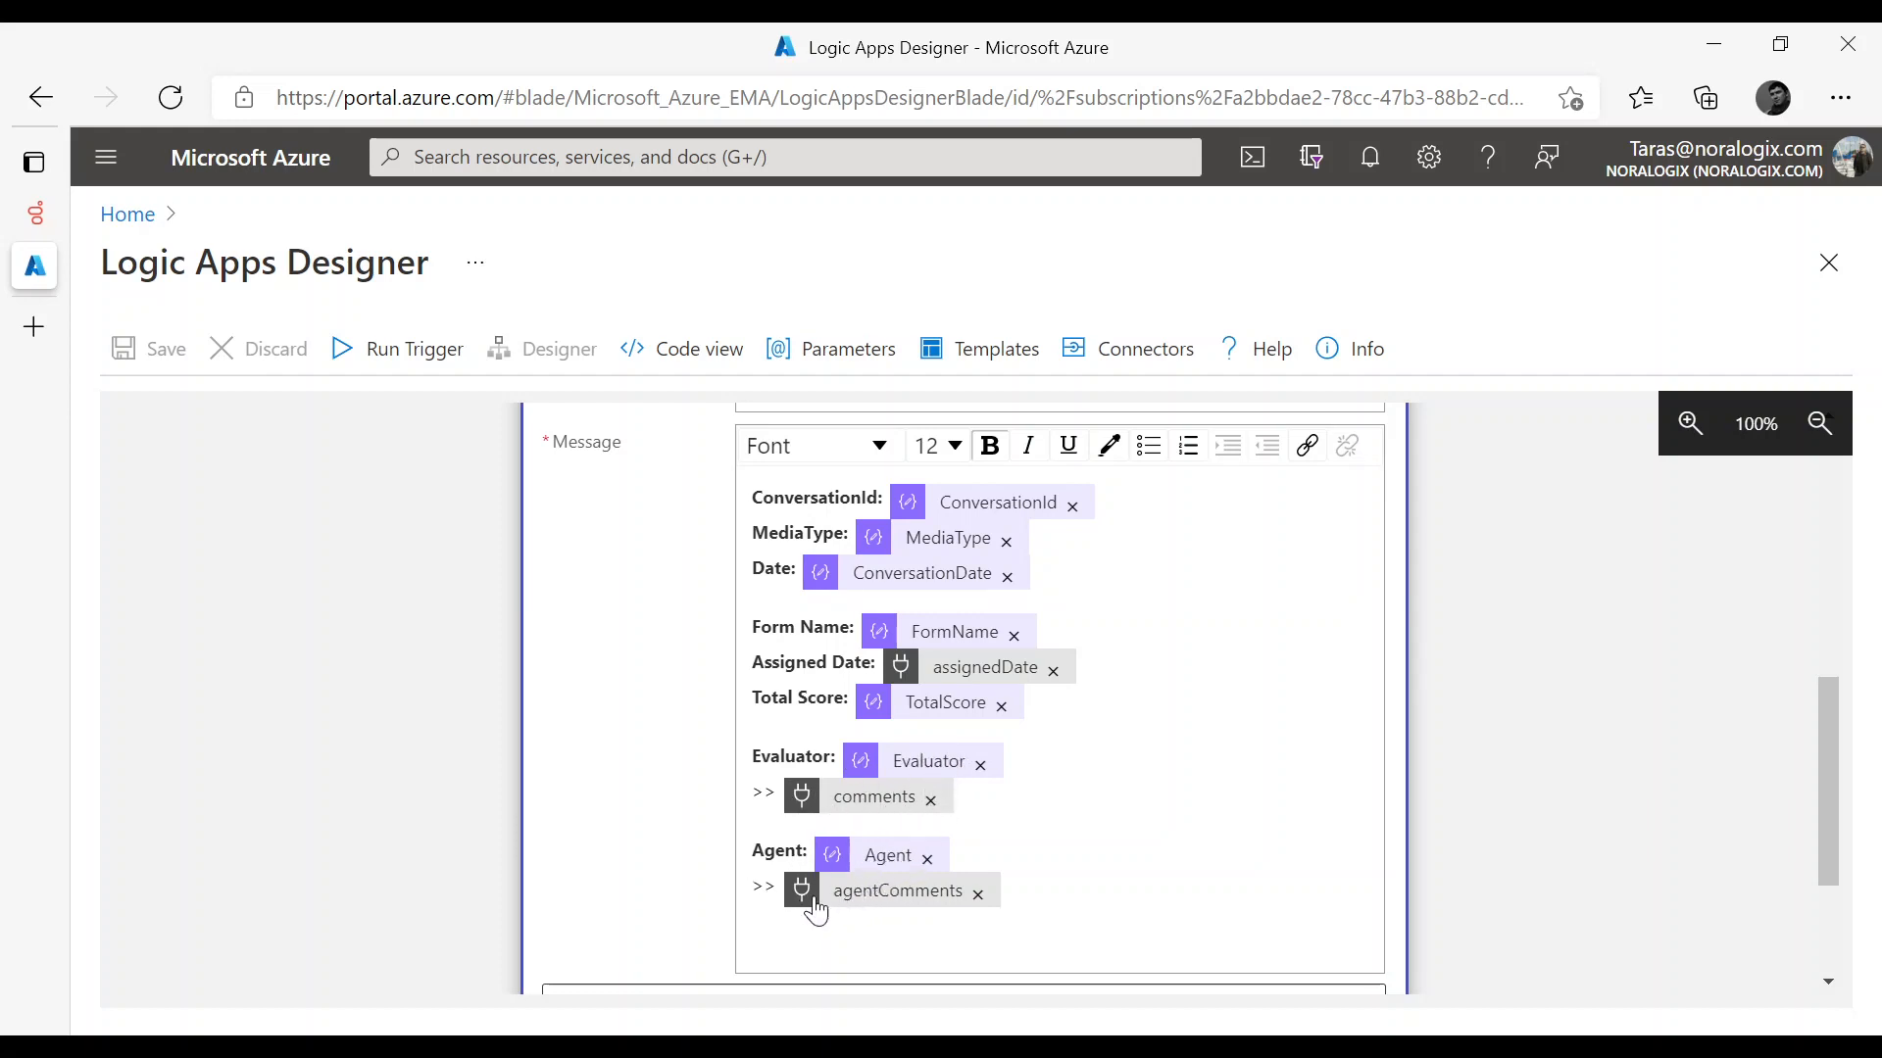
pyautogui.moveTo(731, 564)
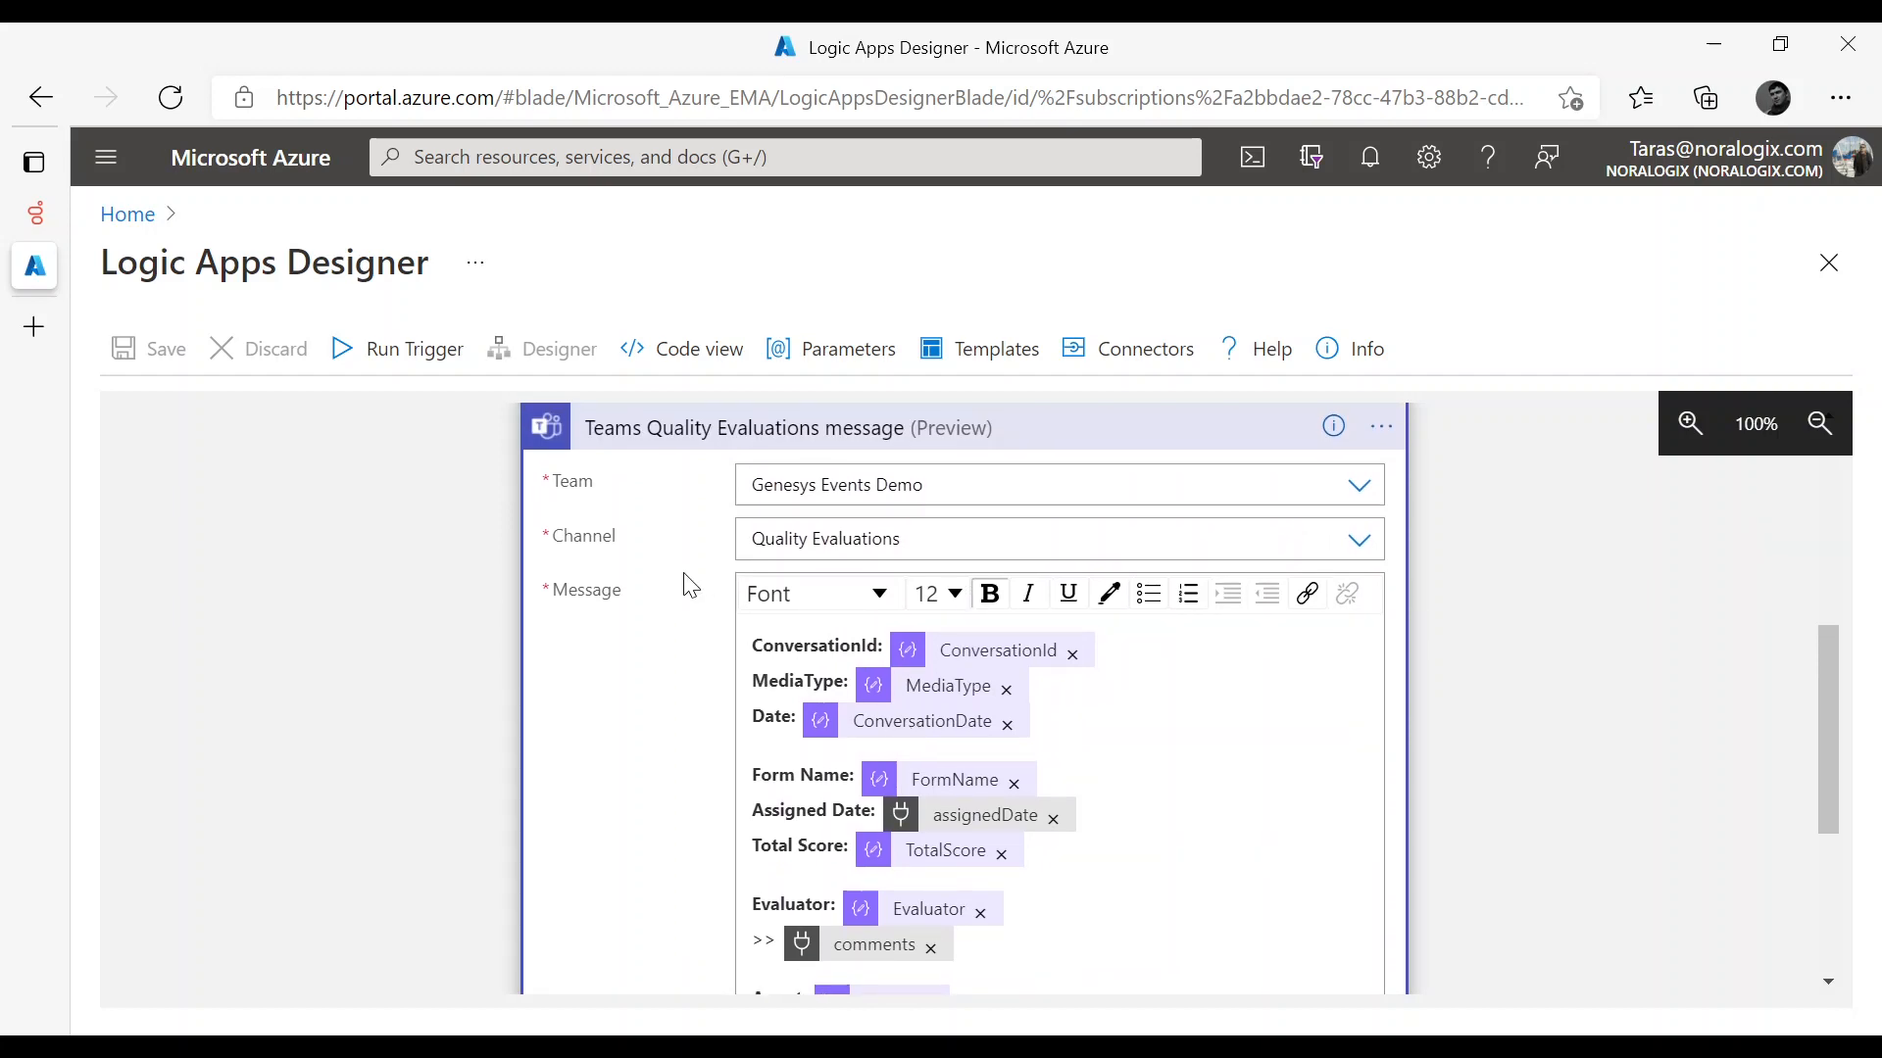
pyautogui.moveTo(661, 435)
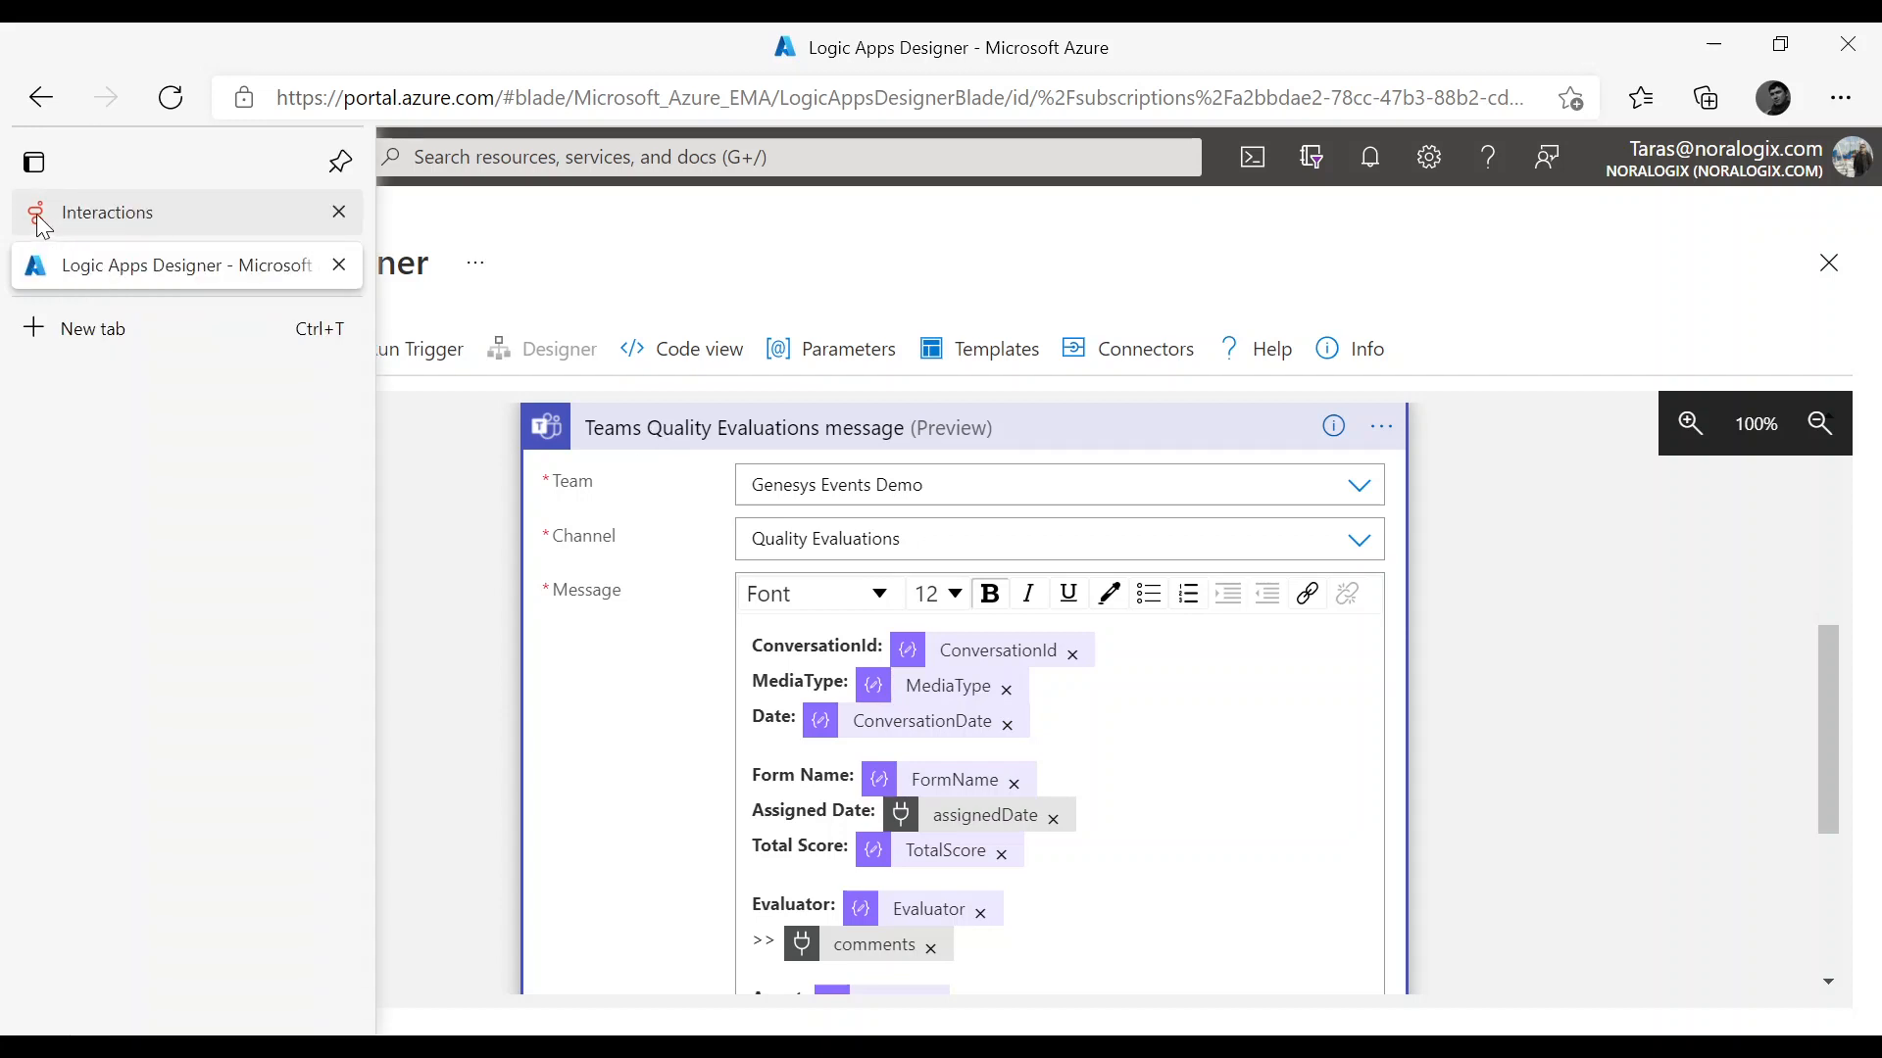
# On the Interactions page, choose the evaluation form and the quality evaluator for the new evaluation
pyautogui.click(106, 211)
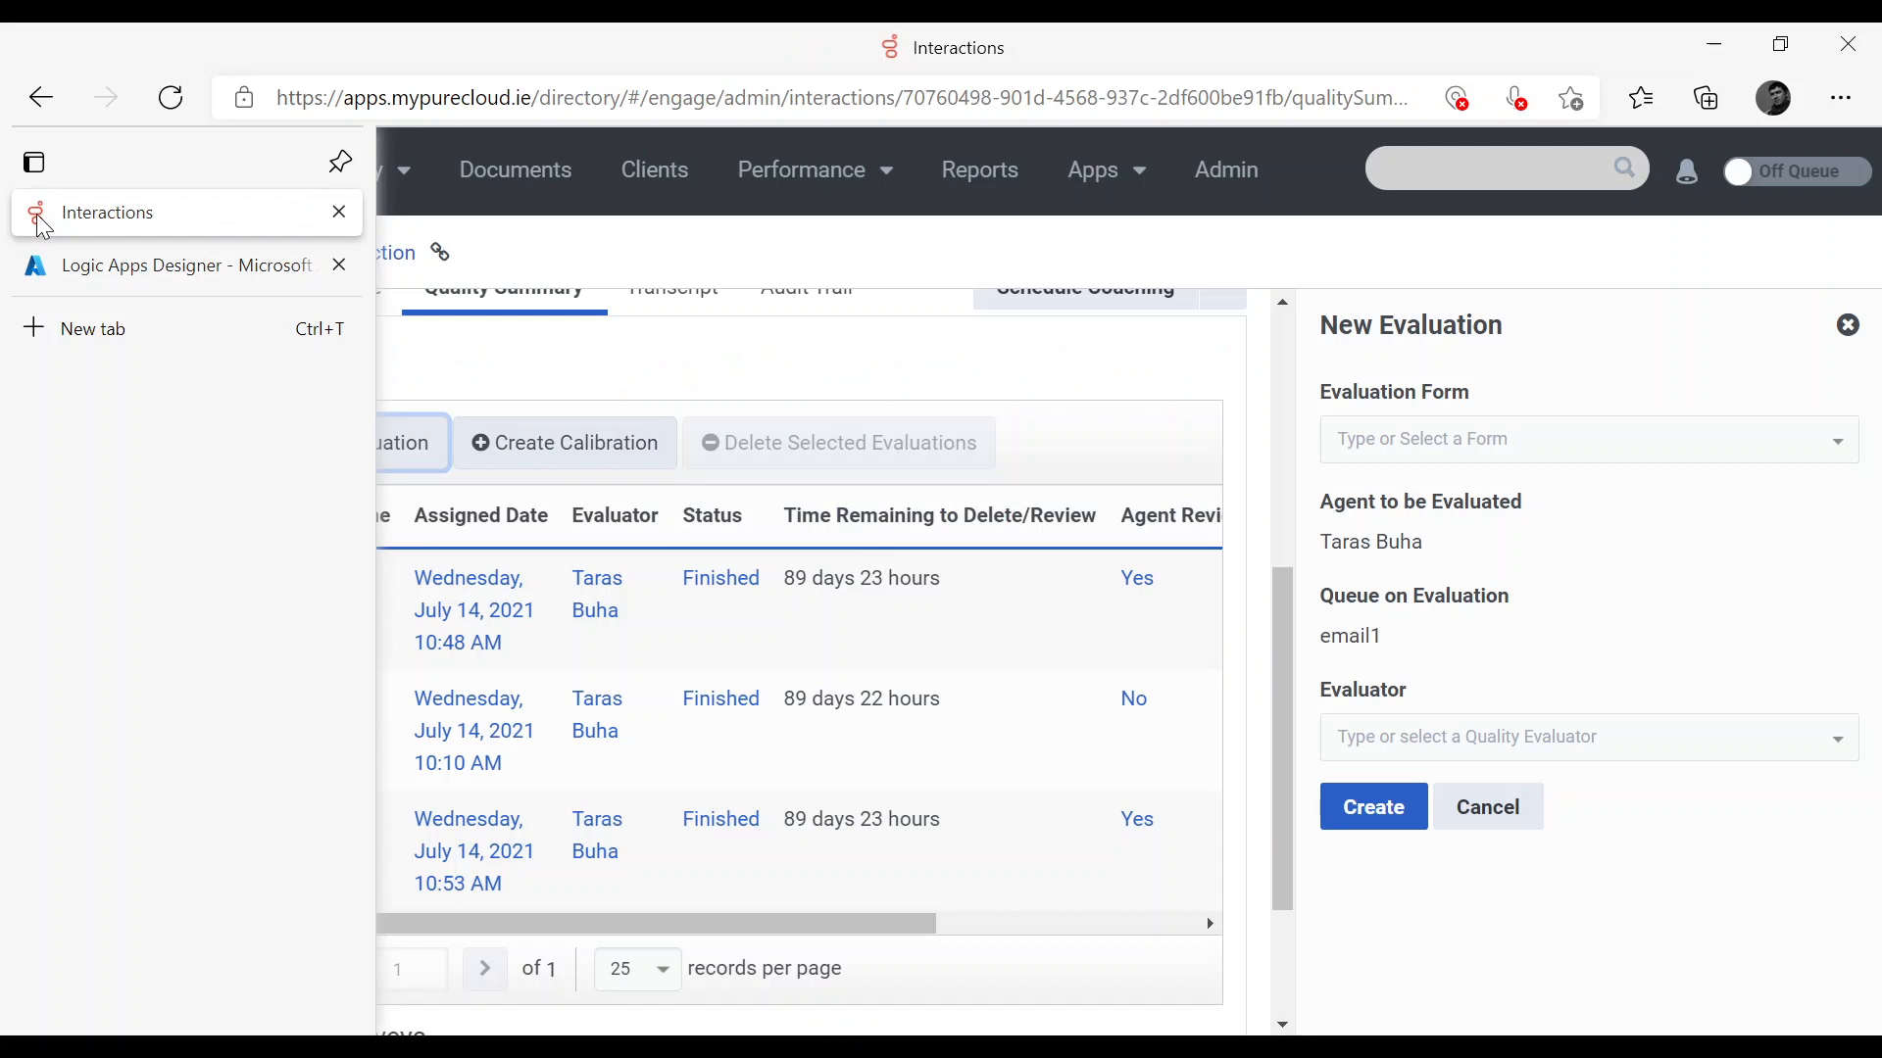
pyautogui.click(1583, 437)
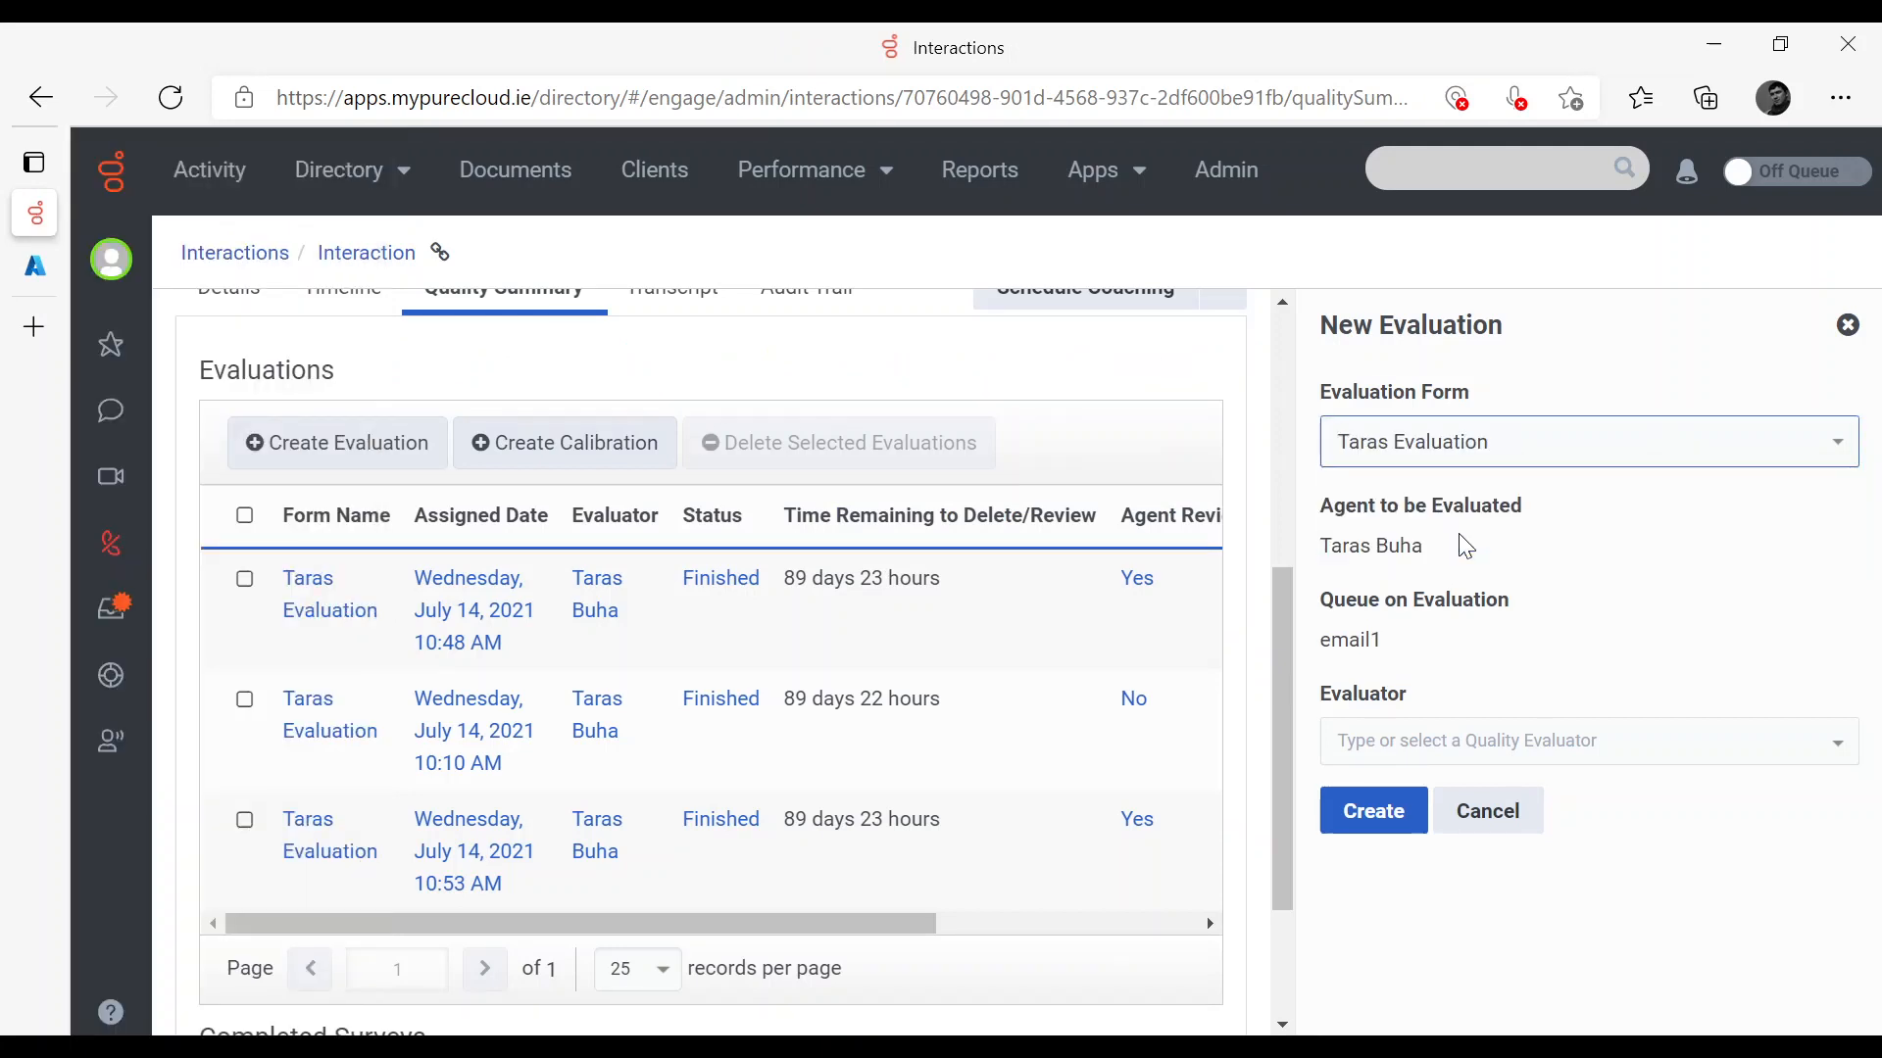
pyautogui.click(1560, 741)
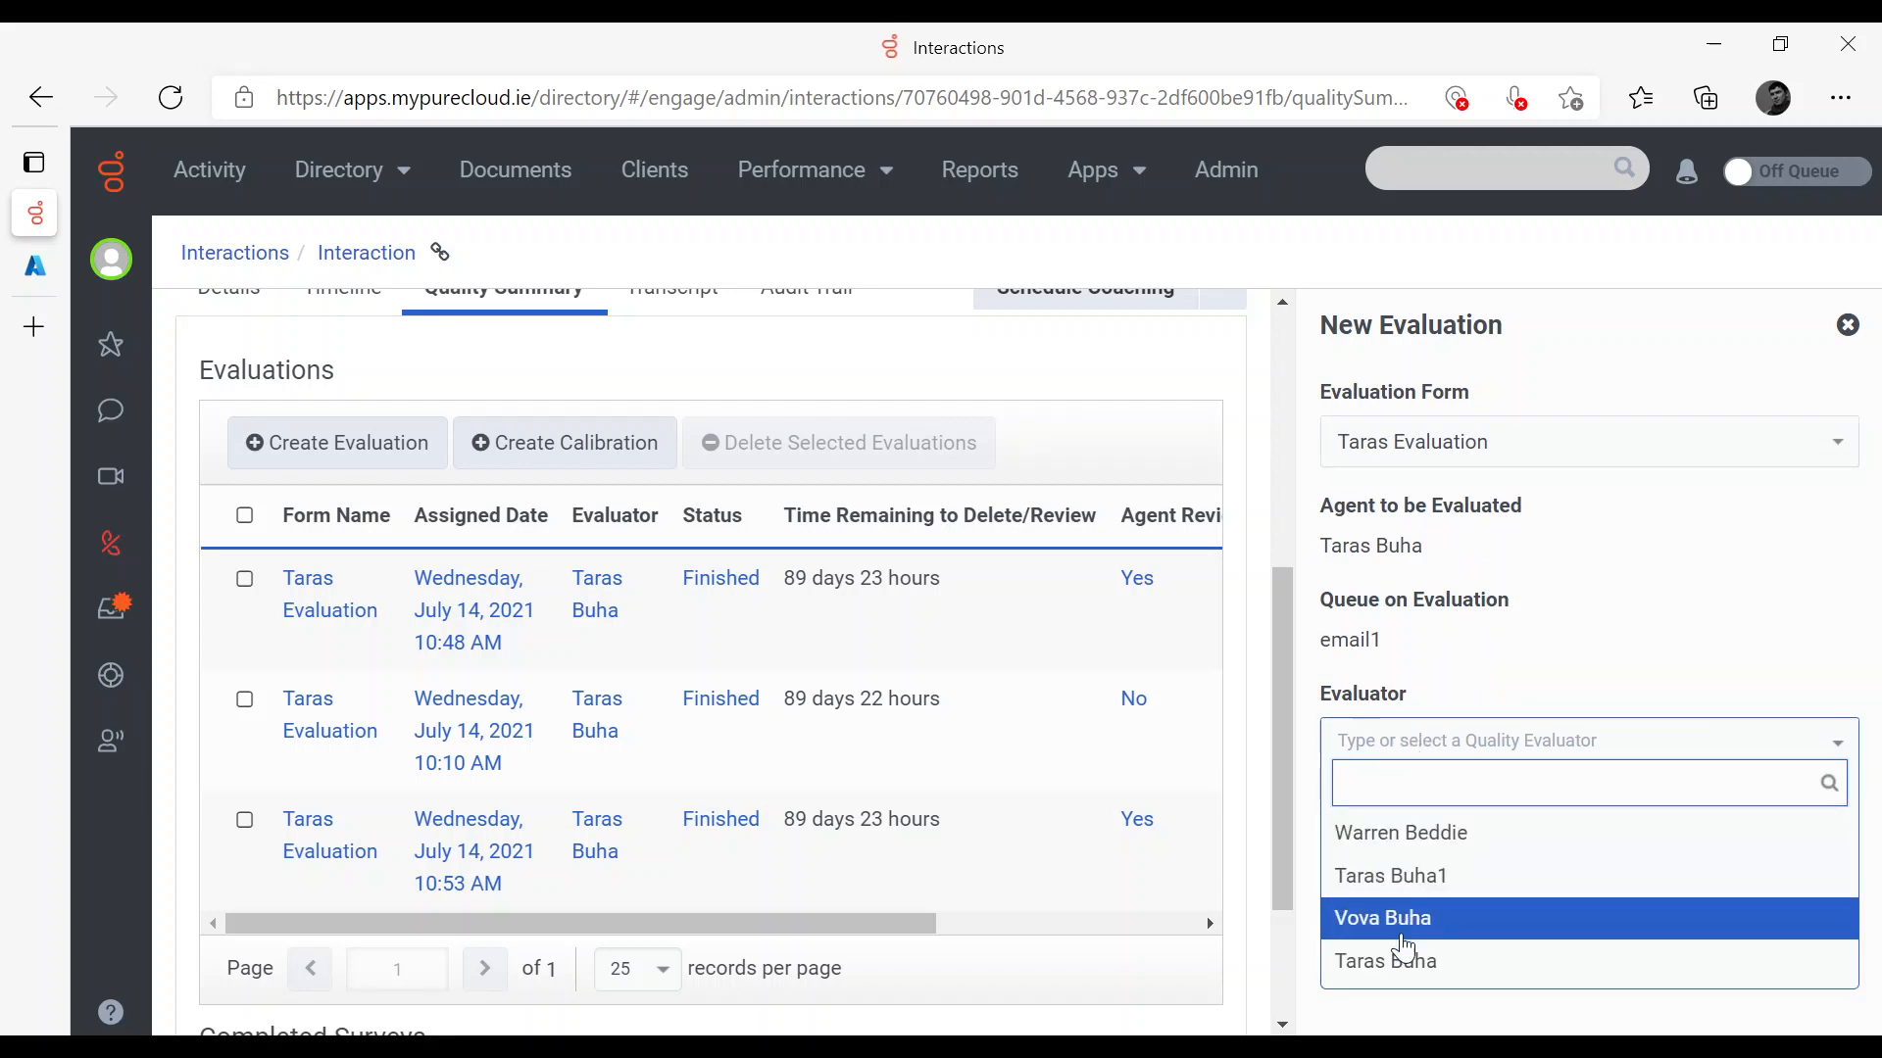
pyautogui.click(1386, 960)
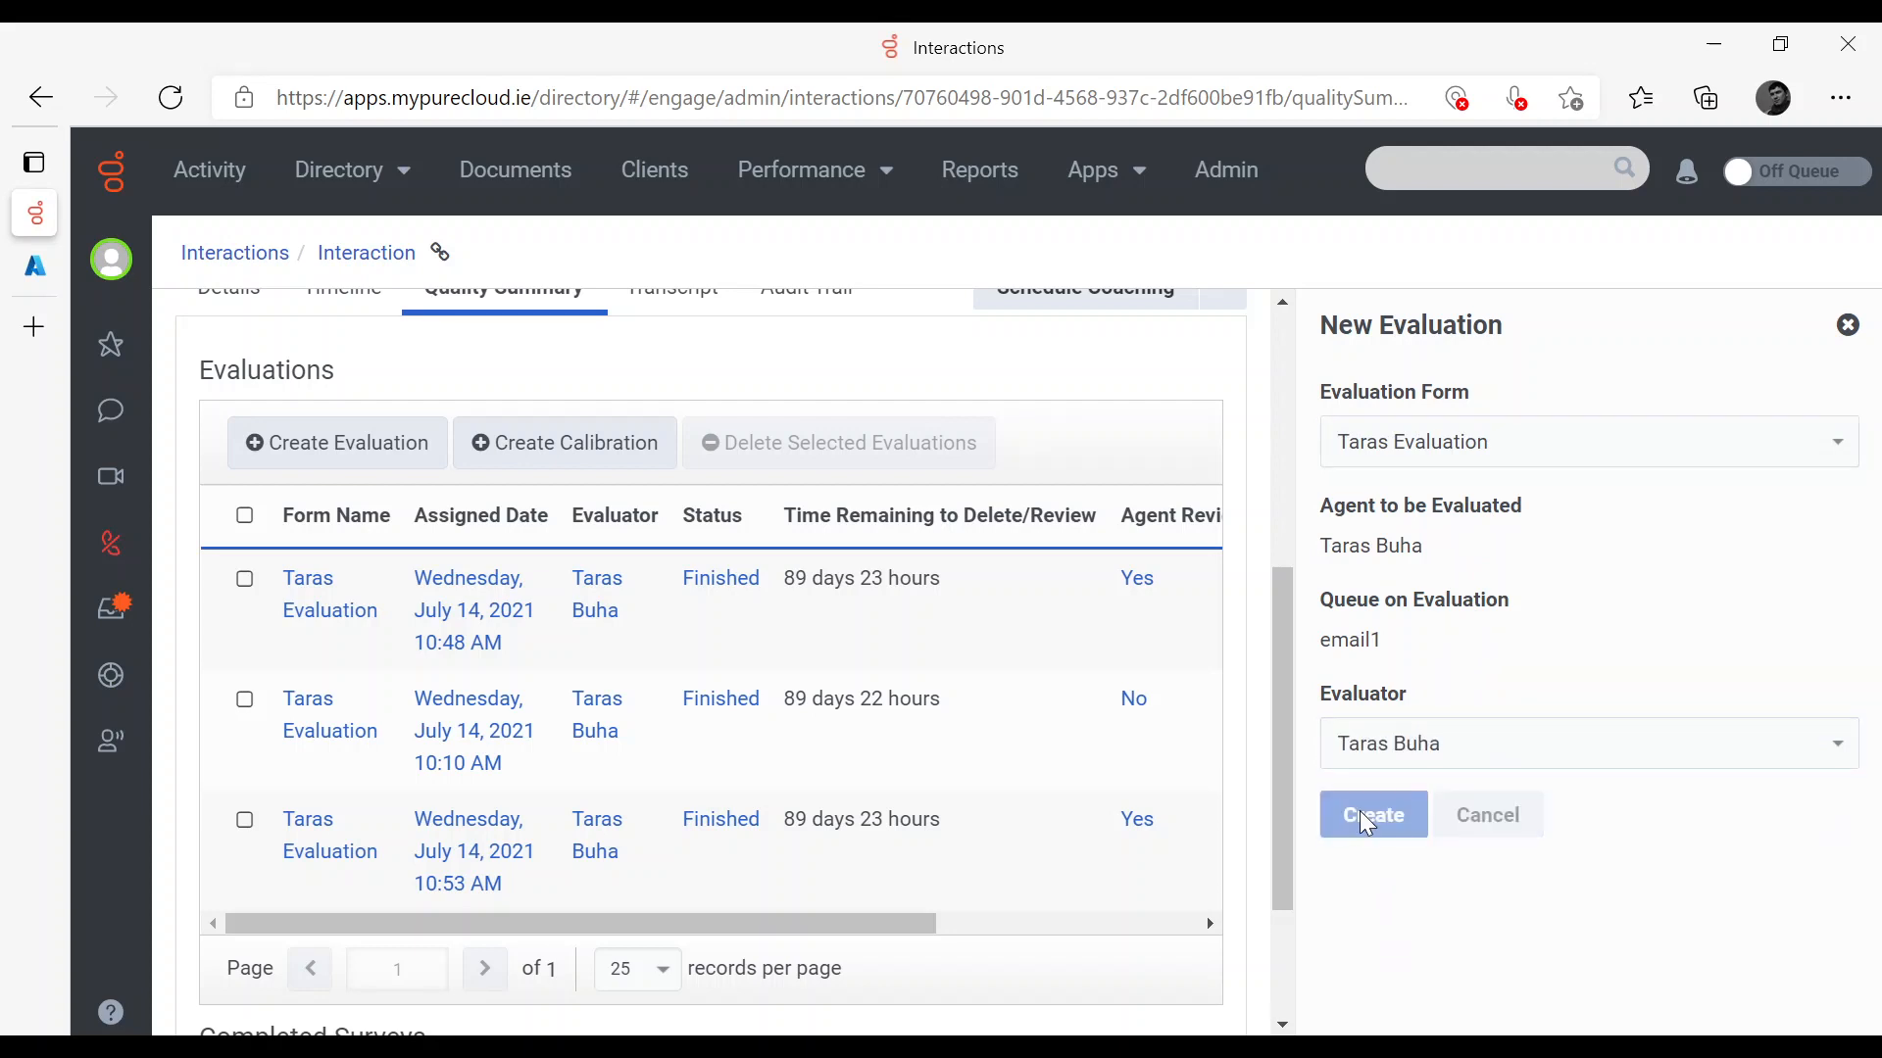
# Create the evaluation, answer Question2 Yes, comment 'Good job!' overall and submit it
pyautogui.click(1372, 816)
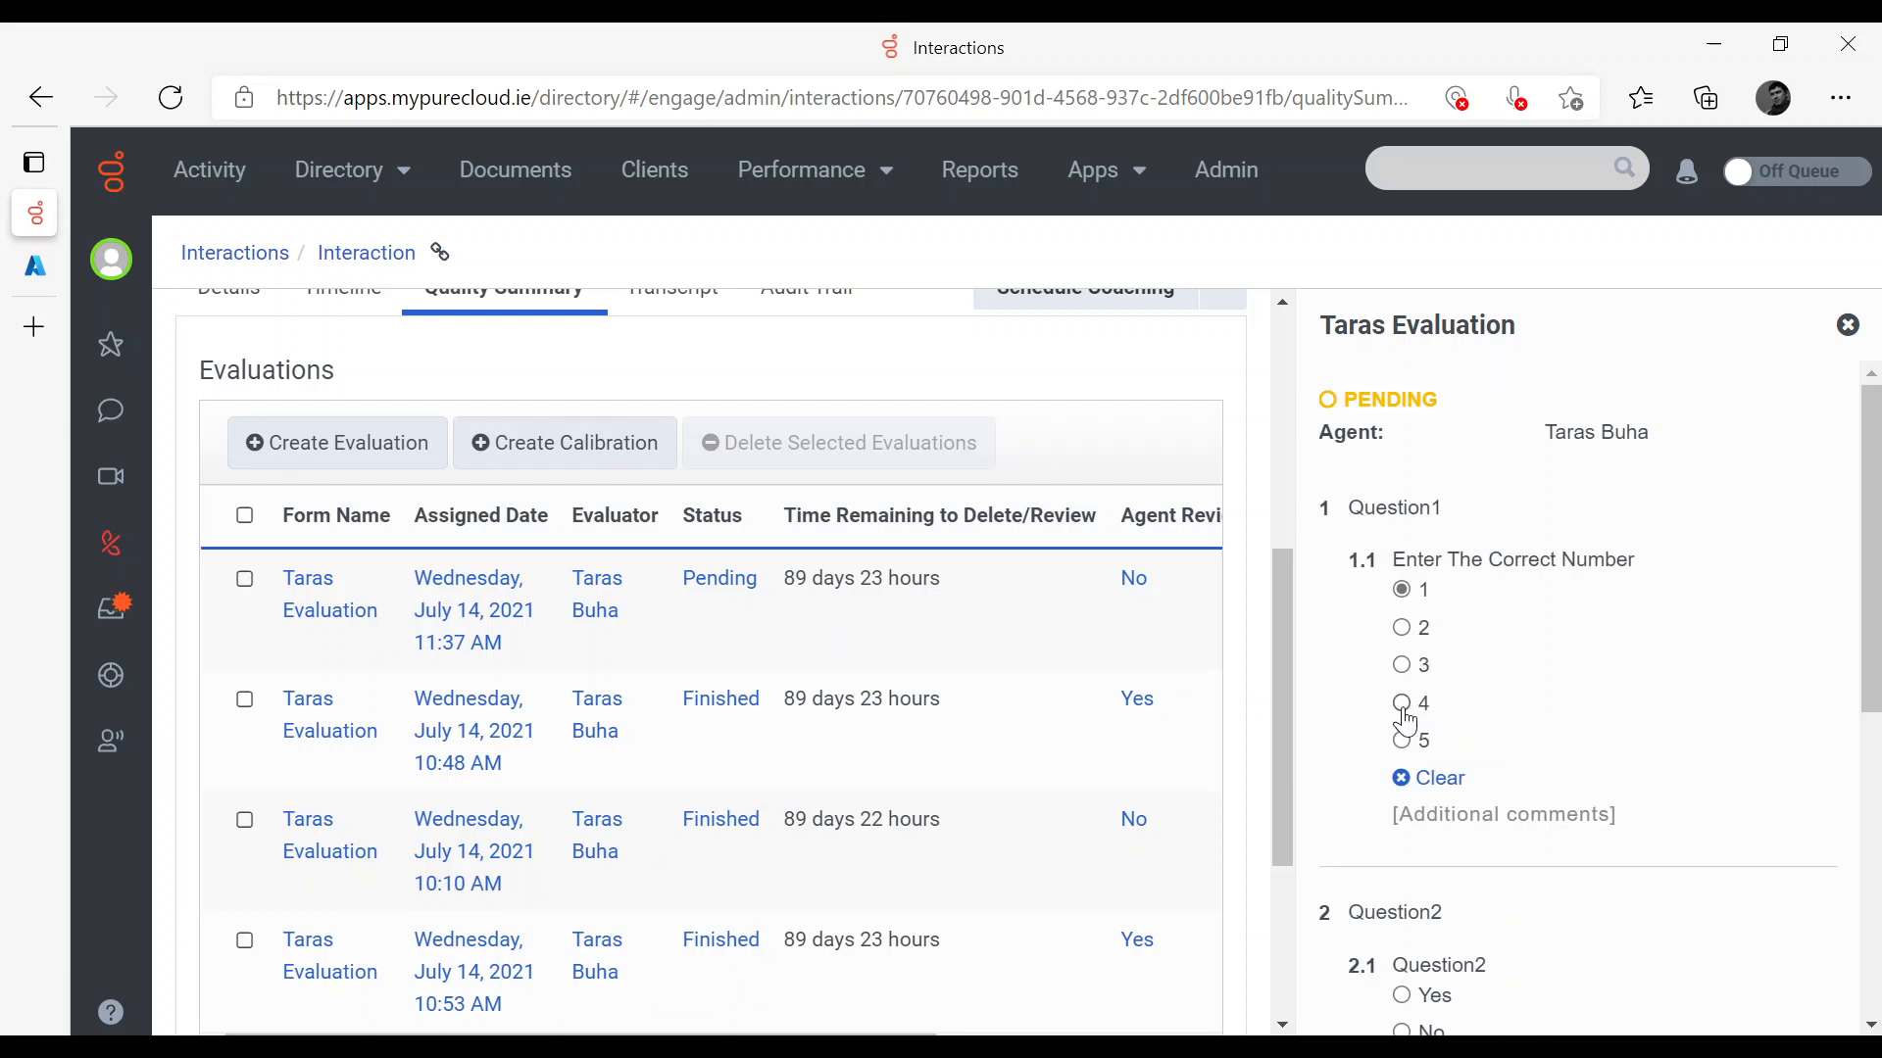
pyautogui.scroll(-3)
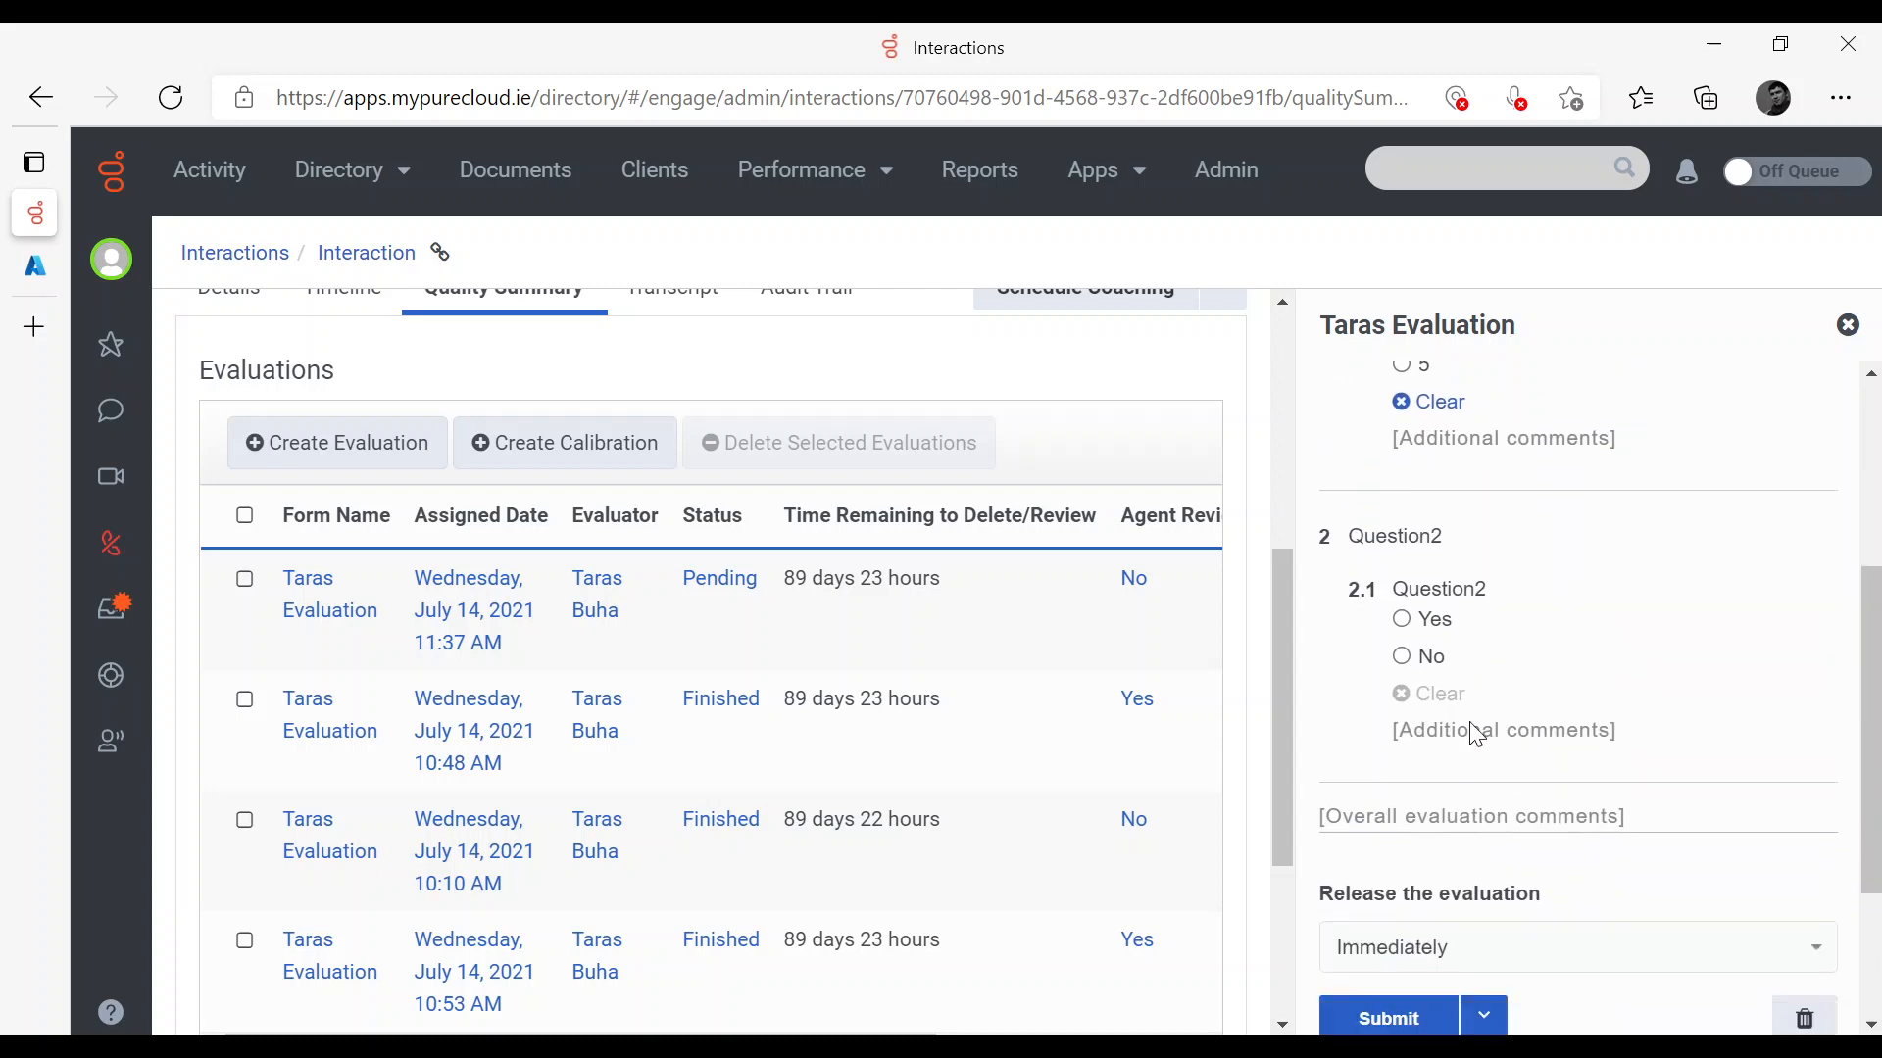
pyautogui.click(1399, 619)
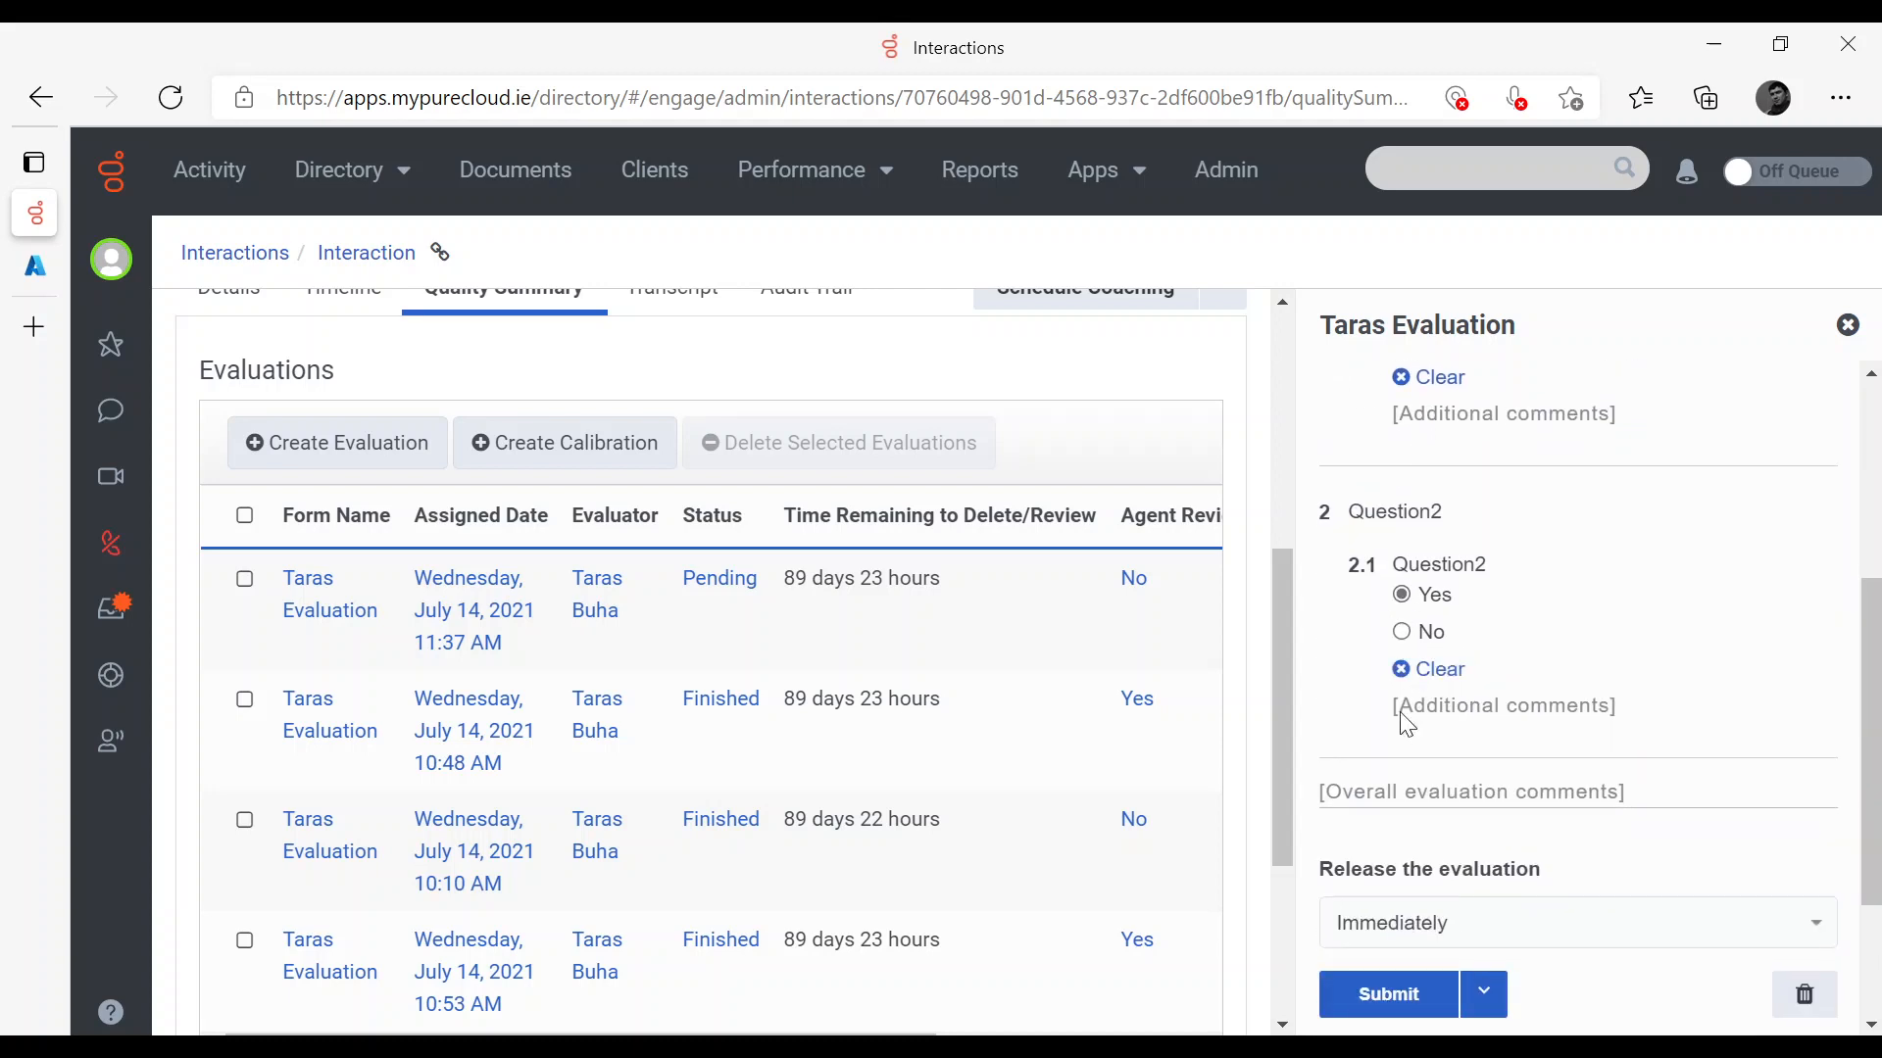
pyautogui.click(1472, 790)
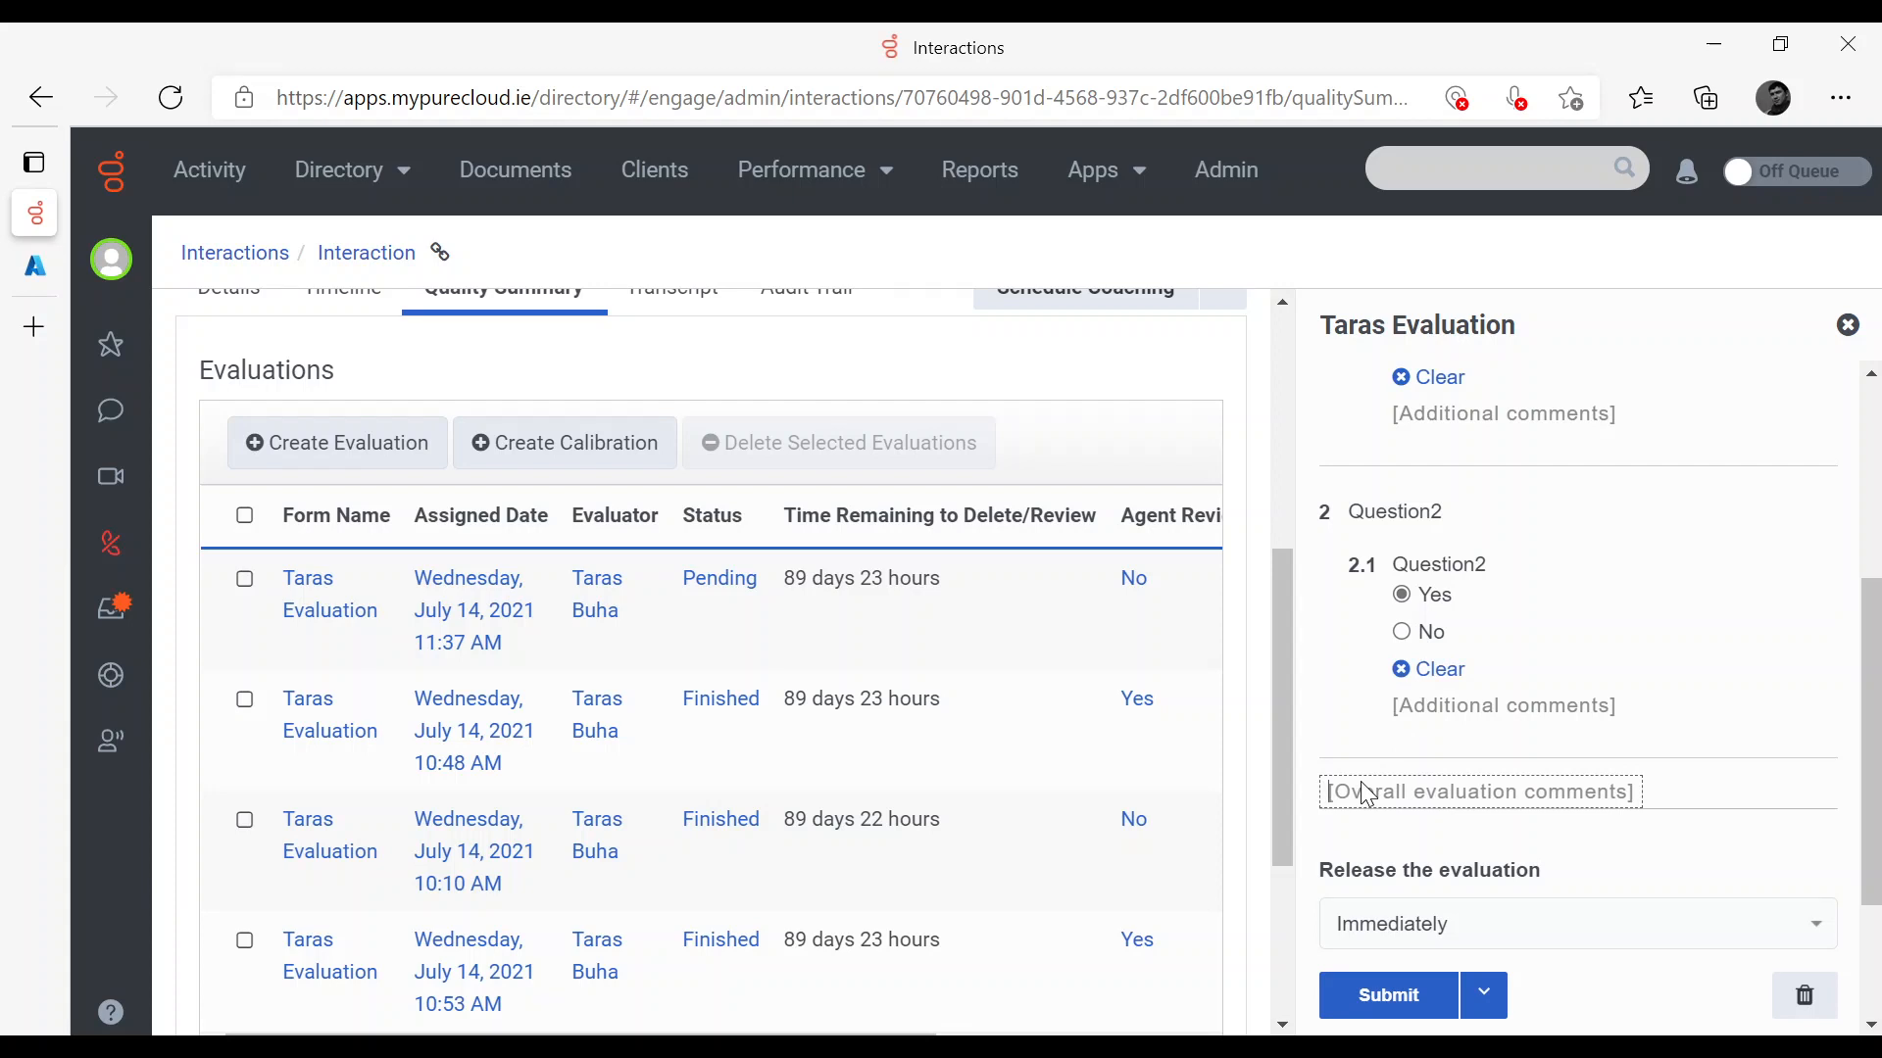
pyautogui.write('Good job!')
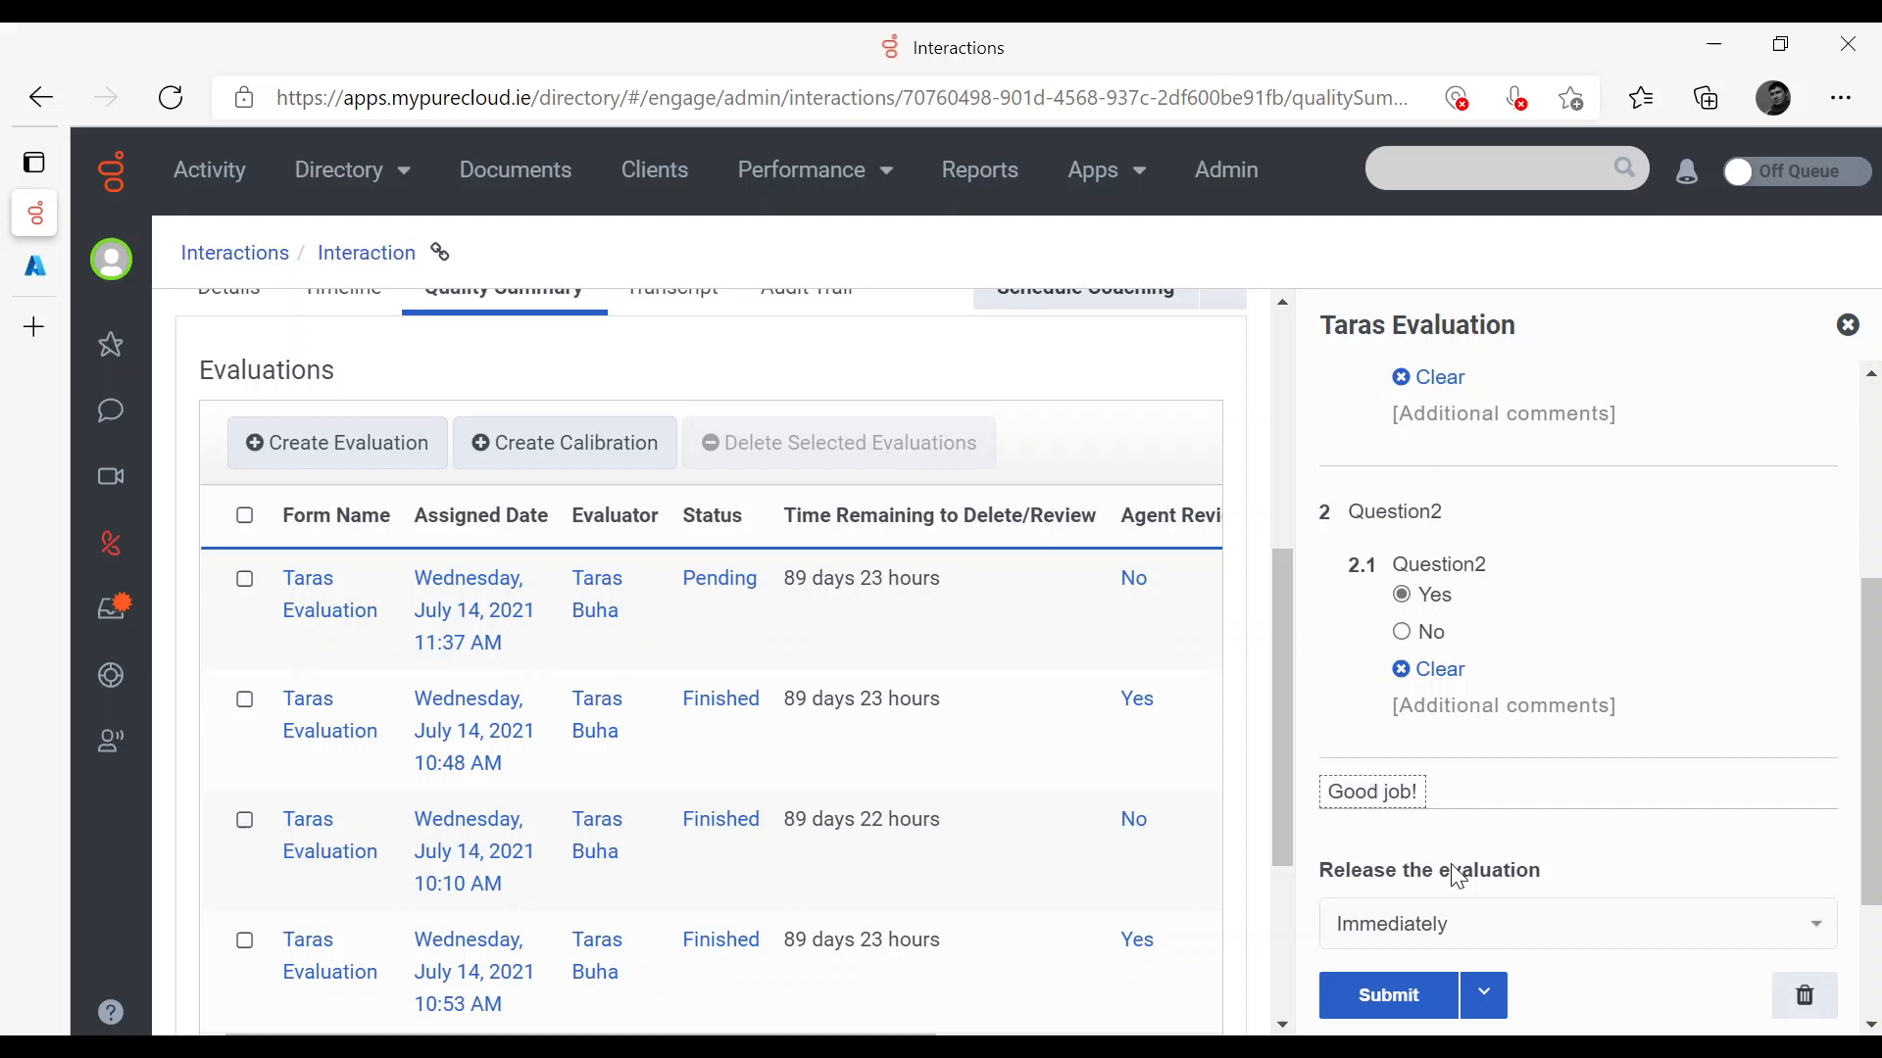
pyautogui.click(1388, 993)
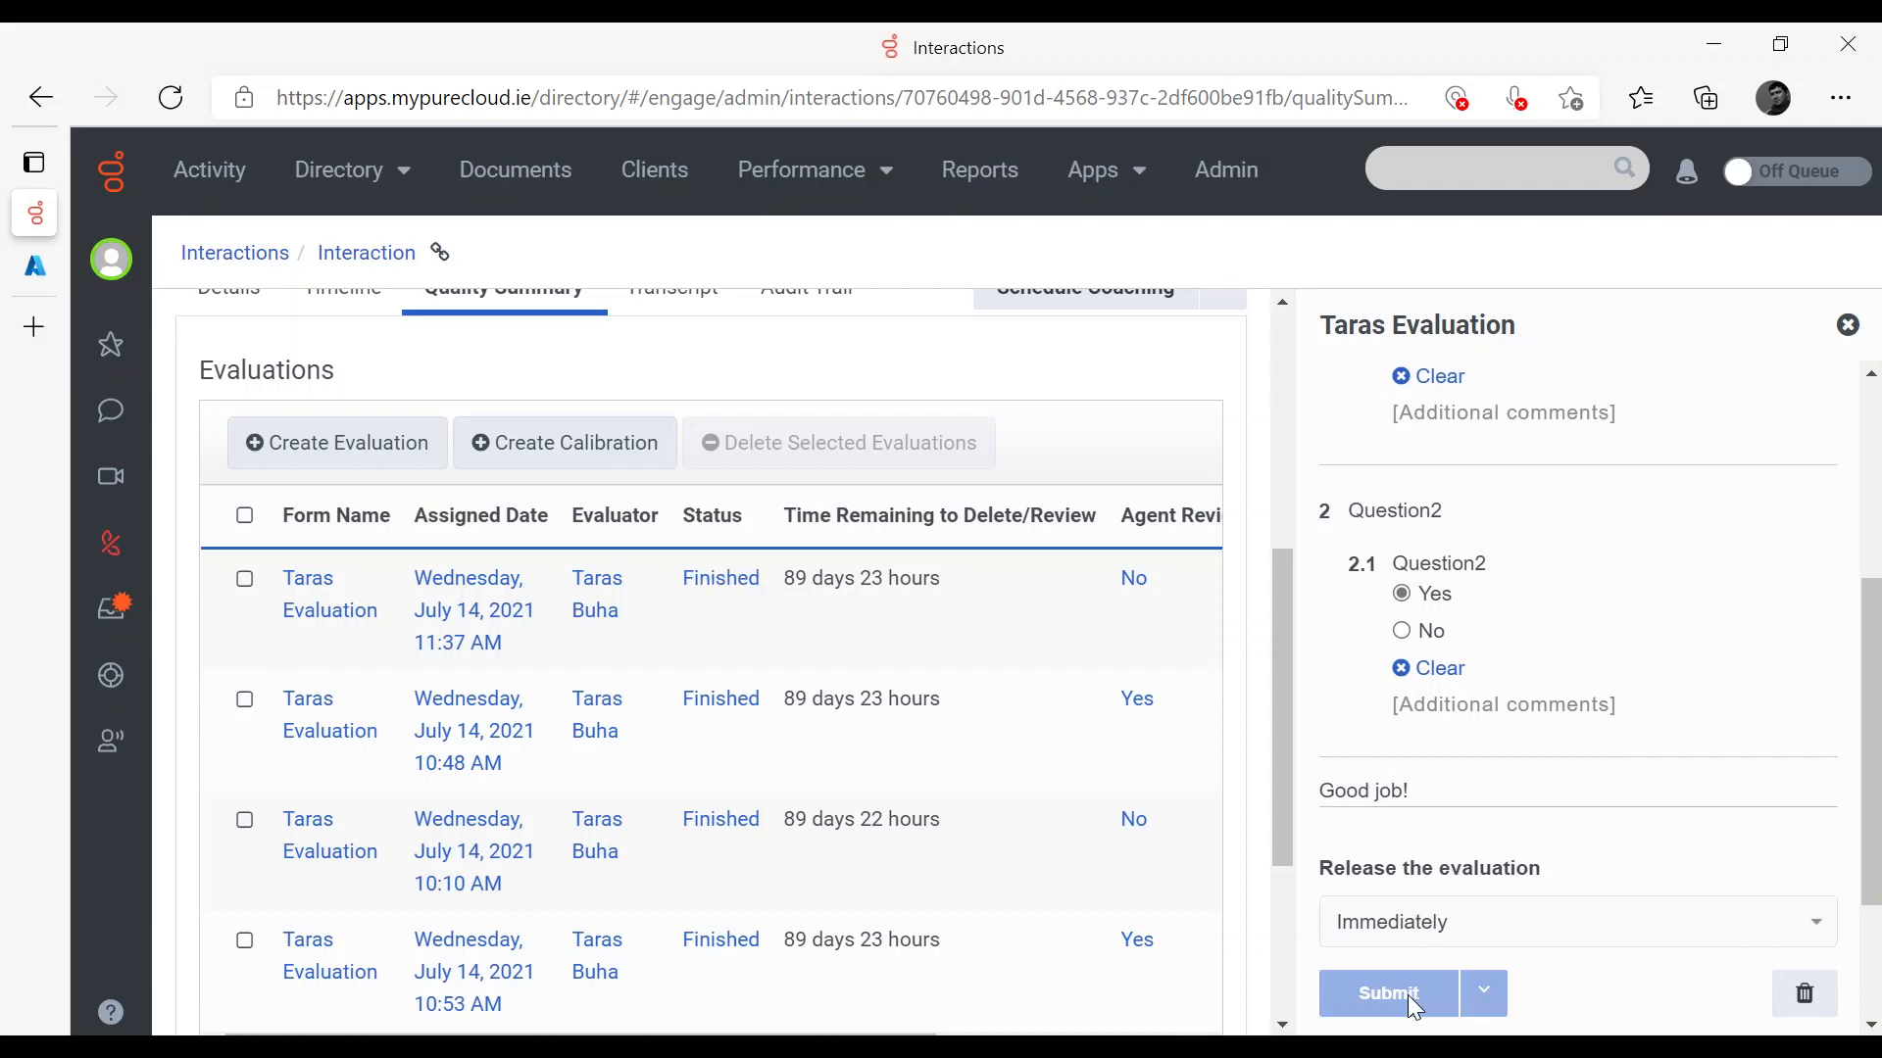
pyautogui.click(1386, 991)
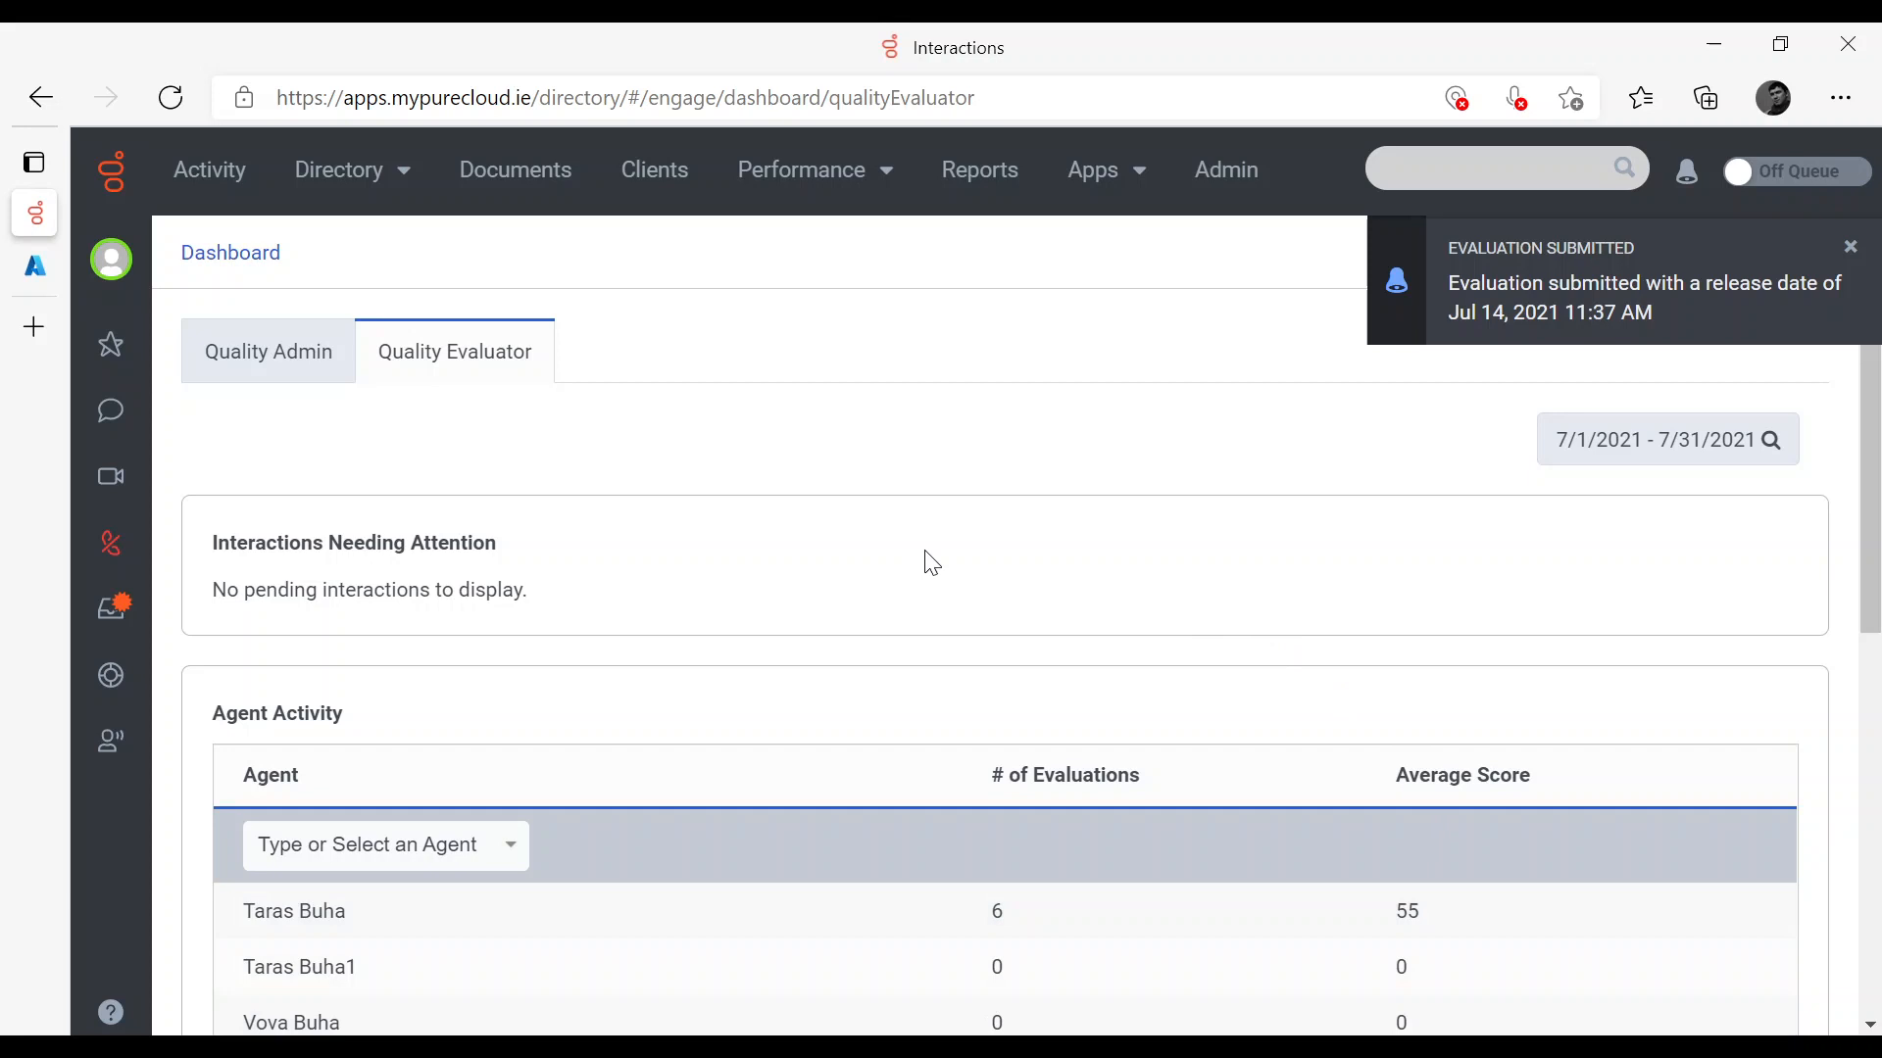
# Open the Wednesday, July 14, 2021 11:37 AM entry under Completed Interactions
pyautogui.scroll(-3)
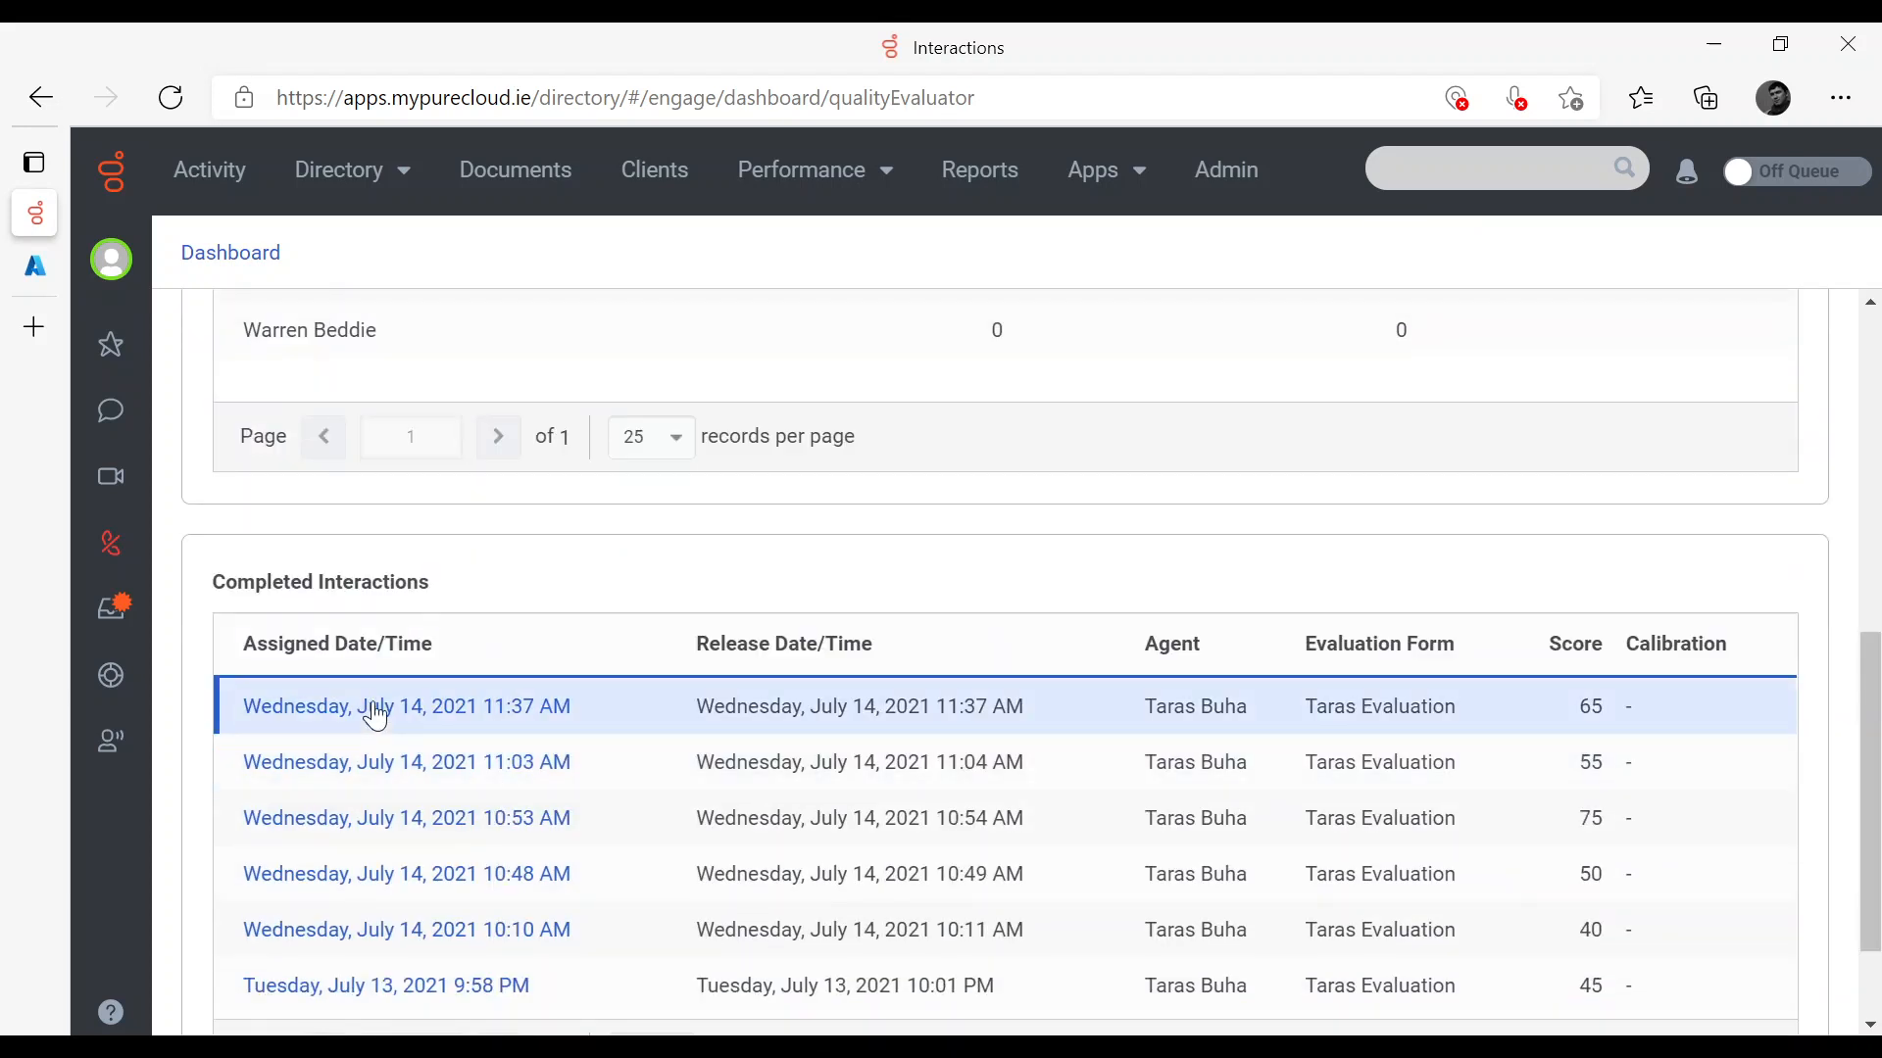
pyautogui.click(406, 706)
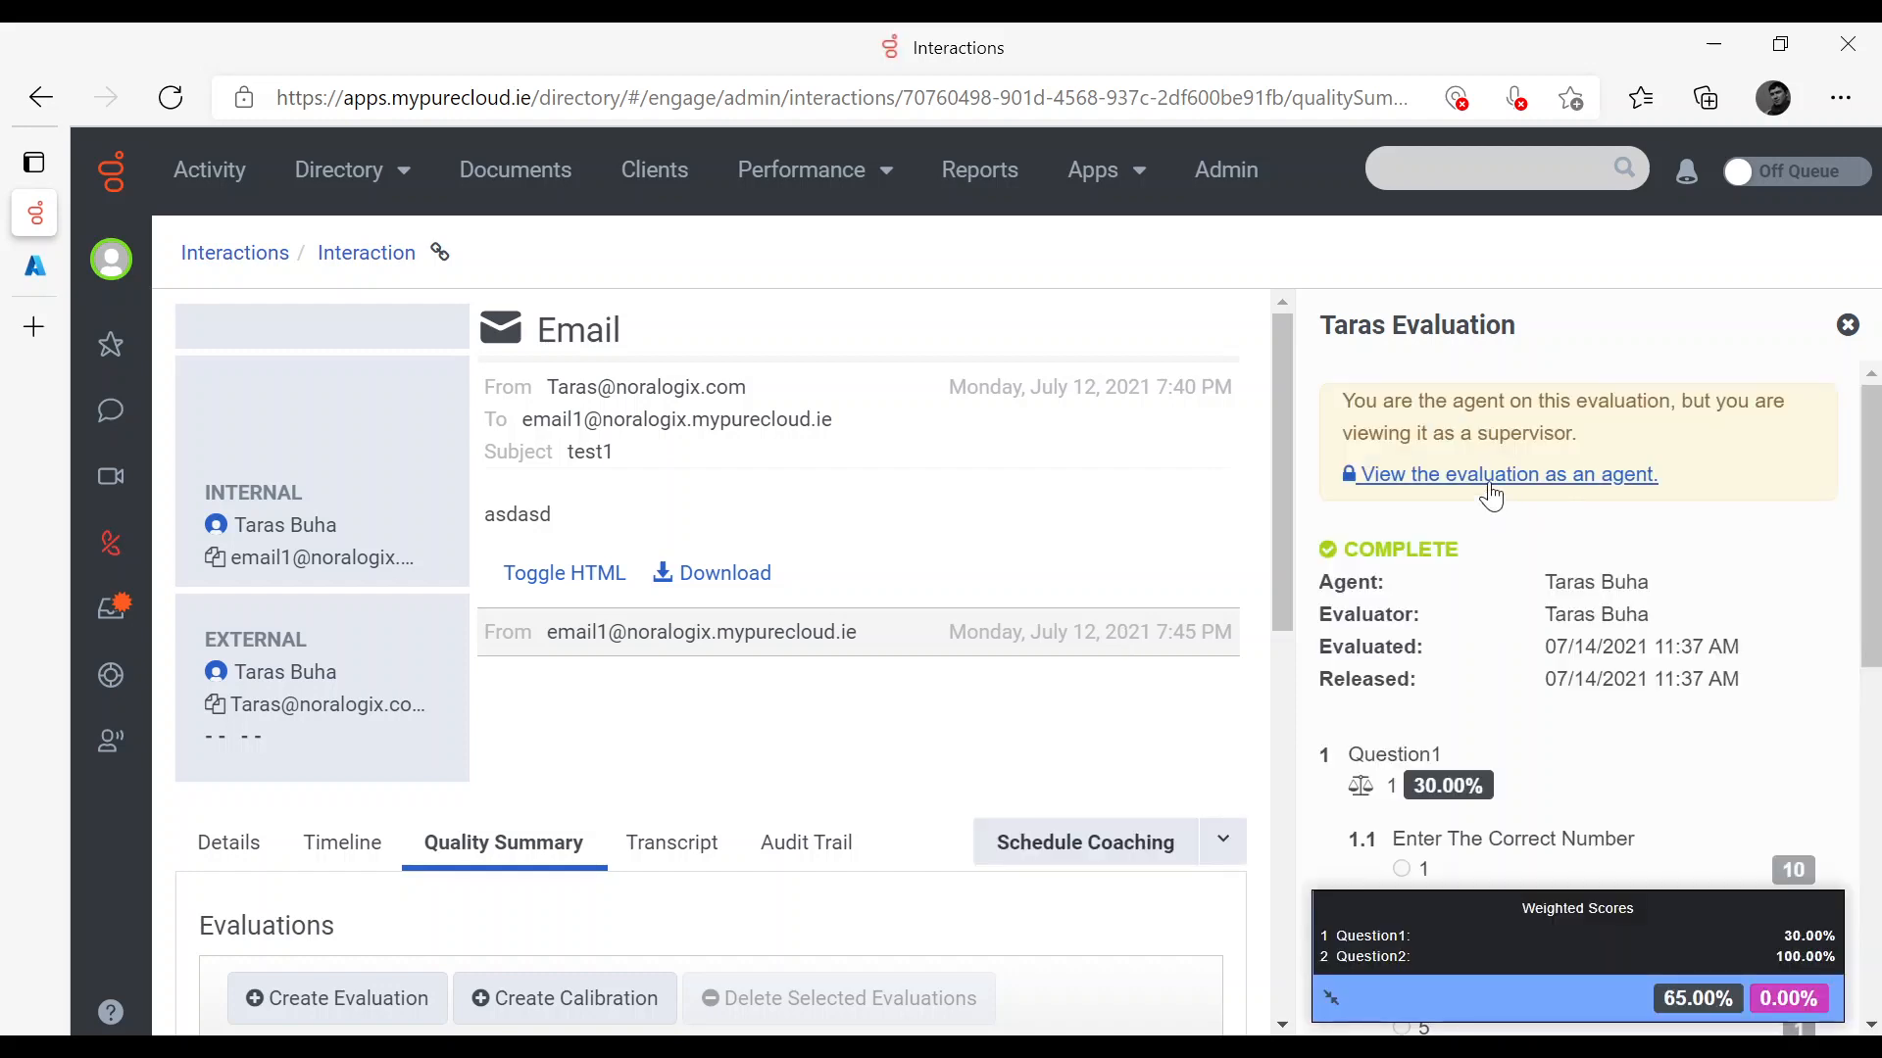
# As the agent, comment 'Thanks very much!', tick 'I have reviewed this evaluation' and save
pyautogui.click(1505, 475)
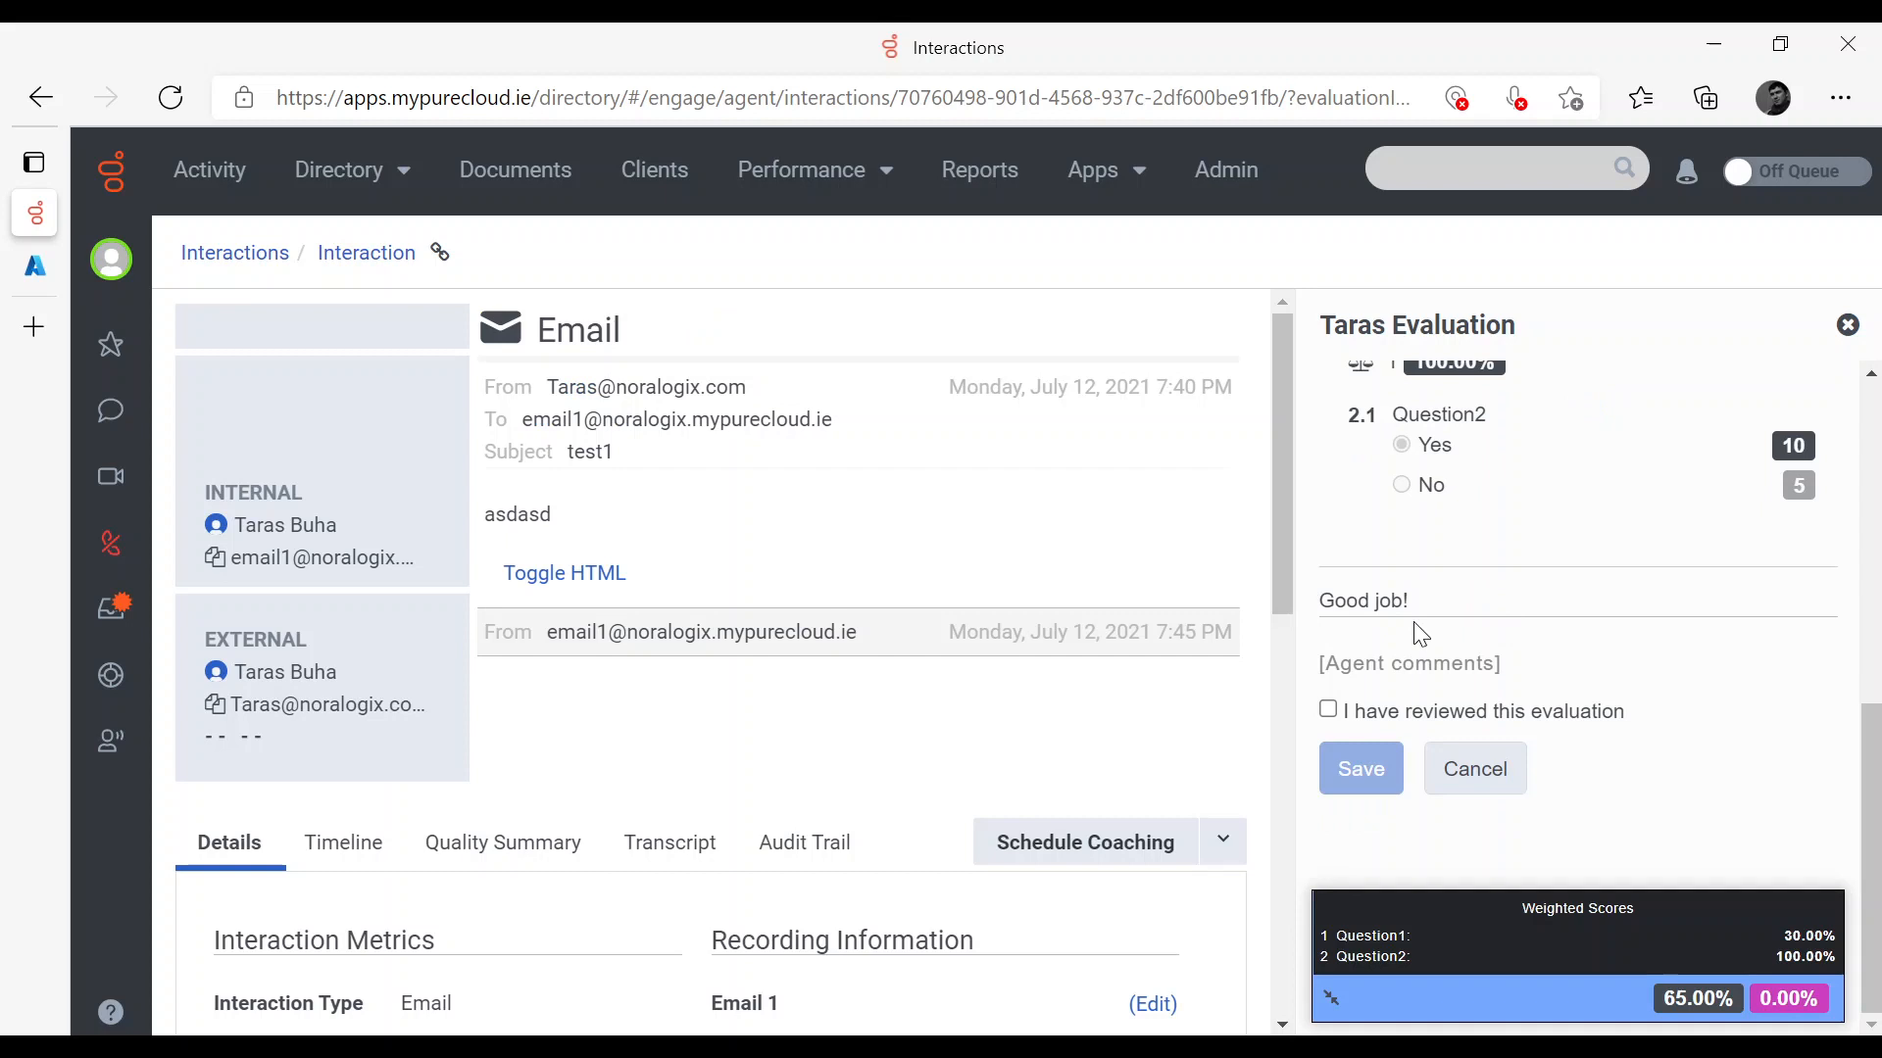
pyautogui.click(1419, 665)
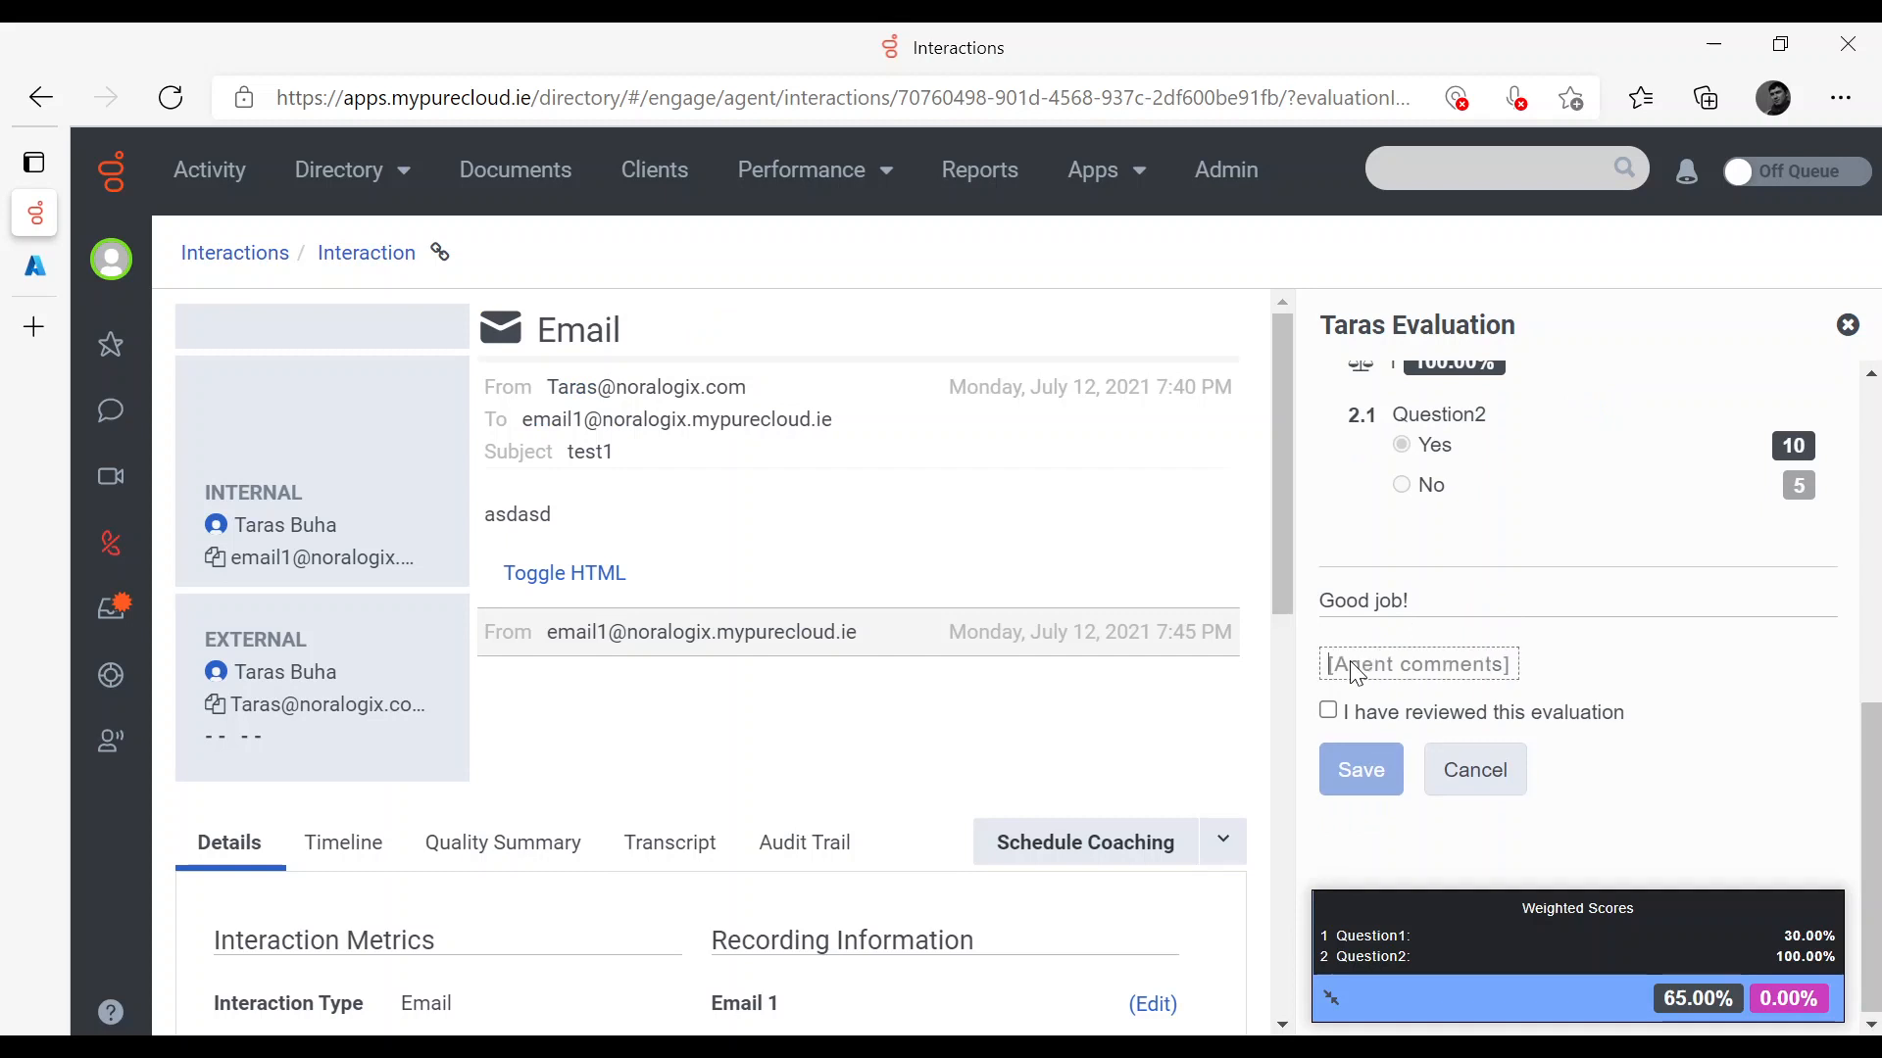
pyautogui.write('Thanks very')
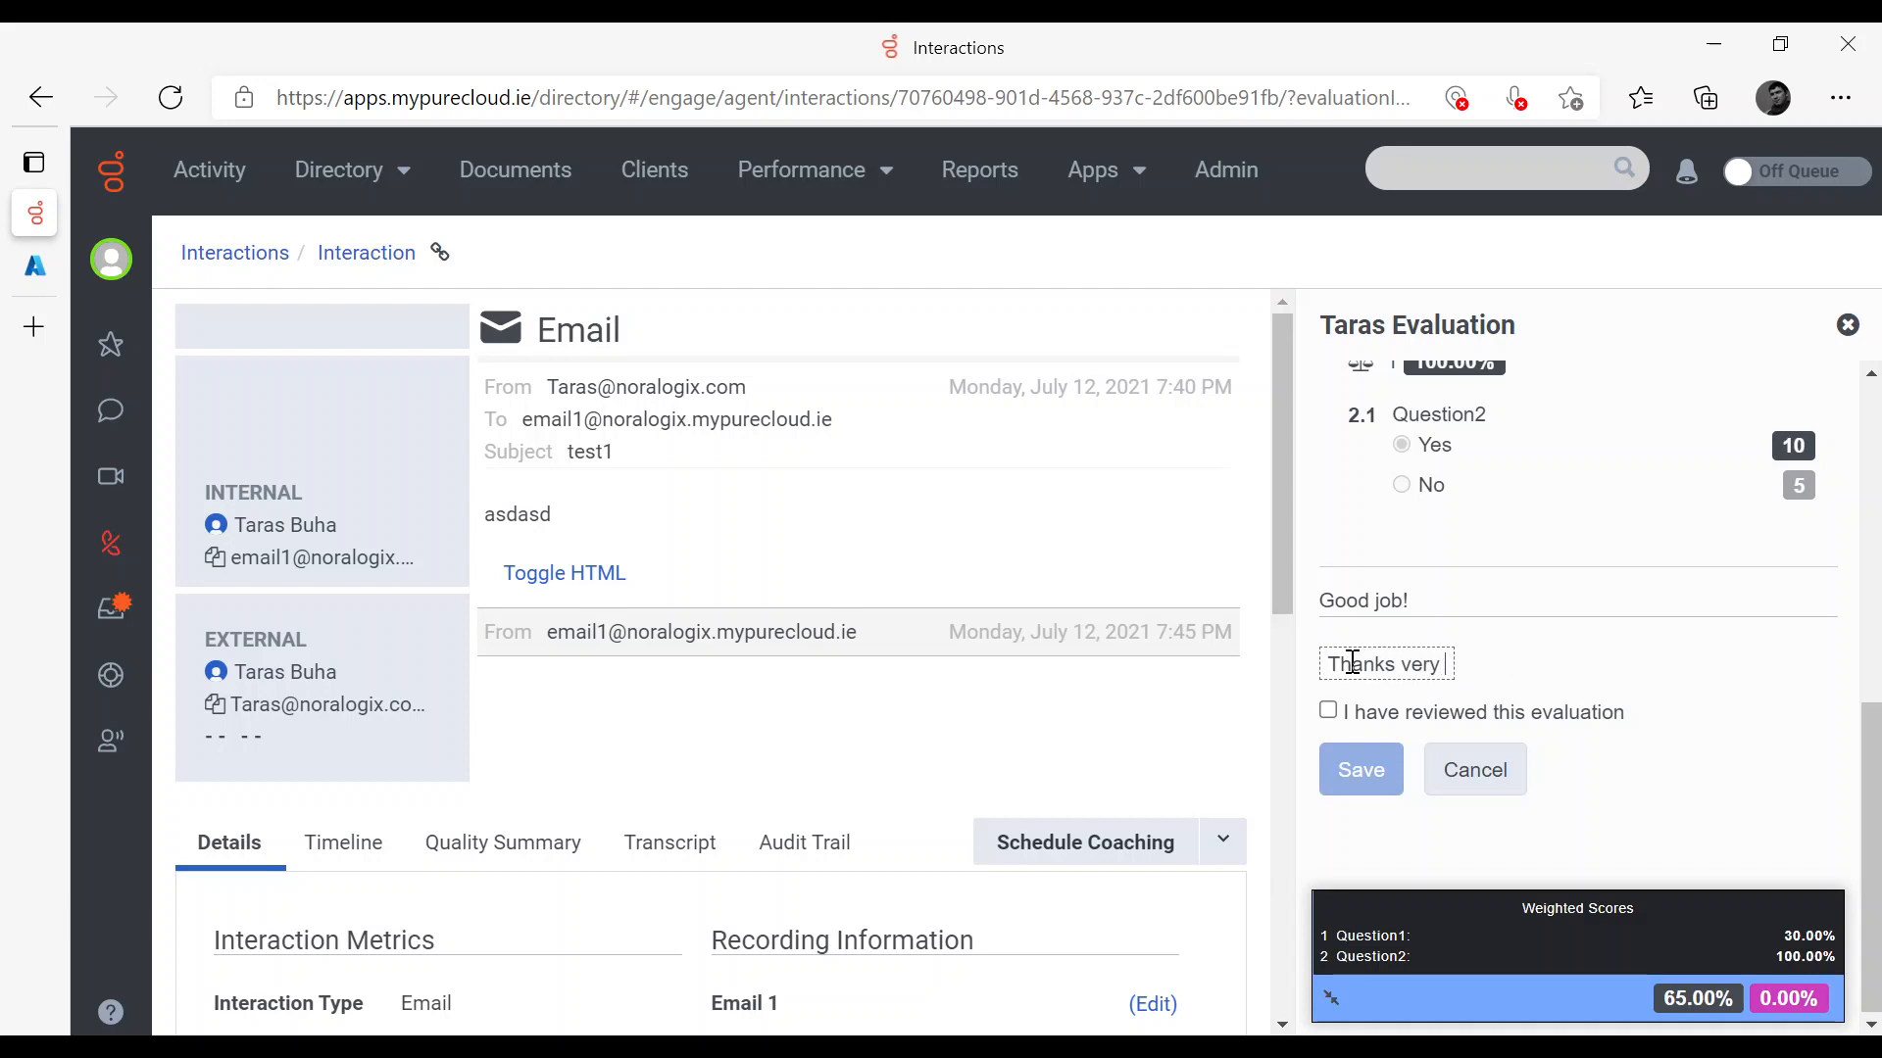
pyautogui.write('much!')
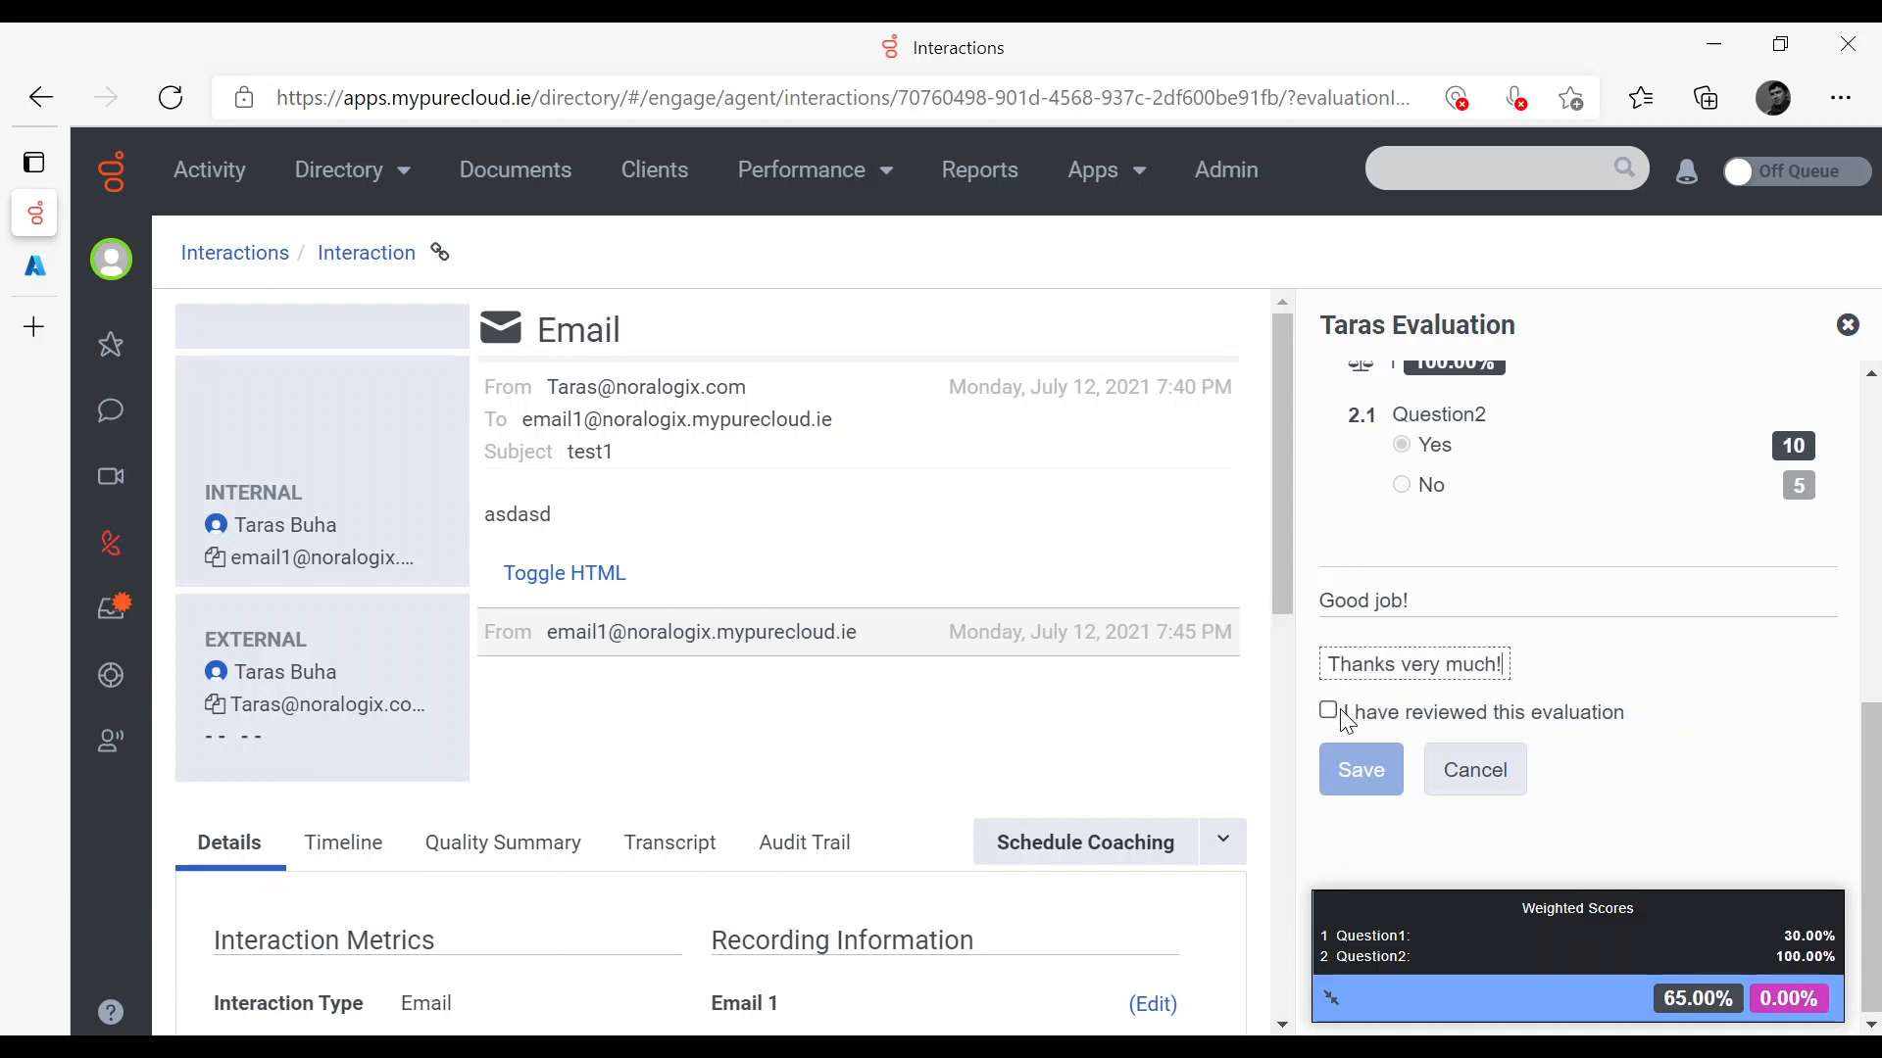
pyautogui.click(1327, 710)
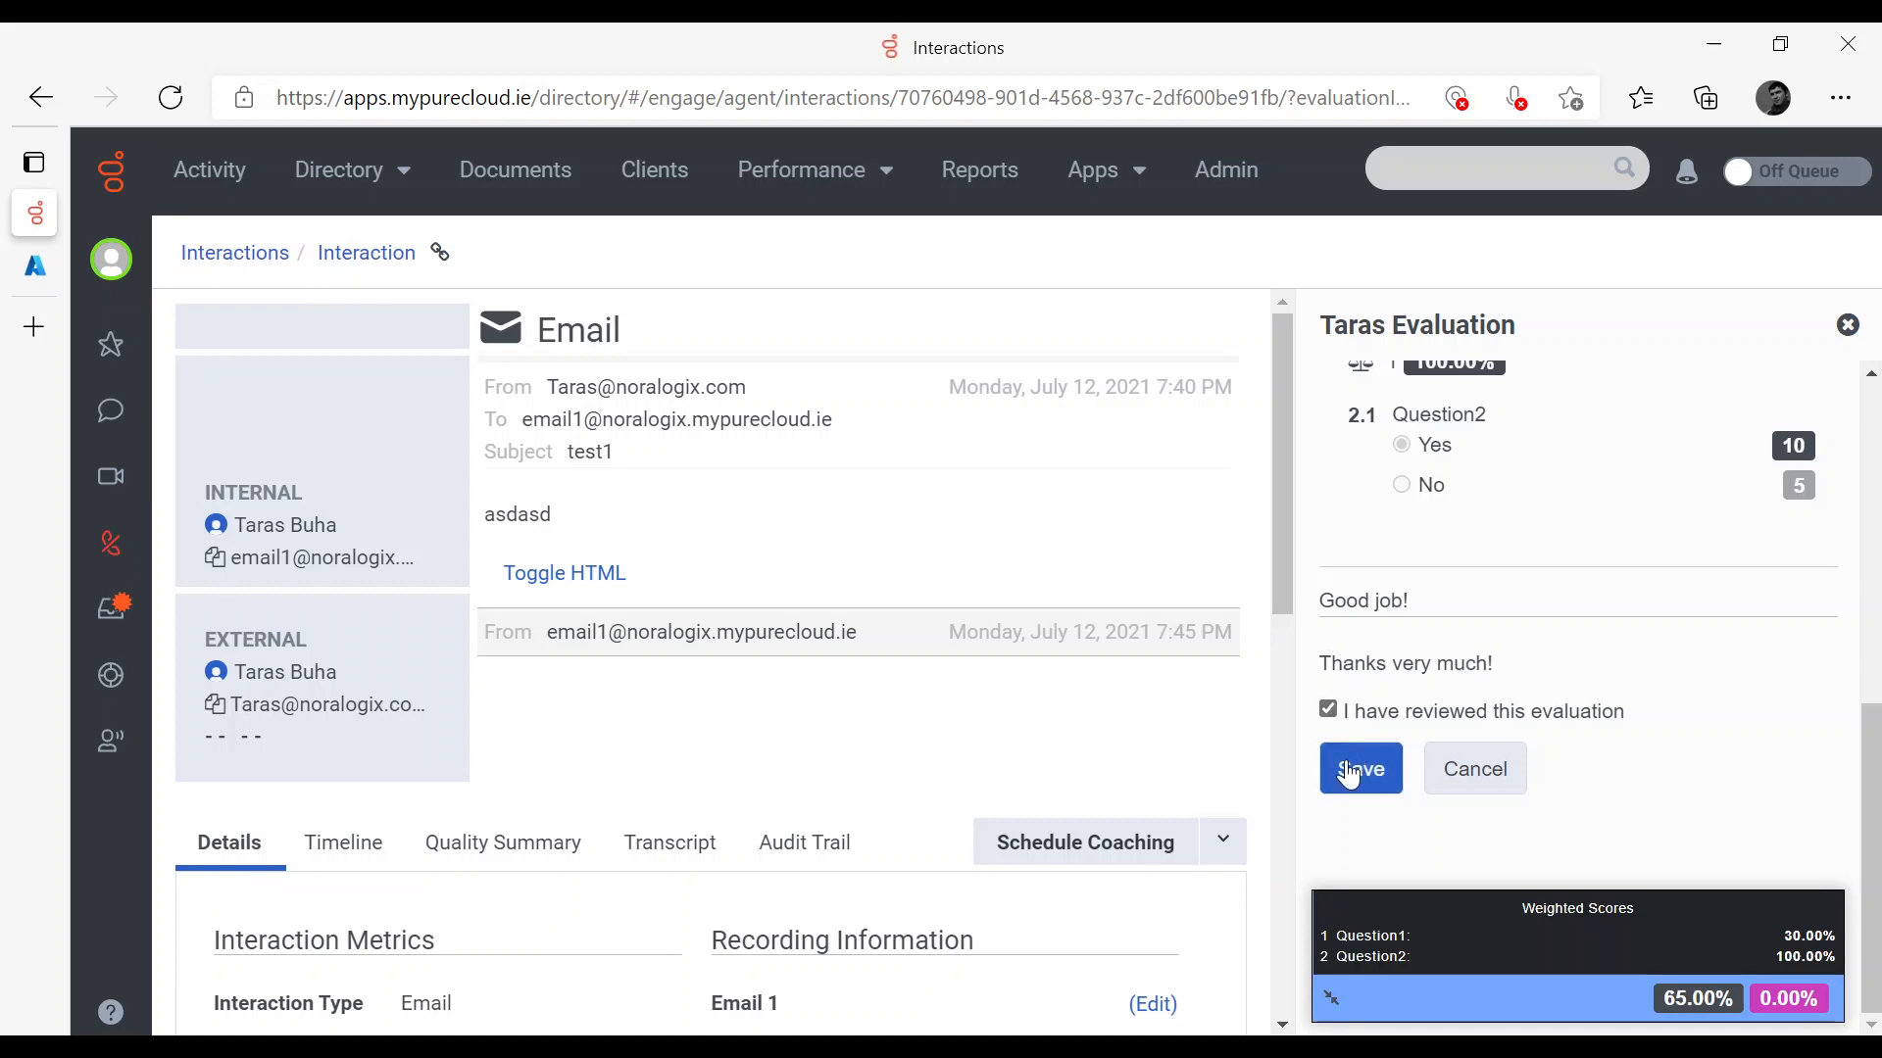
pyautogui.click(1361, 769)
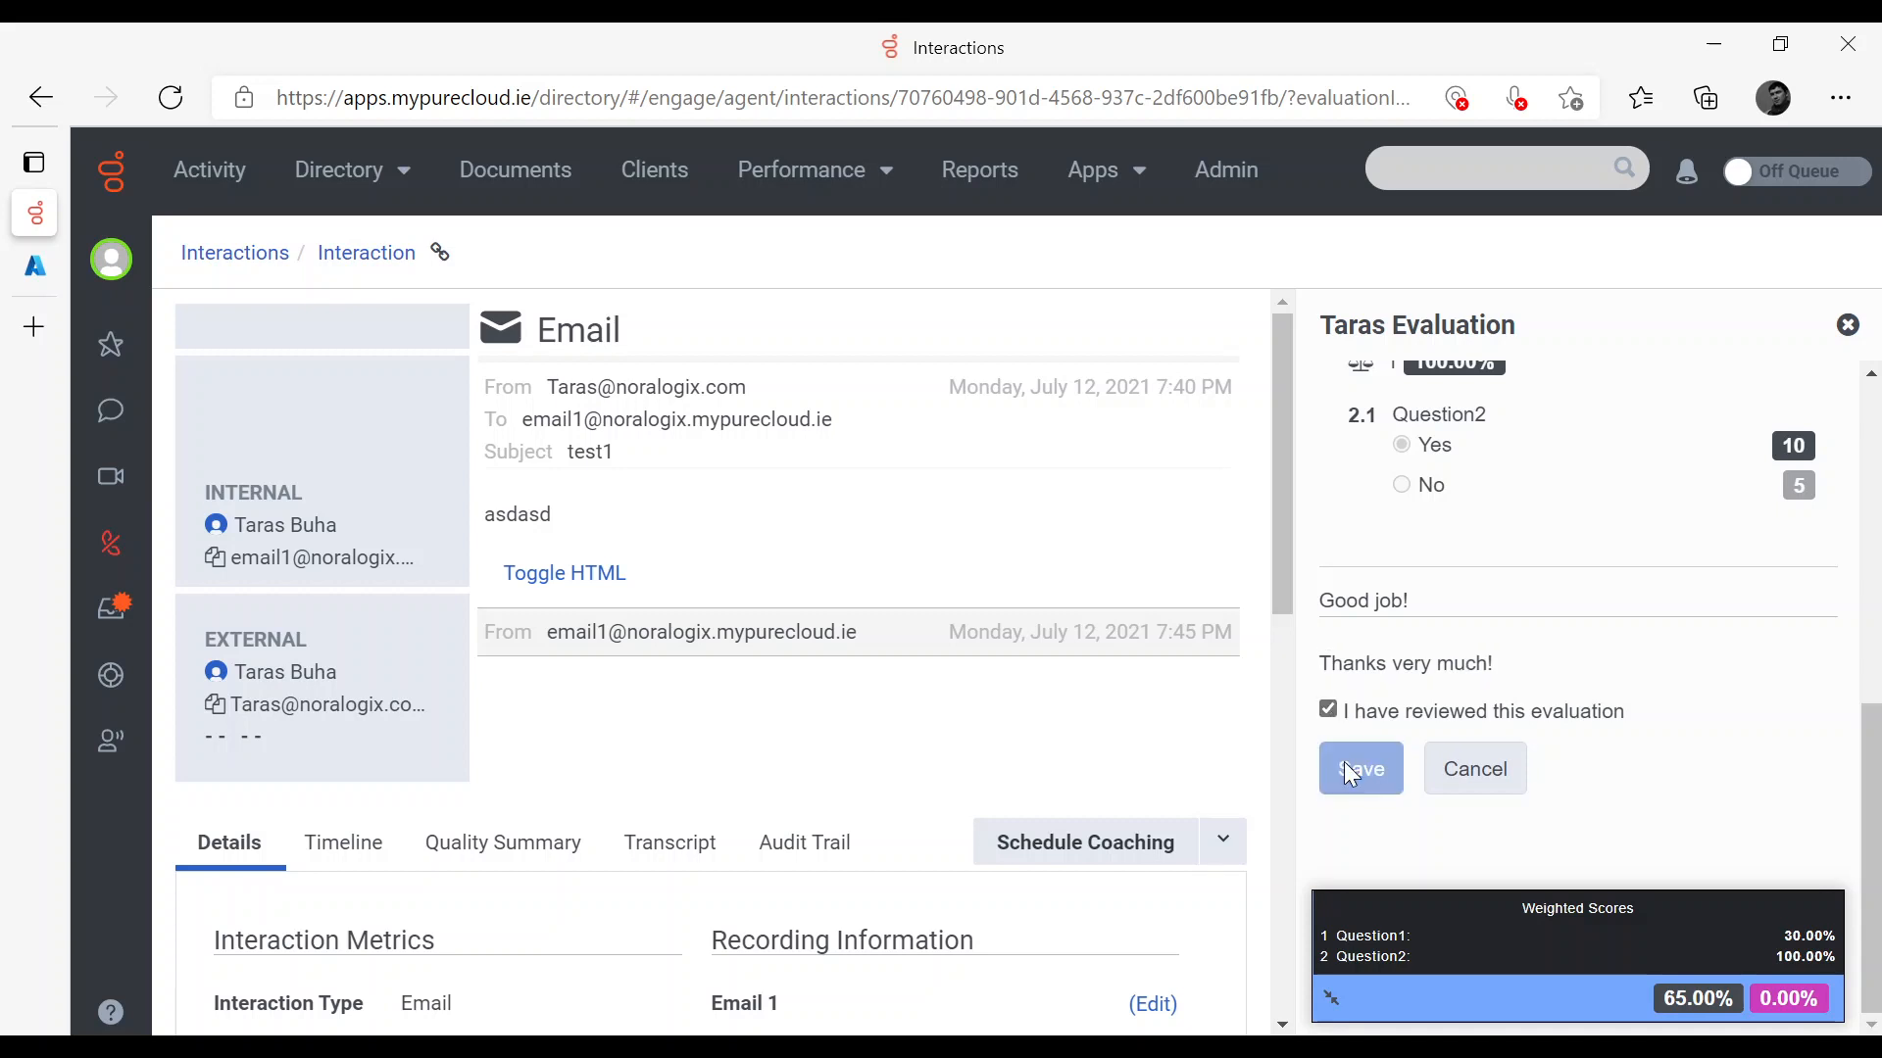
pyautogui.click(1358, 768)
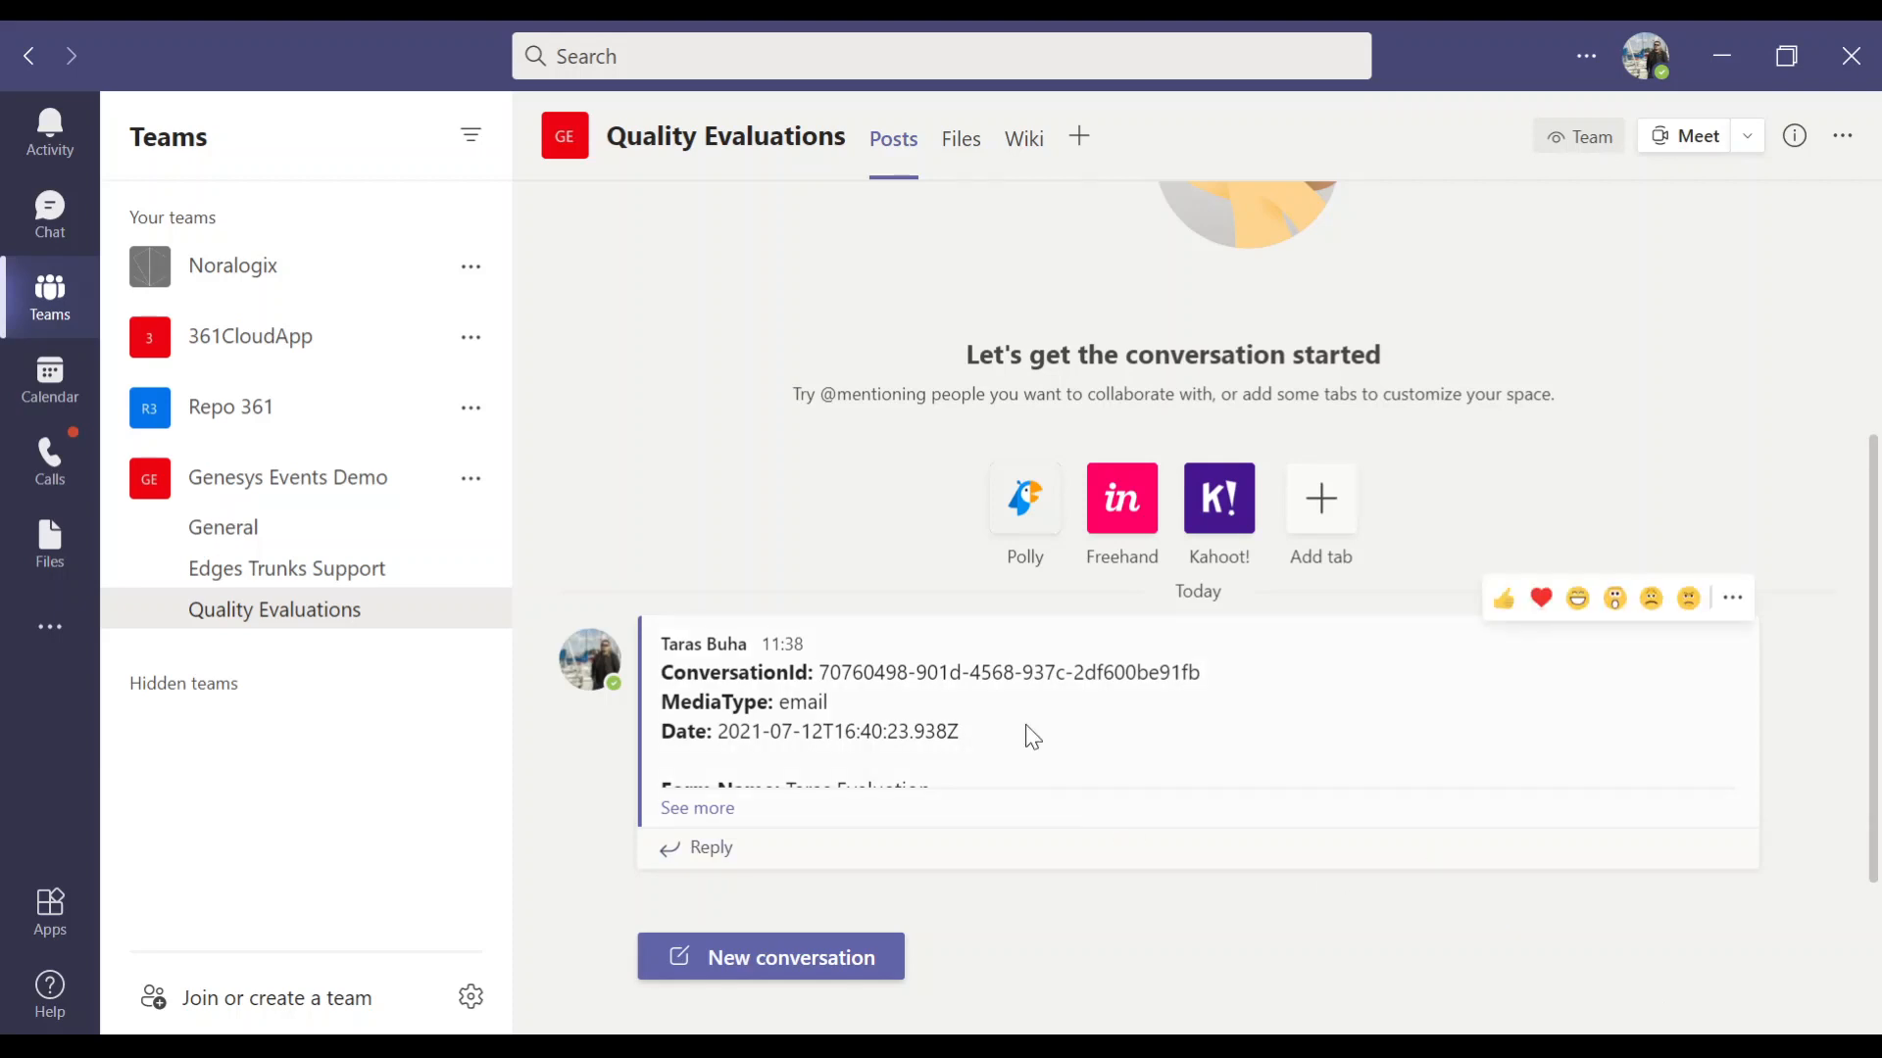
# Expand the new post via 'See more' to reveal score 65 and both comments
pyautogui.click(698, 808)
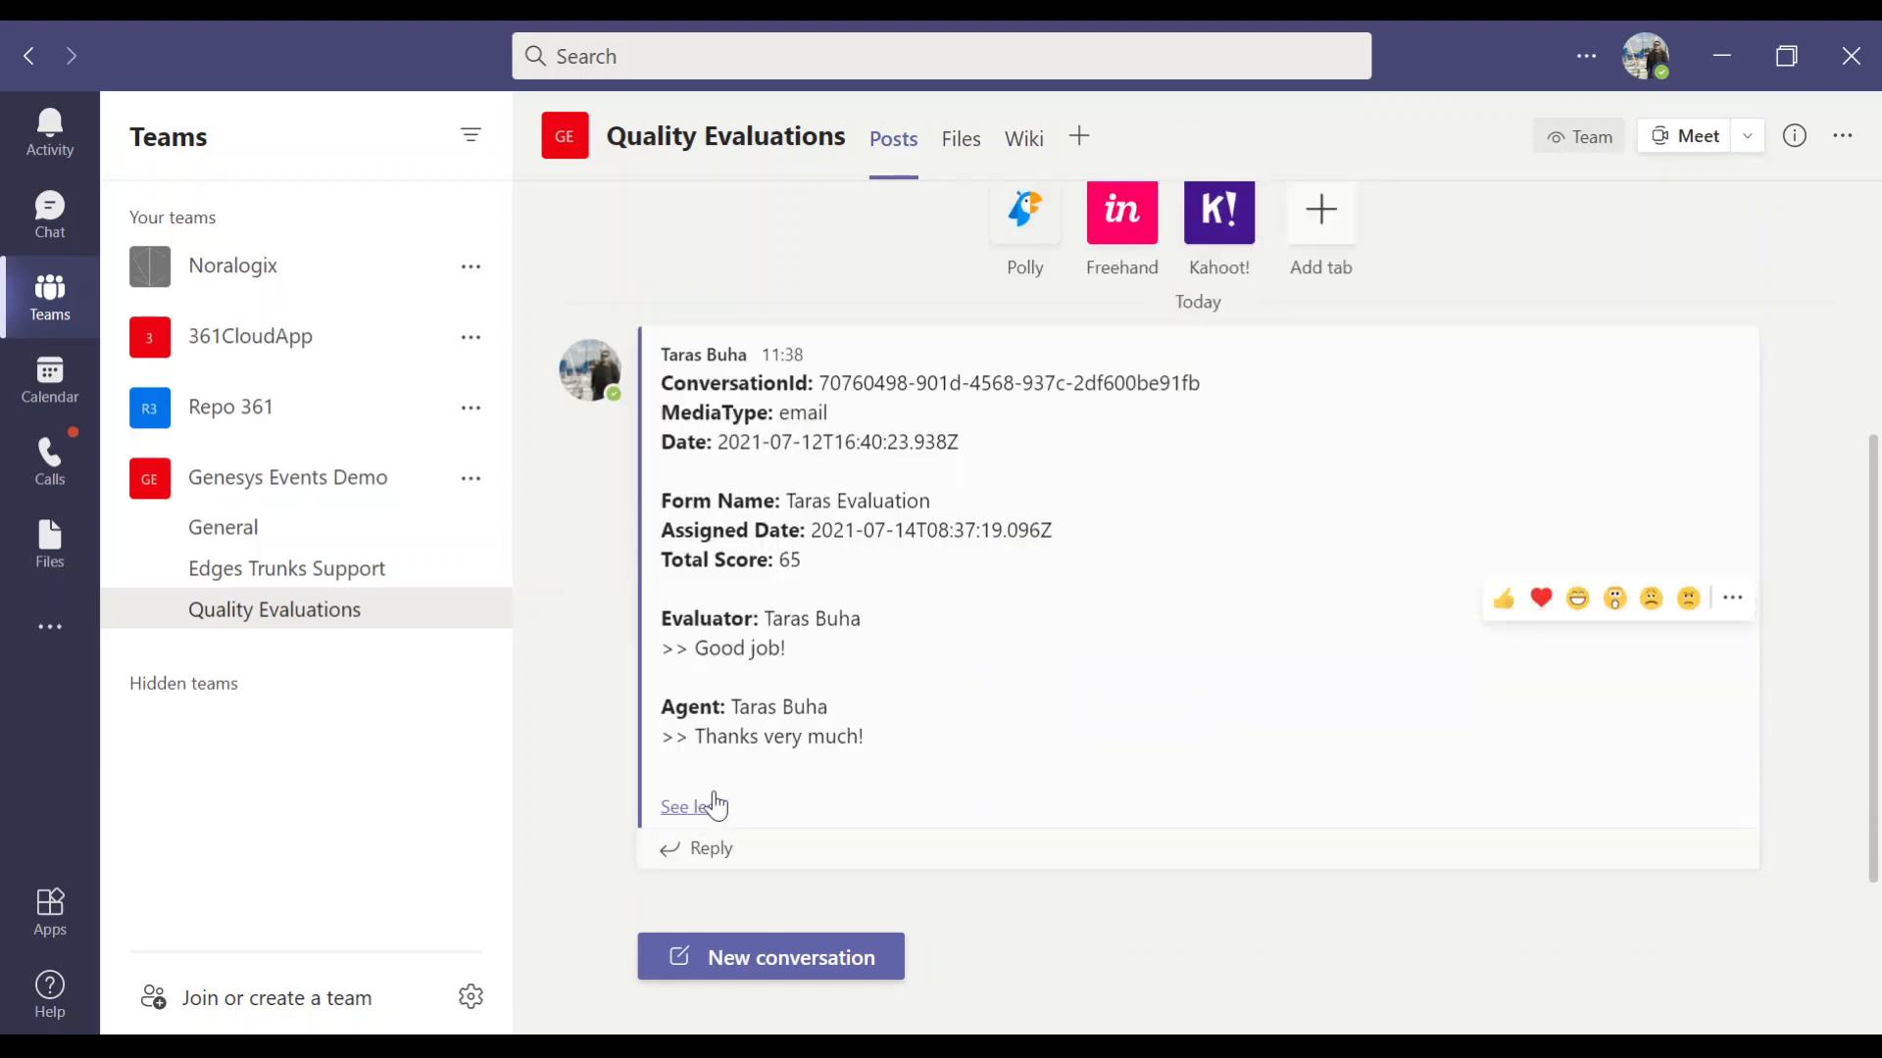
pyautogui.click(684, 806)
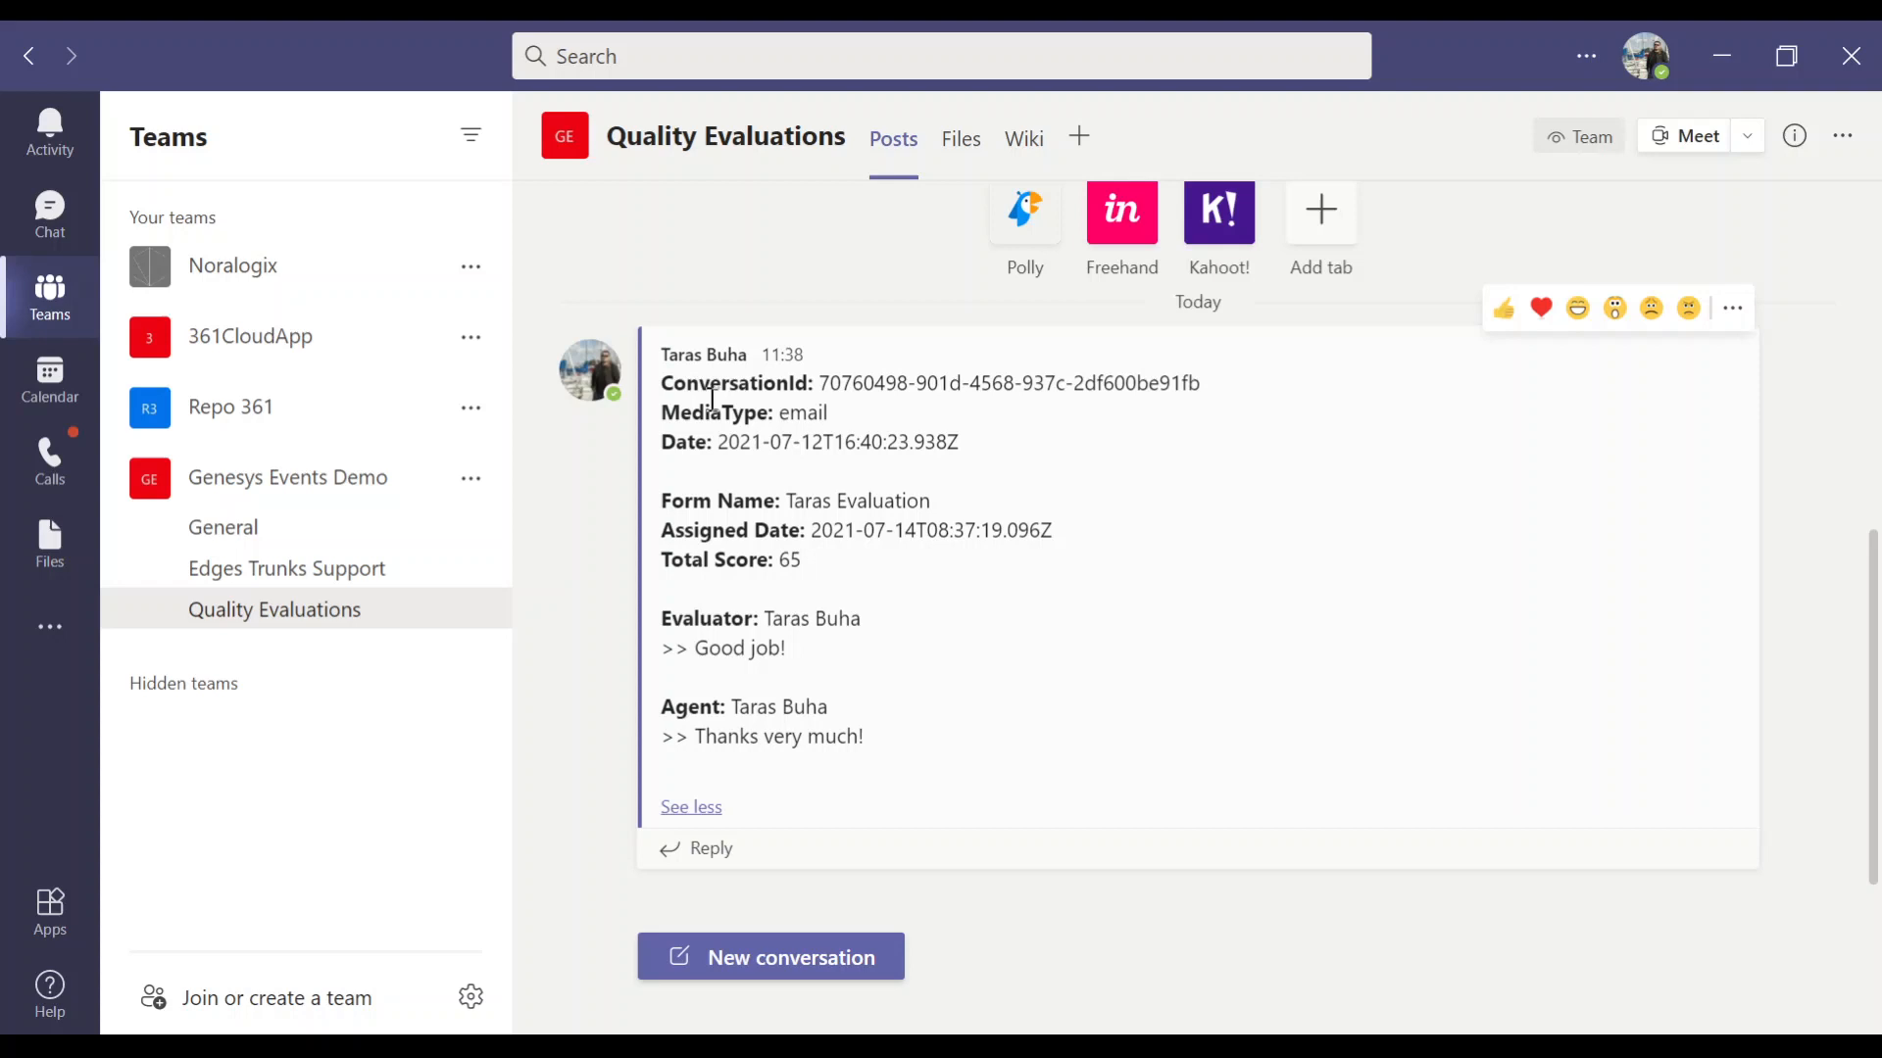
pyautogui.moveTo(886, 384)
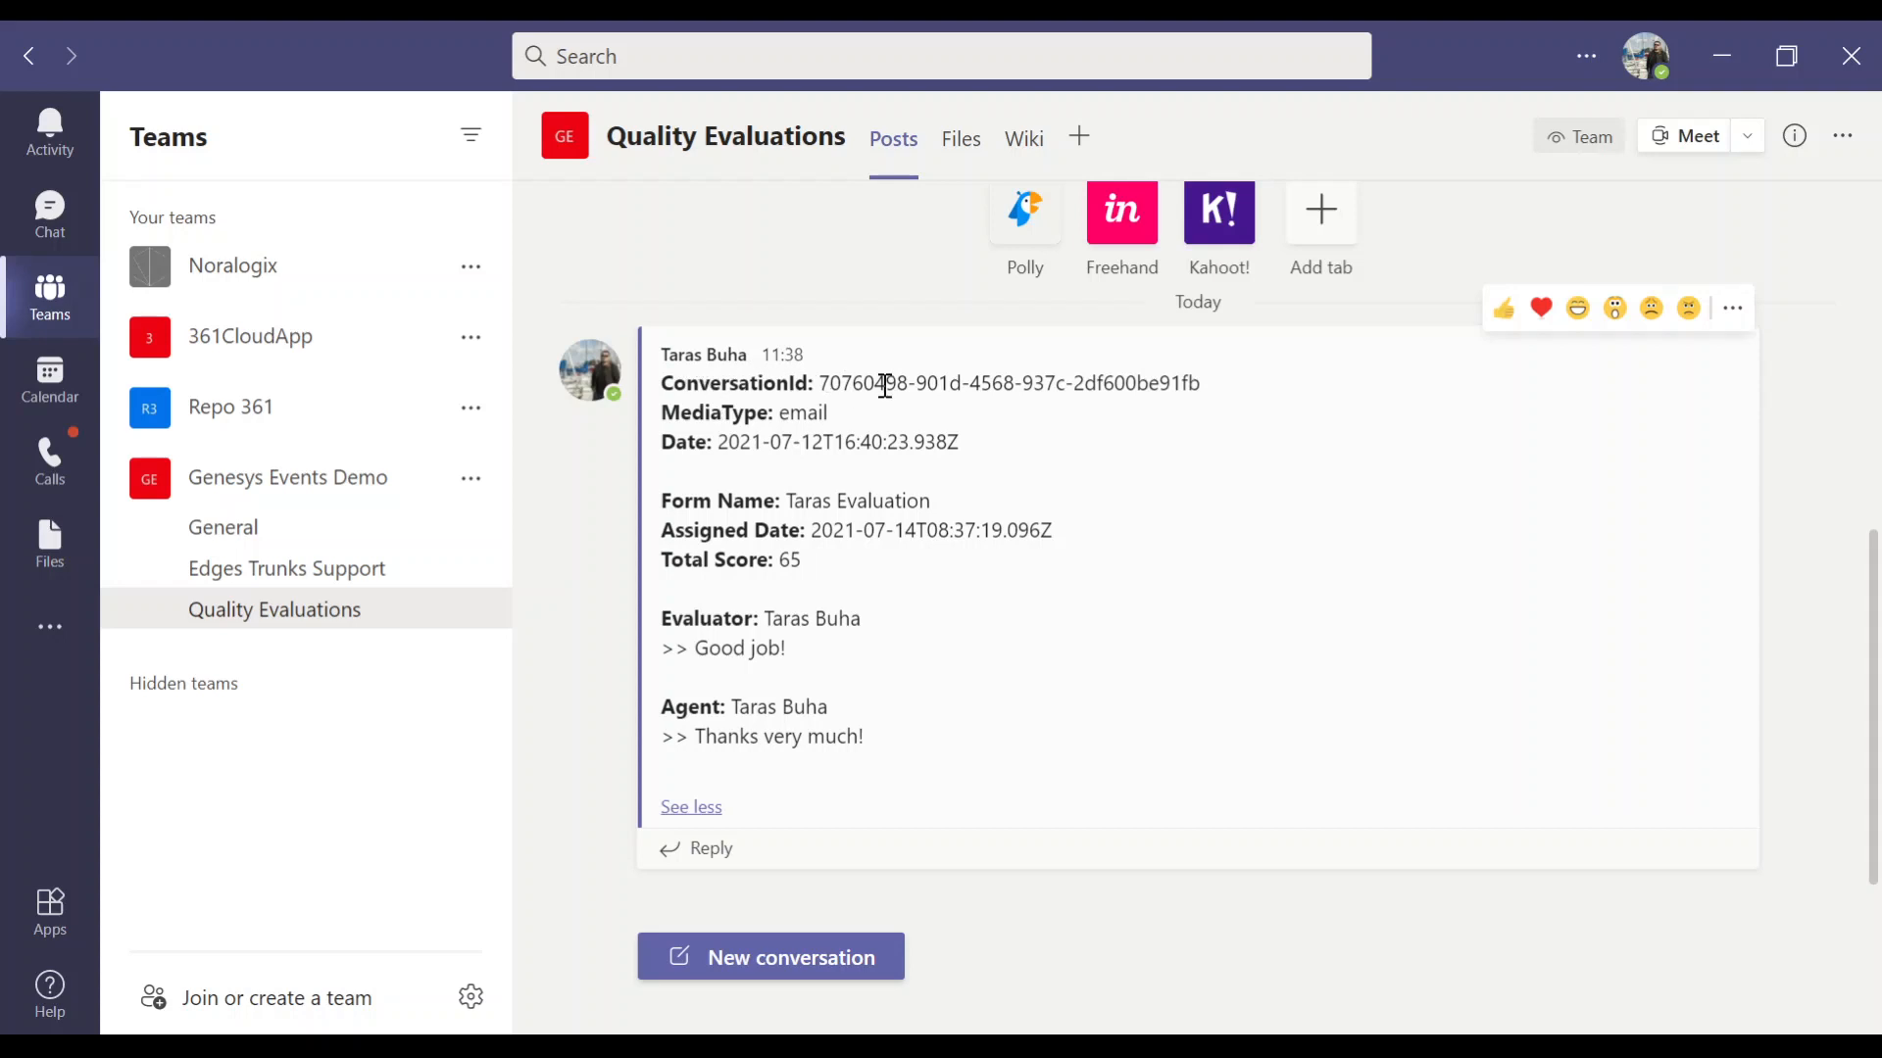
pyautogui.moveTo(746, 706)
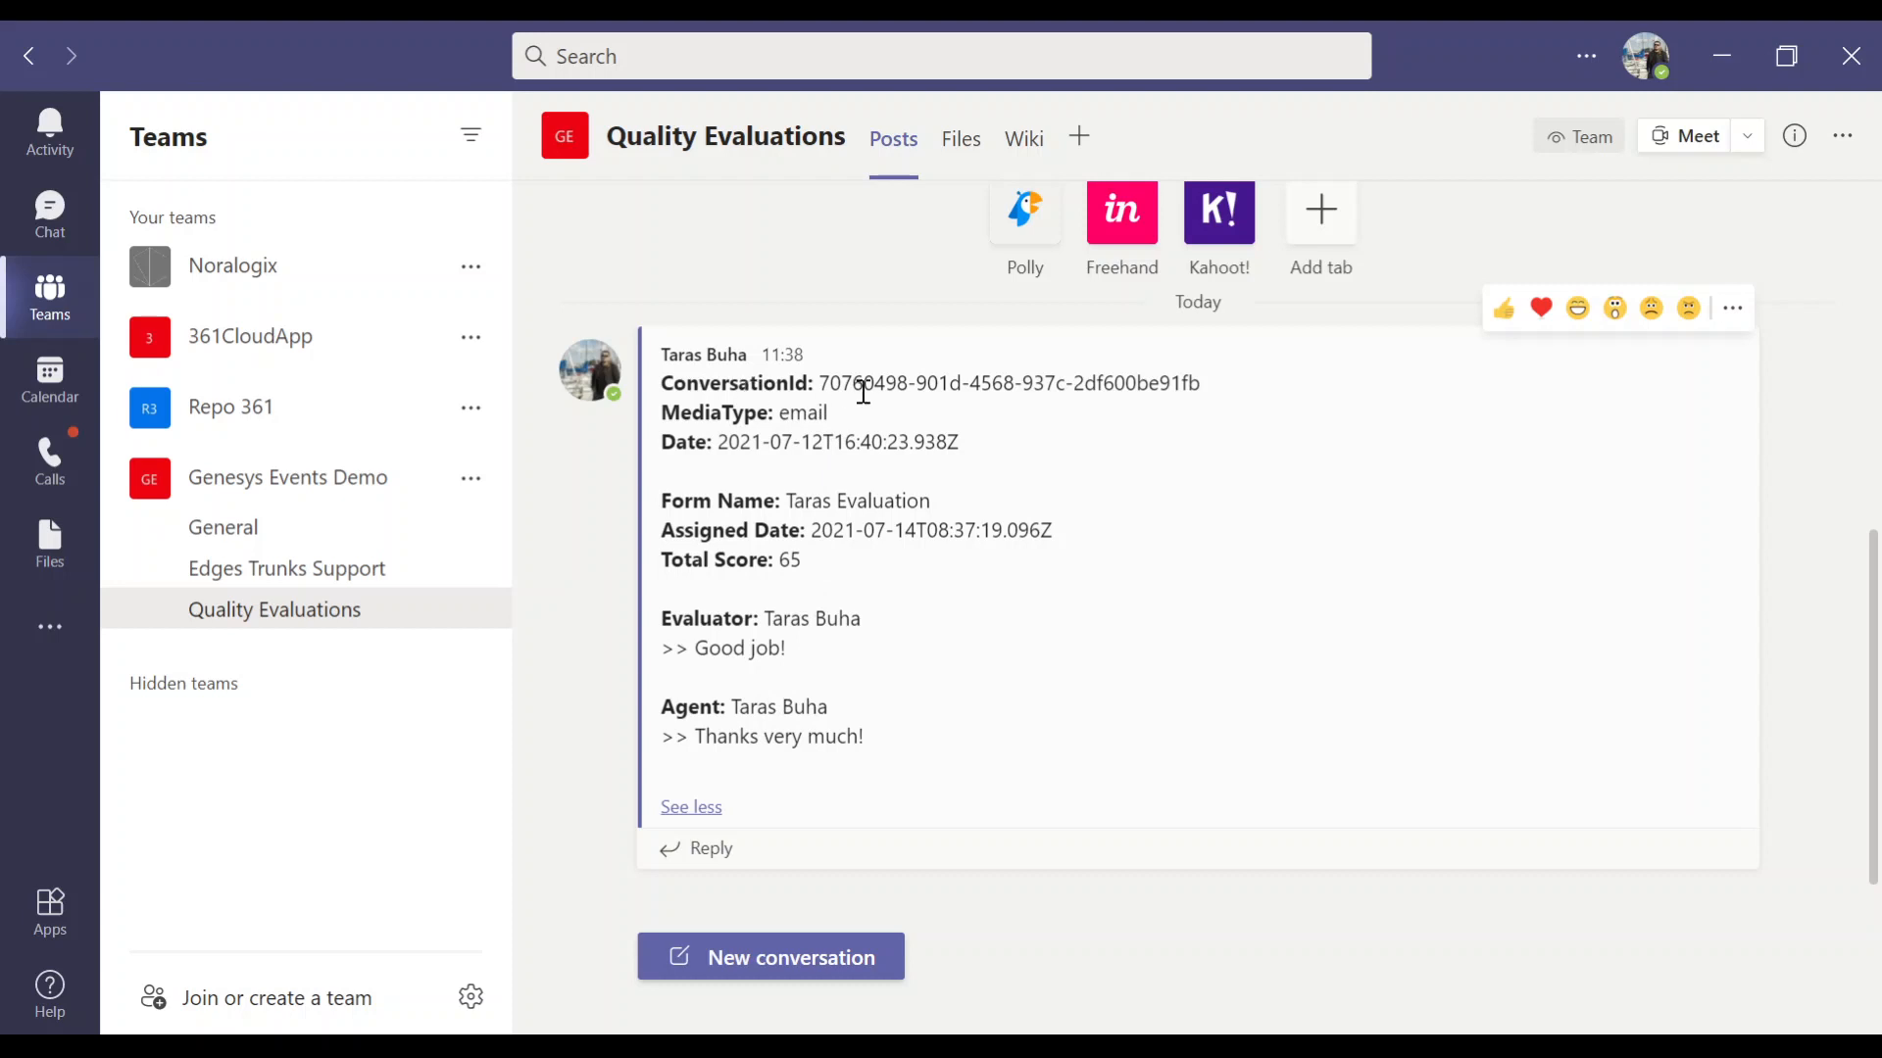
pyautogui.moveTo(729, 469)
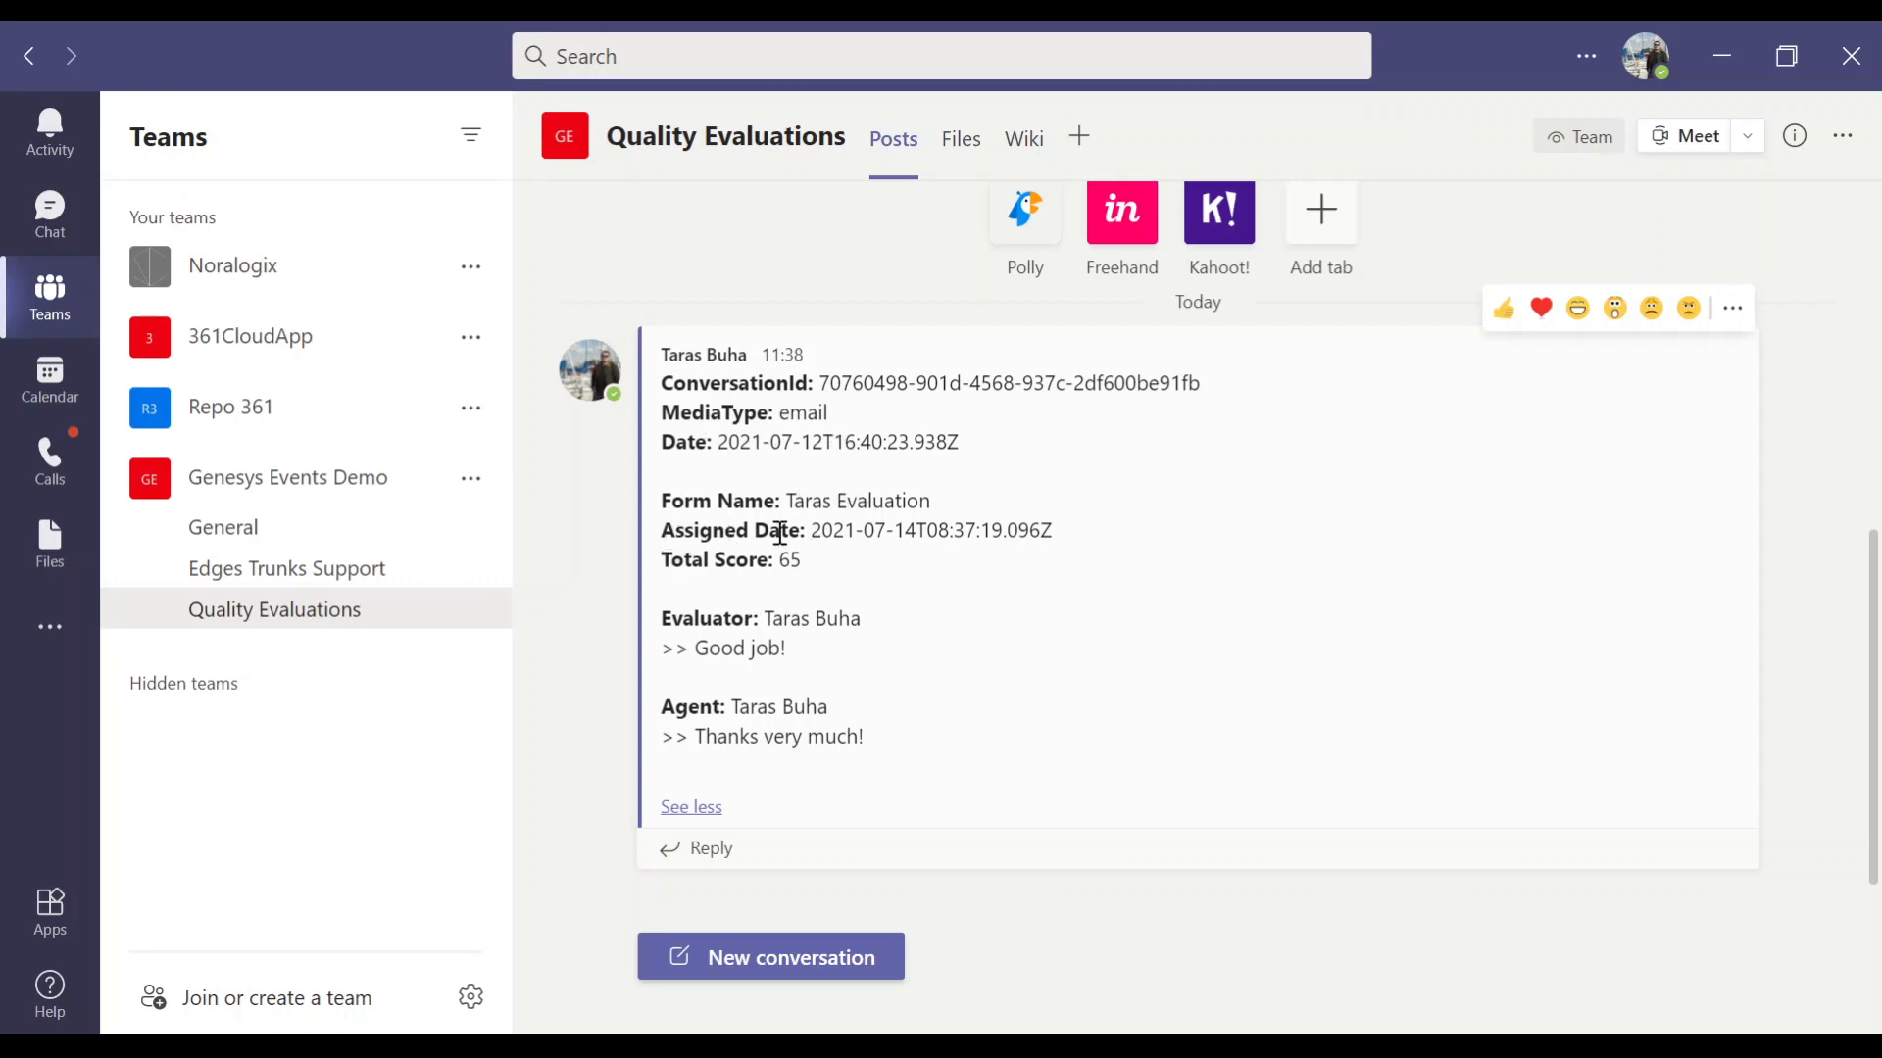
pyautogui.moveTo(741, 655)
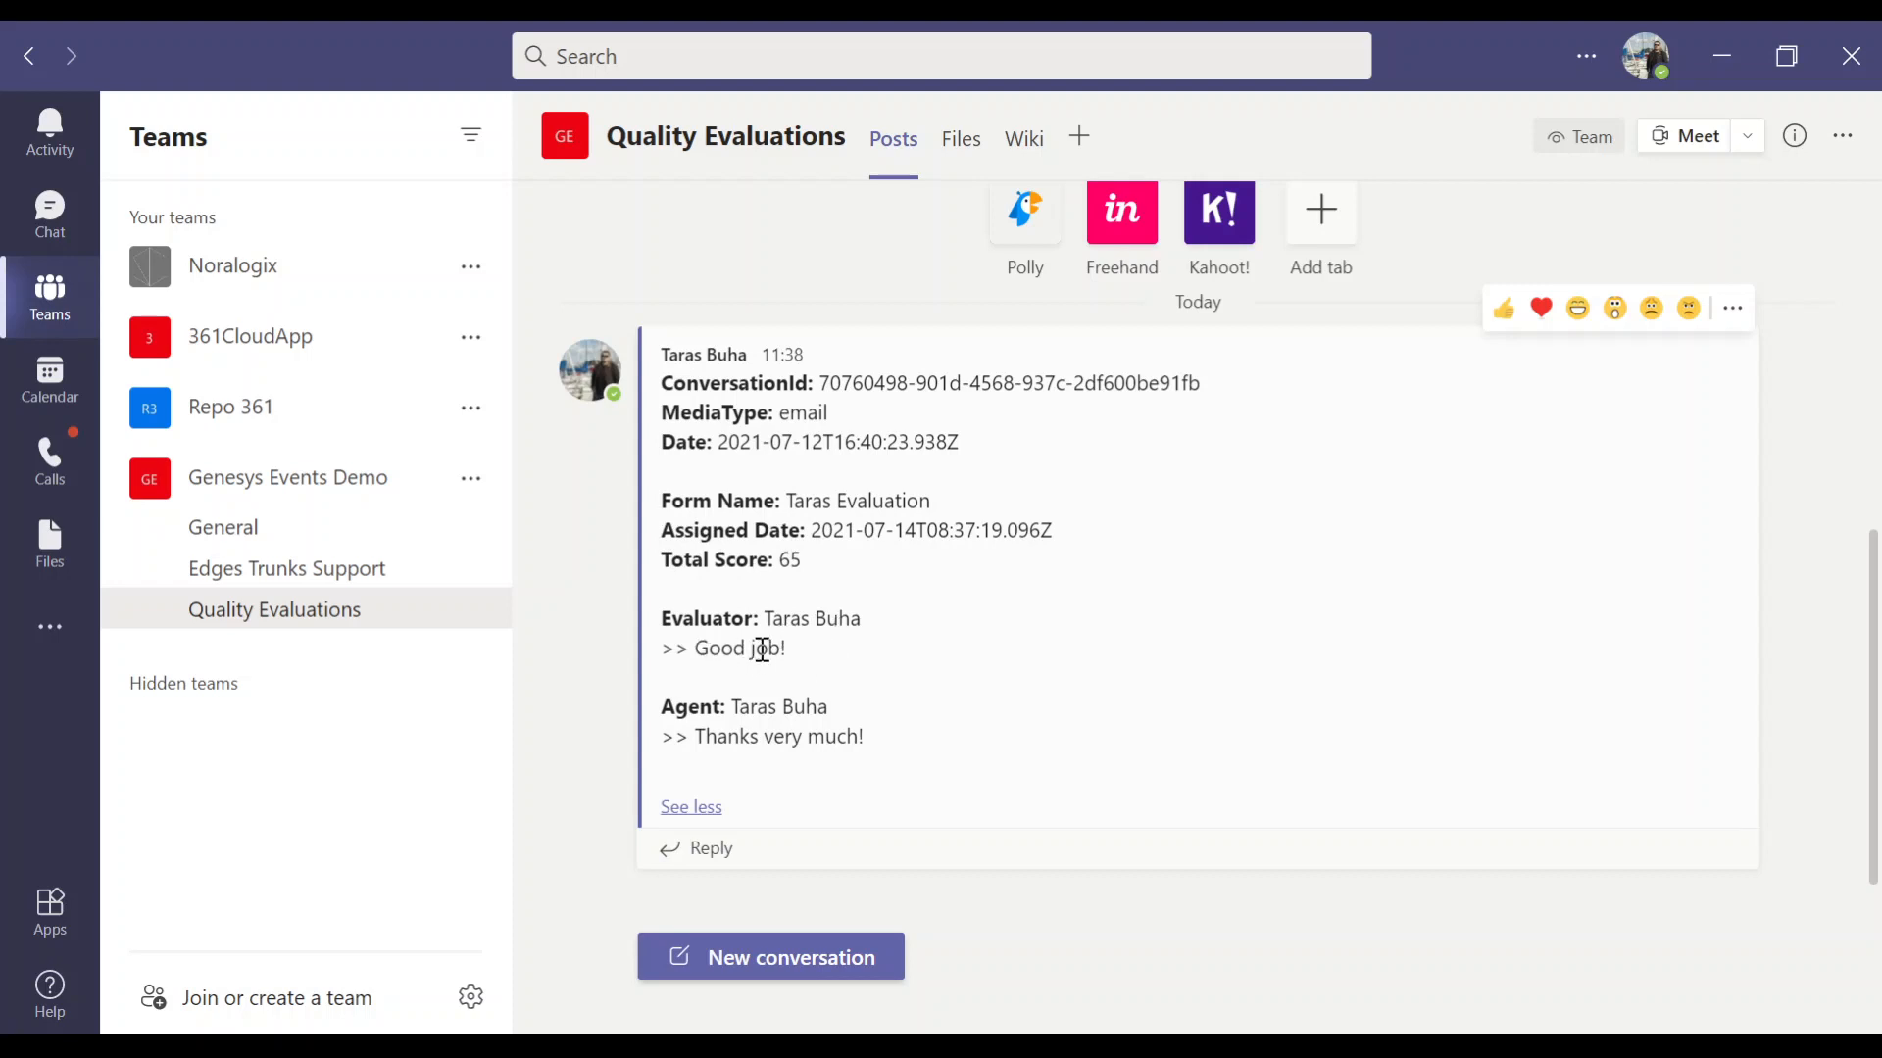
pyautogui.moveTo(753, 737)
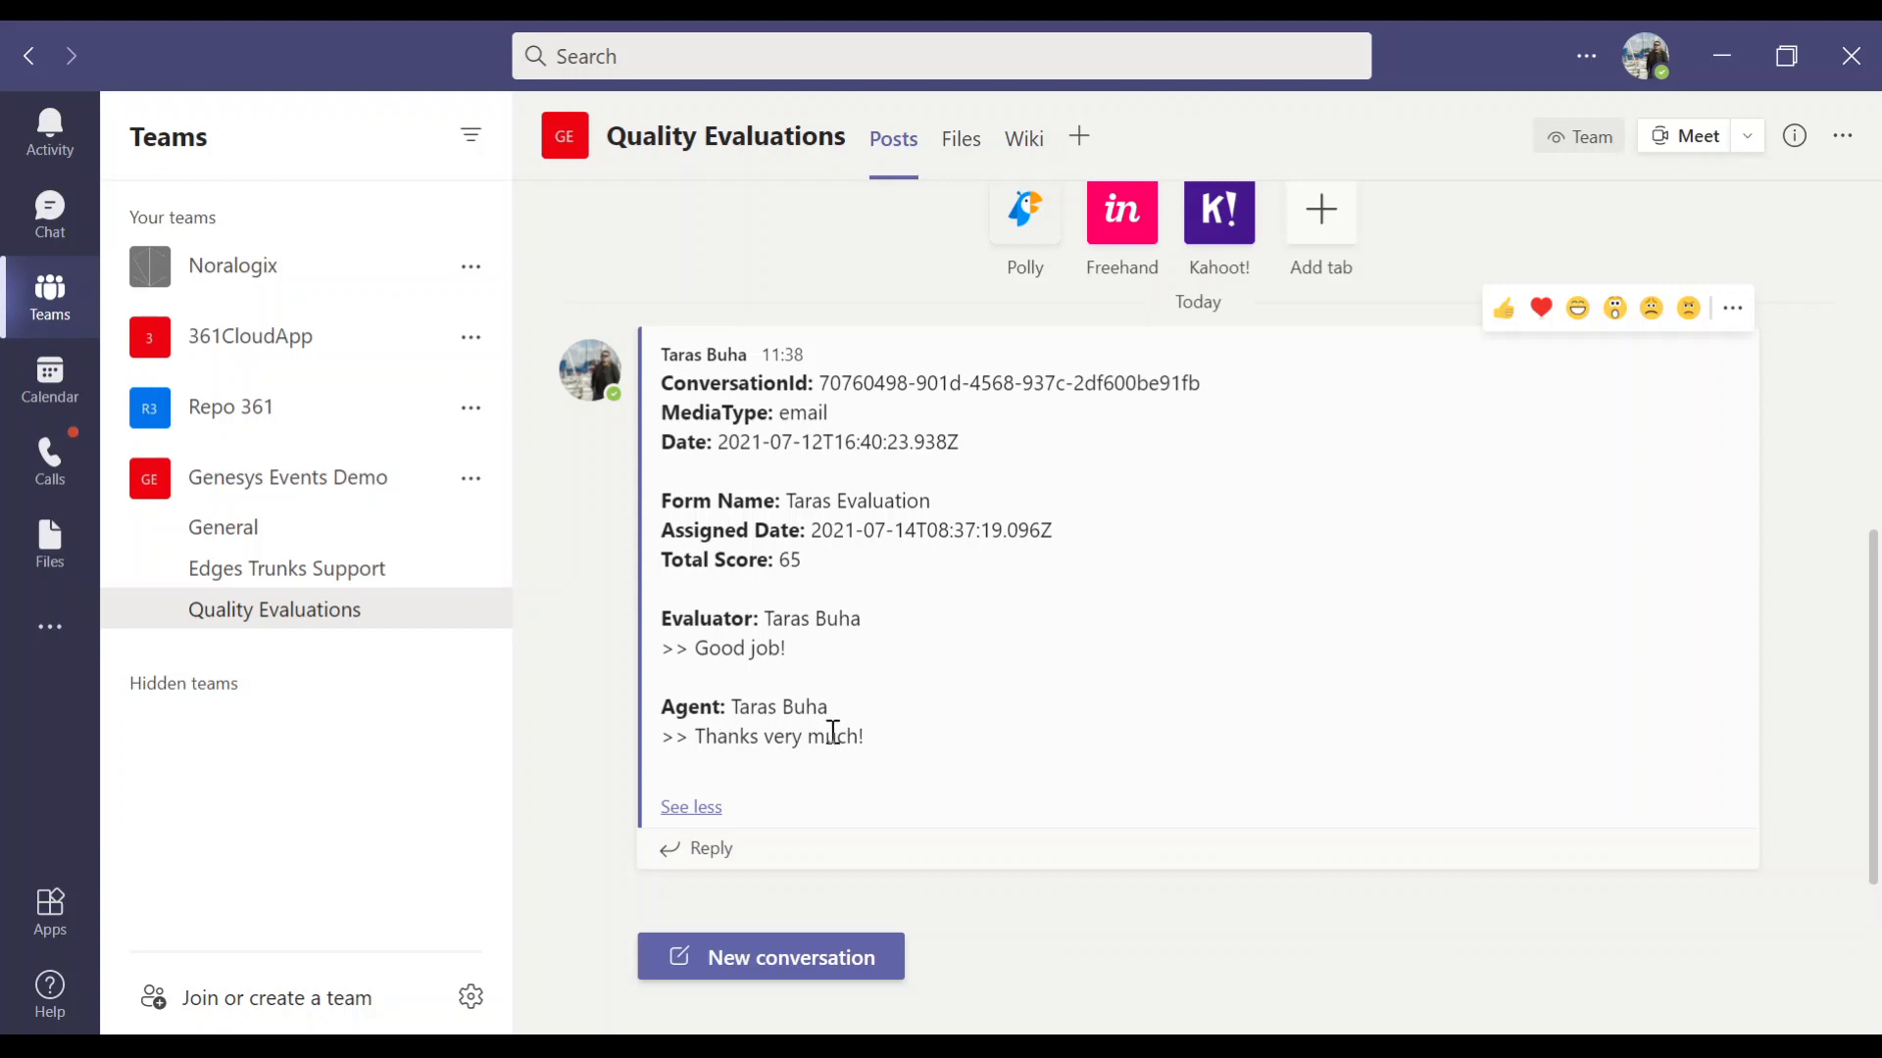
pyautogui.moveTo(1041, 527)
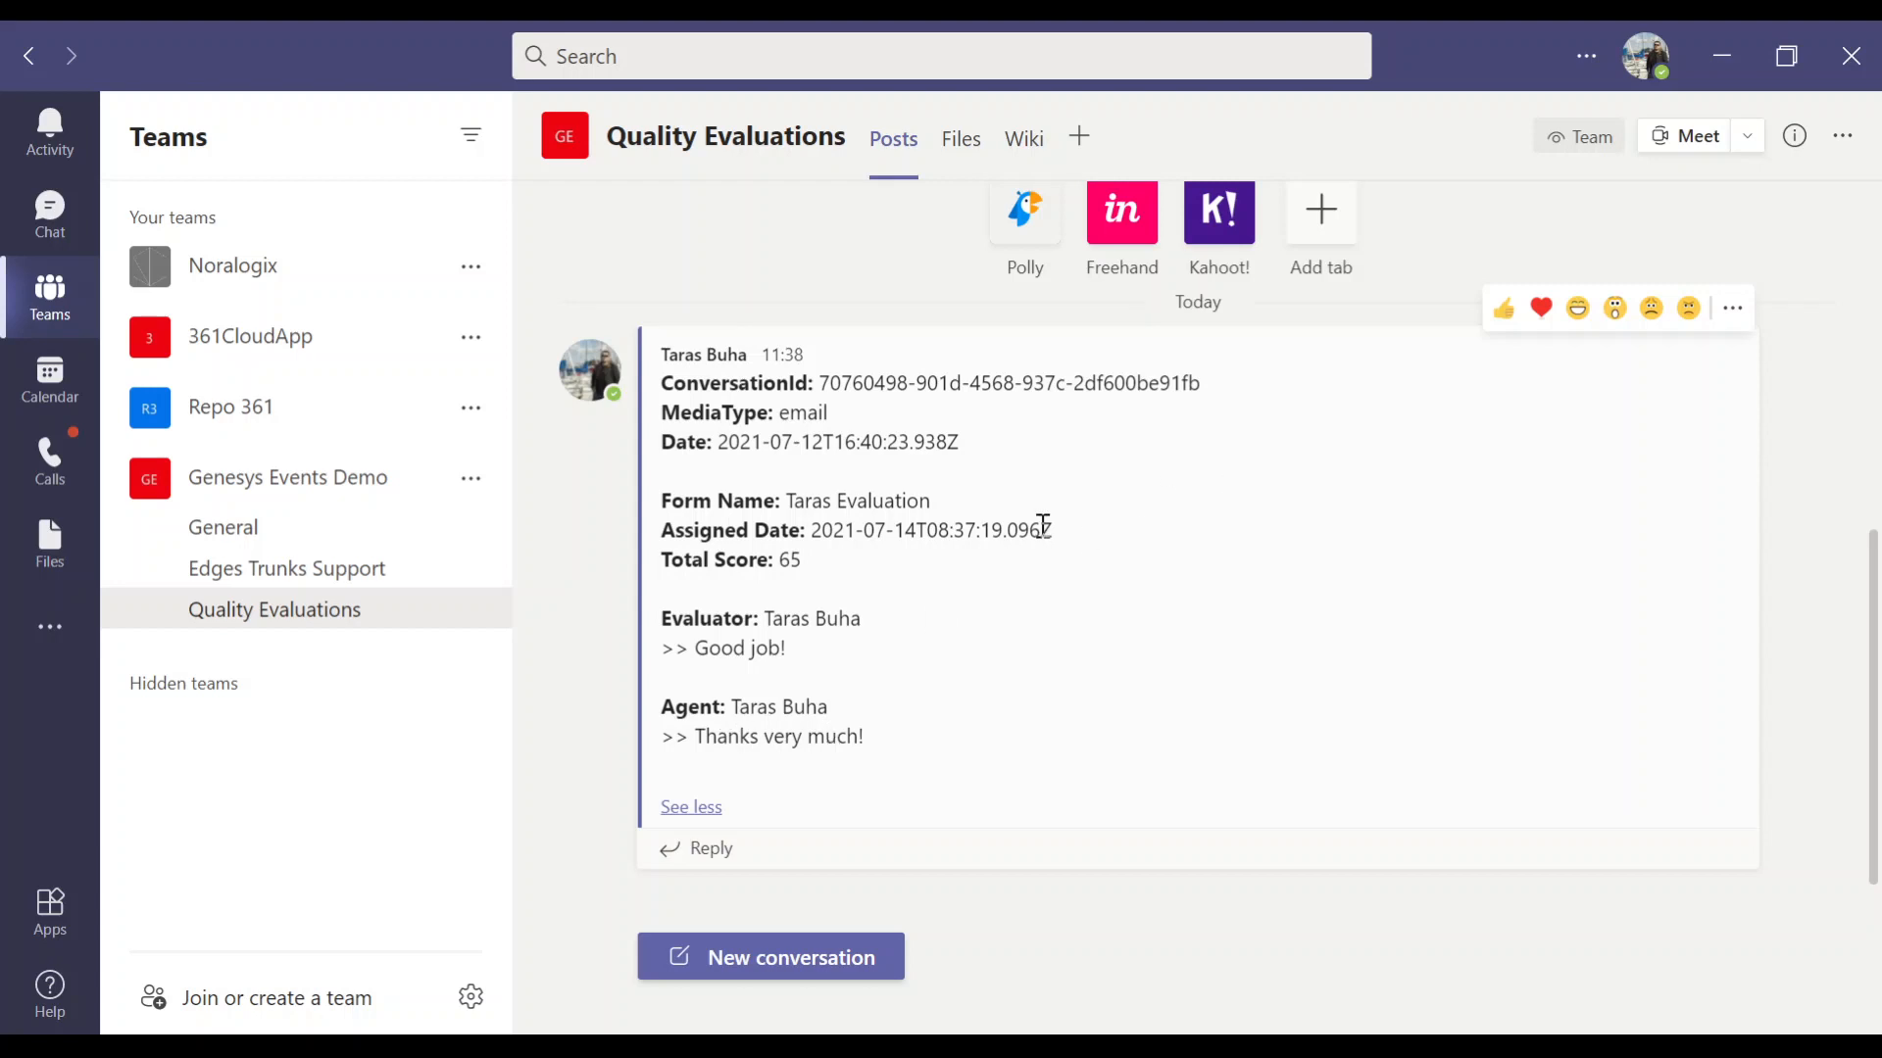
pyautogui.moveTo(804, 490)
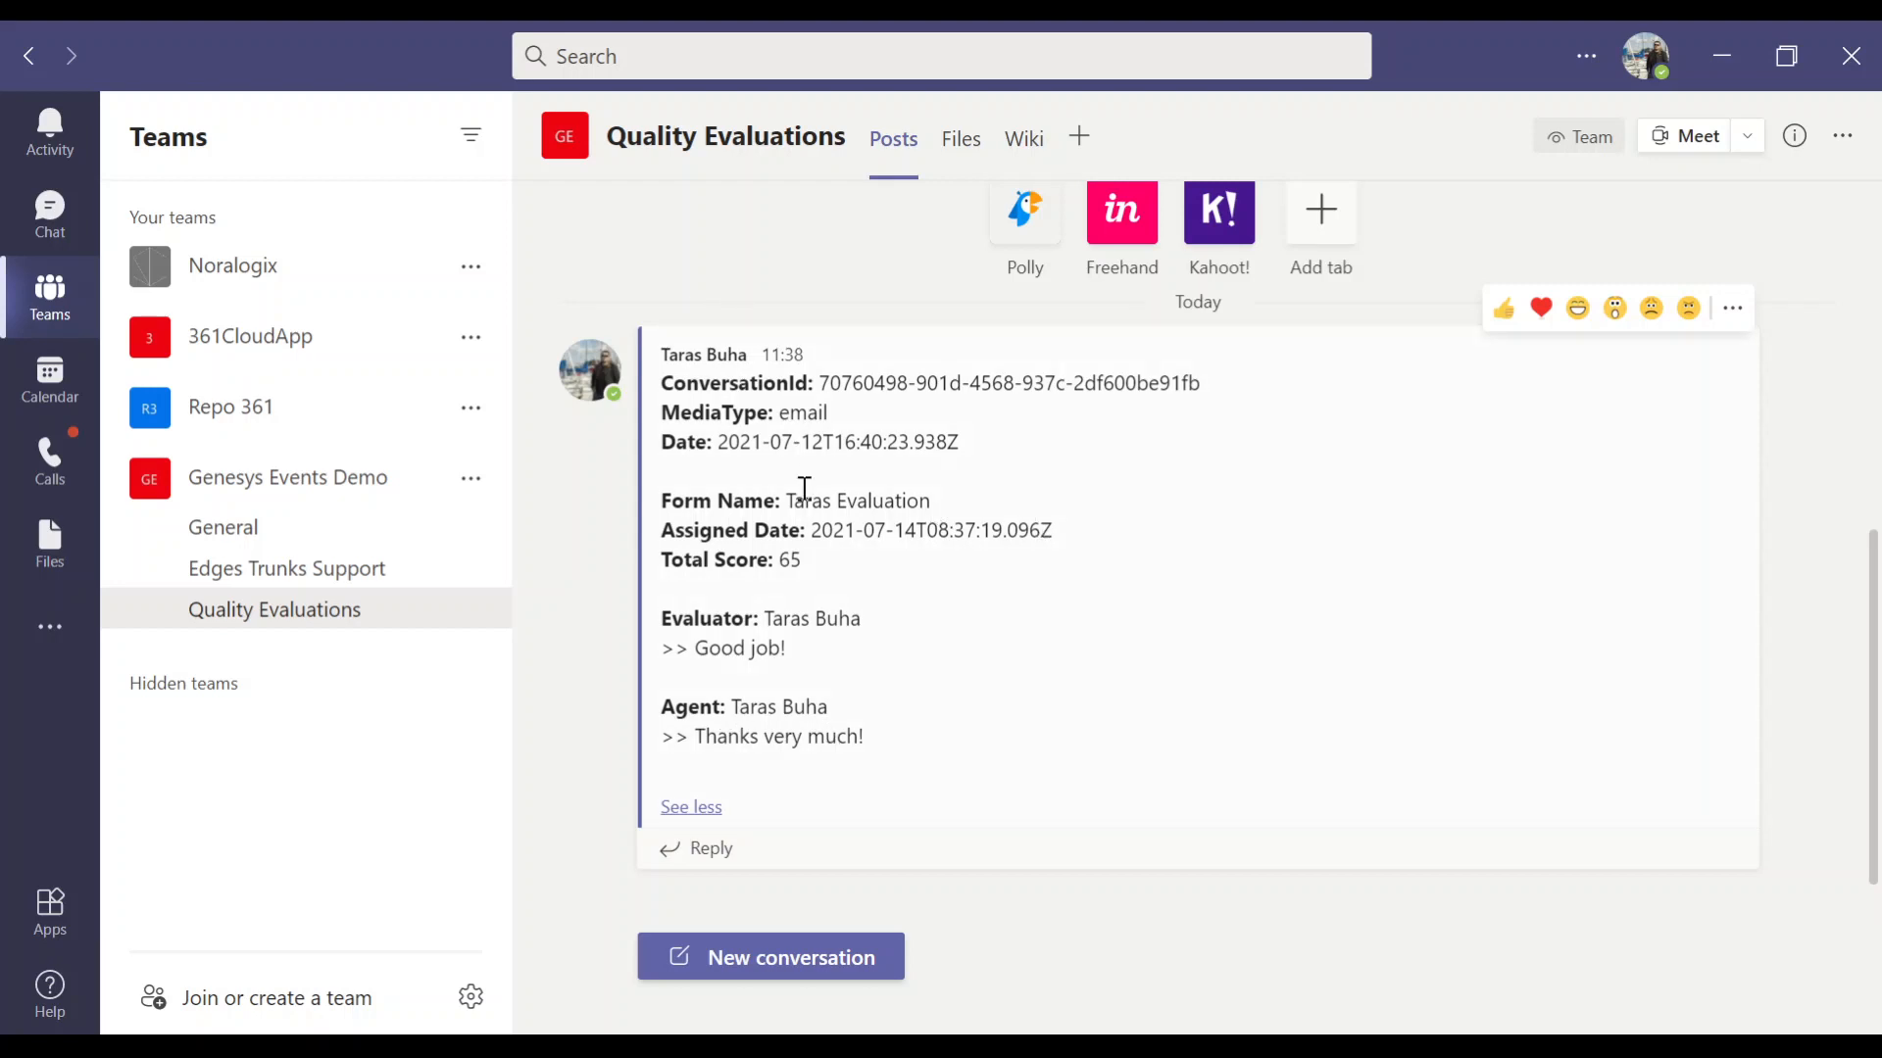
pyautogui.moveTo(864, 586)
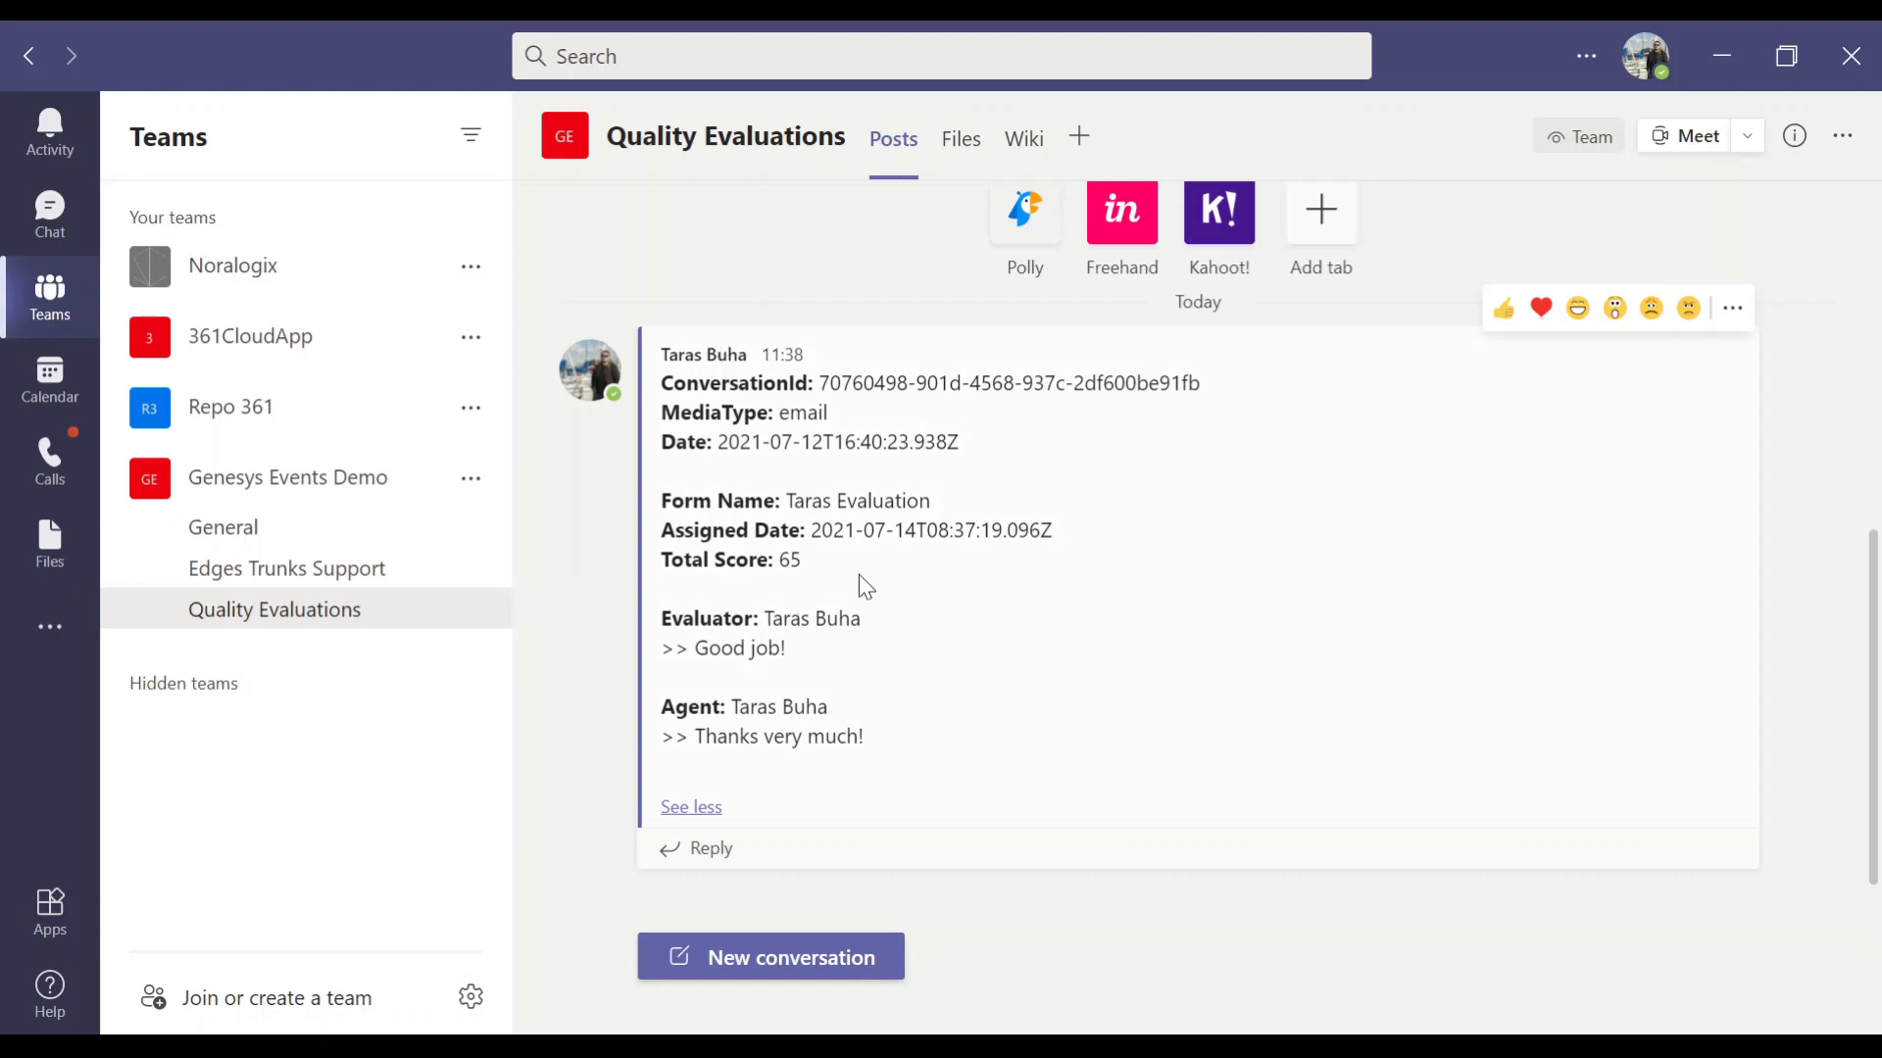